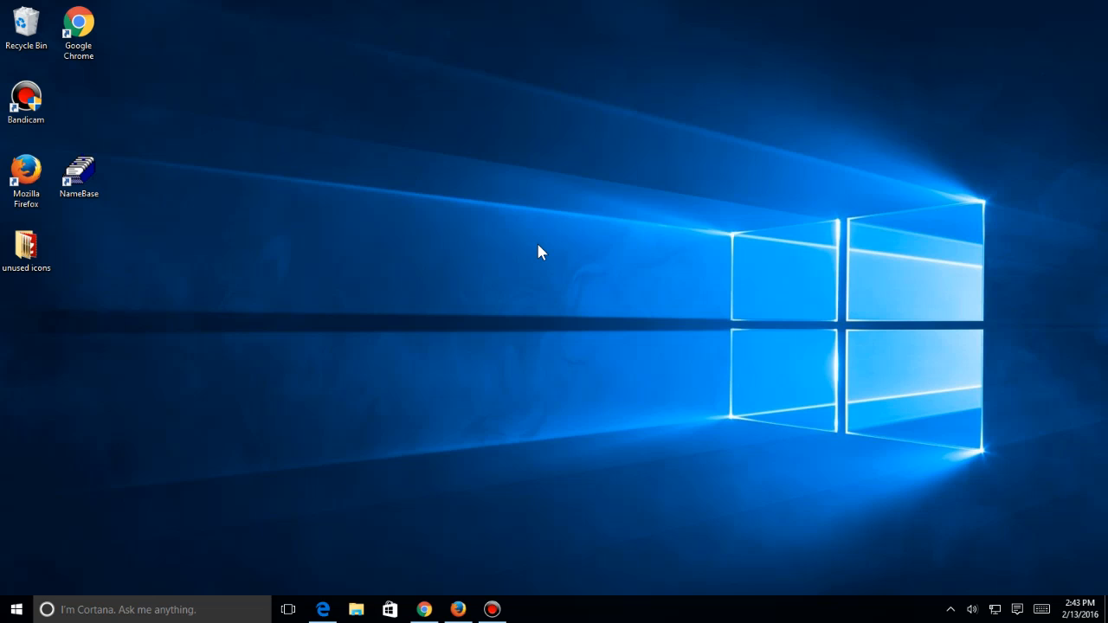
mouse_move(323, 608)
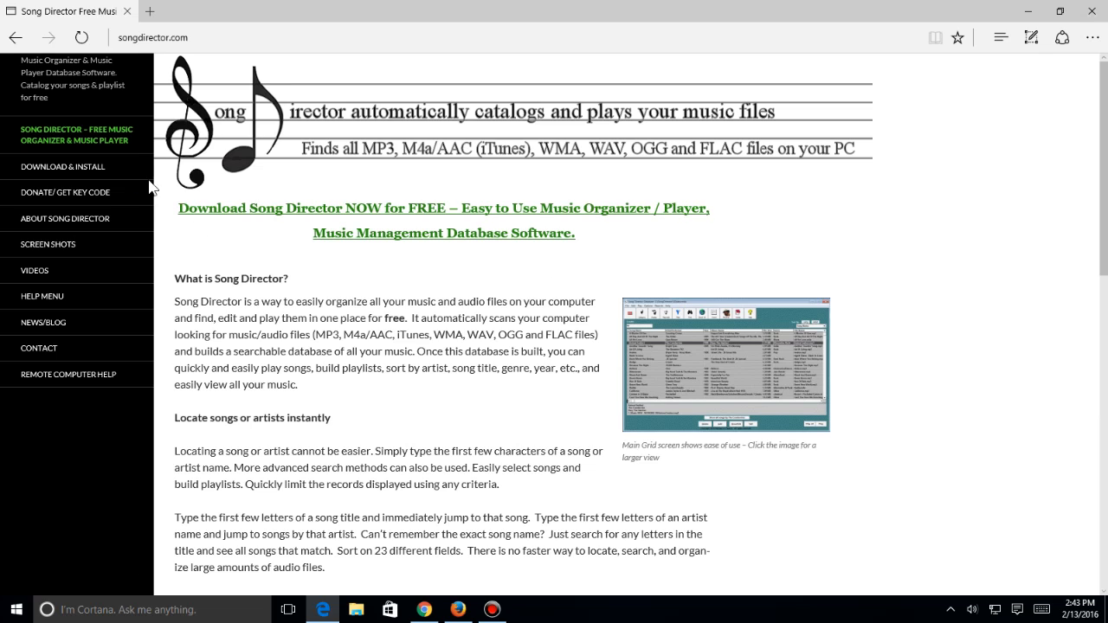
mouse_move(63, 167)
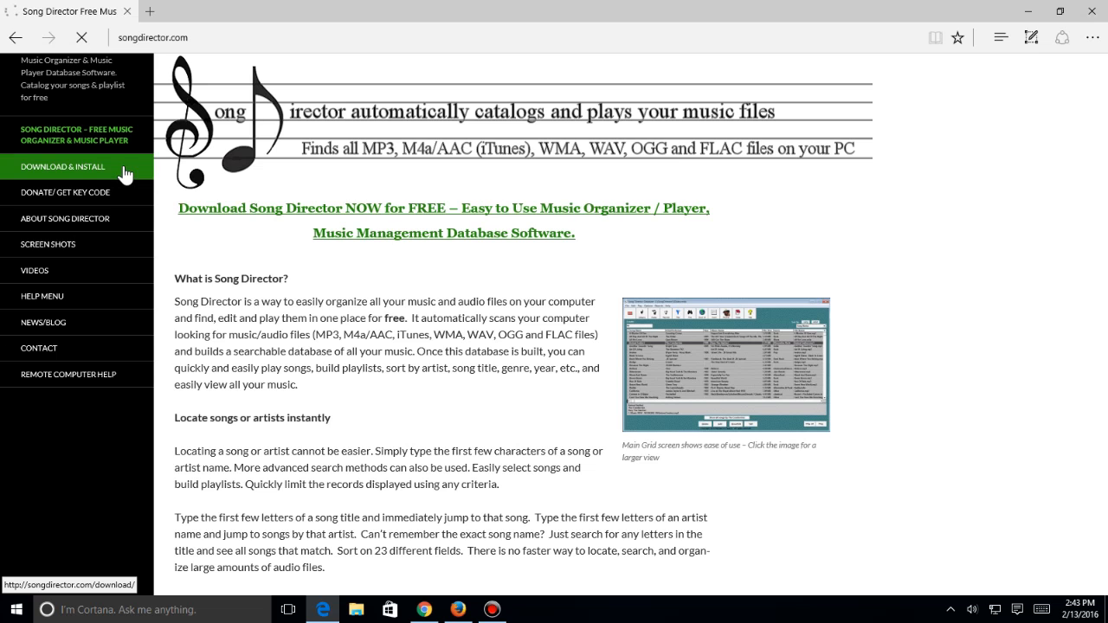
Go to the DOWNLOAD & INSTALL page and read through the installation instructions
click(63, 166)
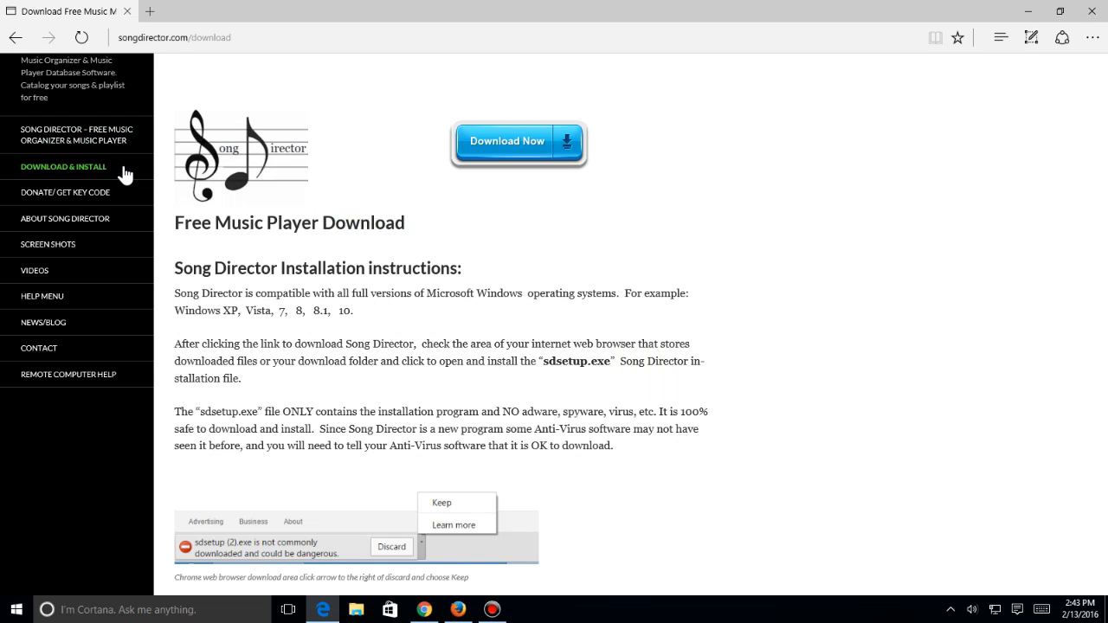
mouse_move(757, 207)
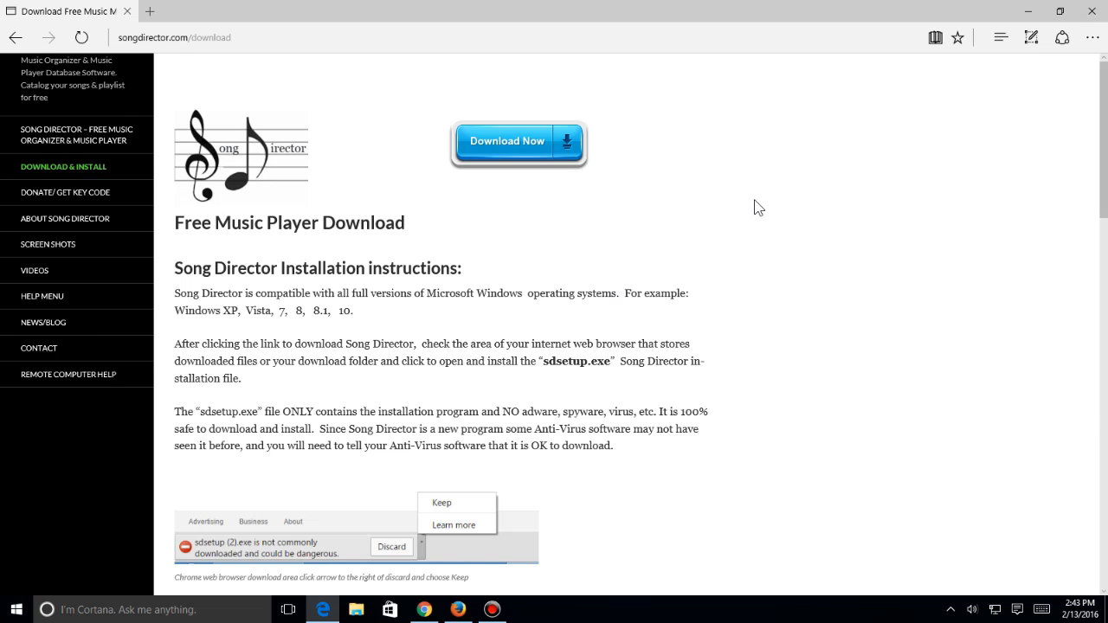
scroll(down, 3)
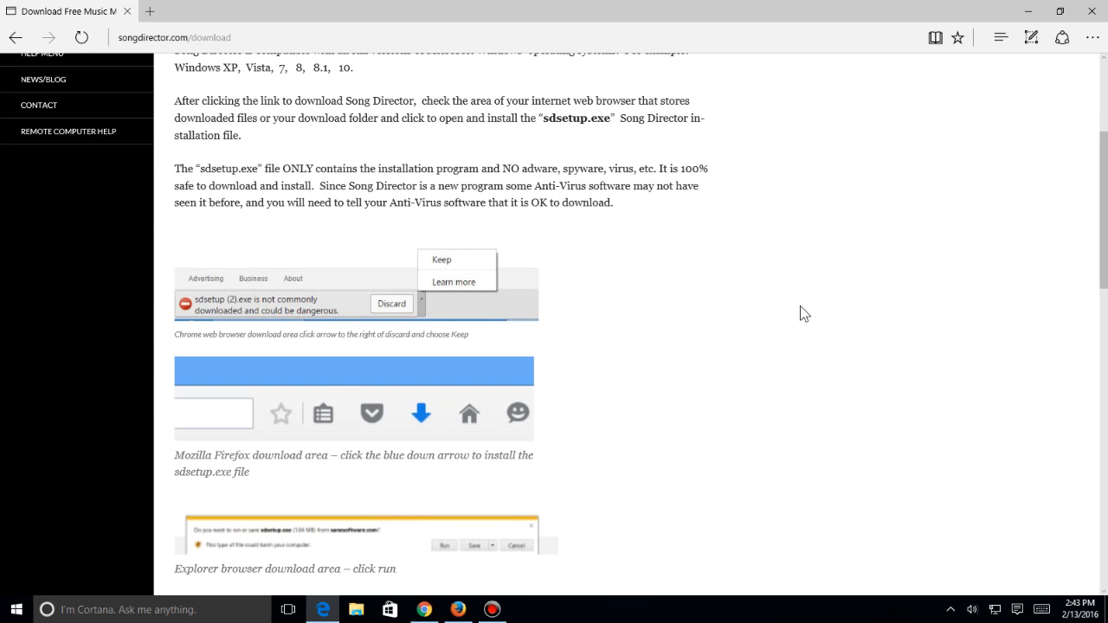
scroll(down, 3)
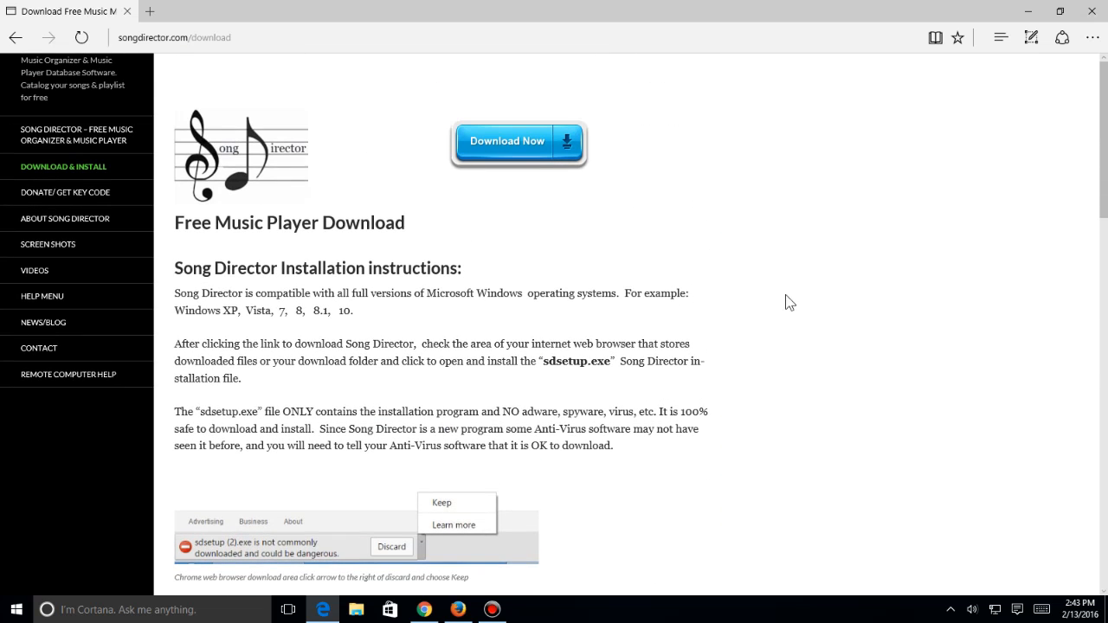
Download the installer via Download Now, run it, and show More info on the SmartScreen warning
click(507, 140)
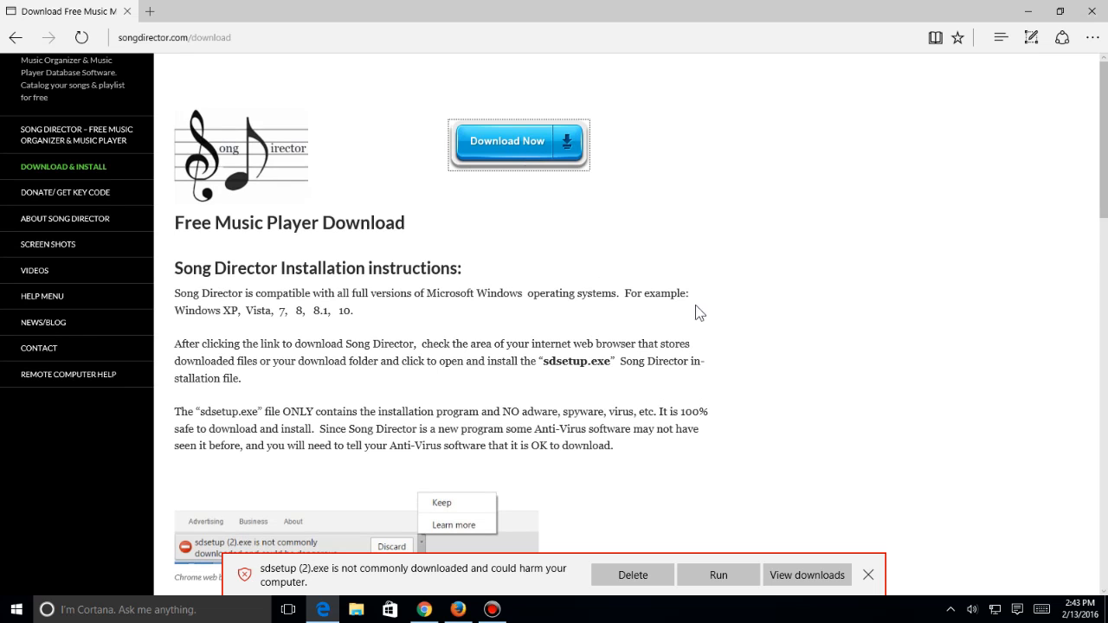
mouse_move(758, 443)
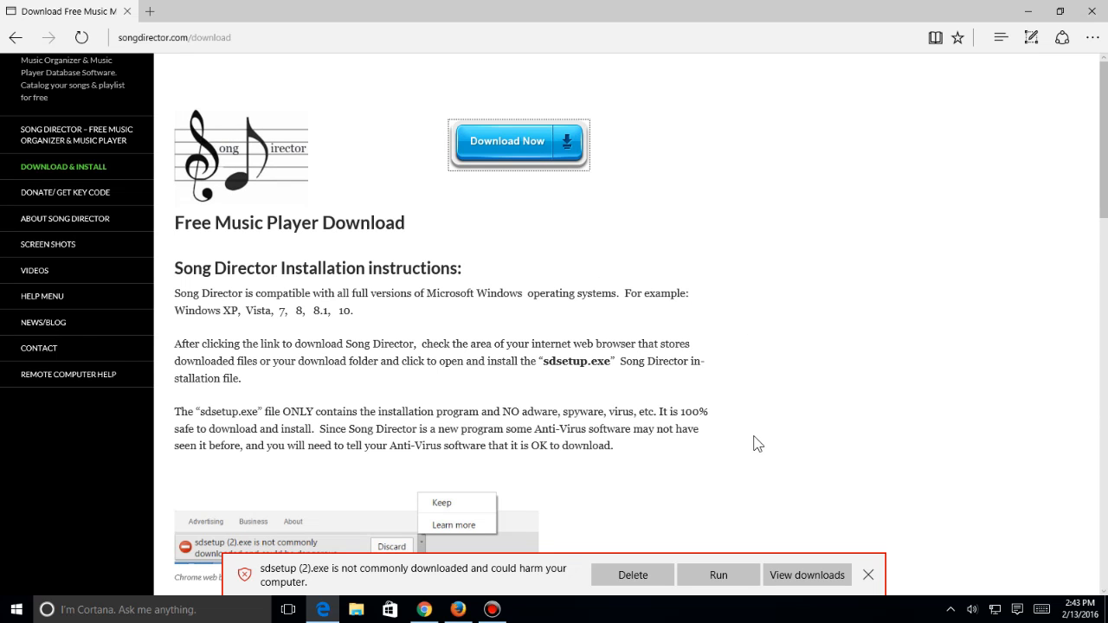
mouse_move(537, 569)
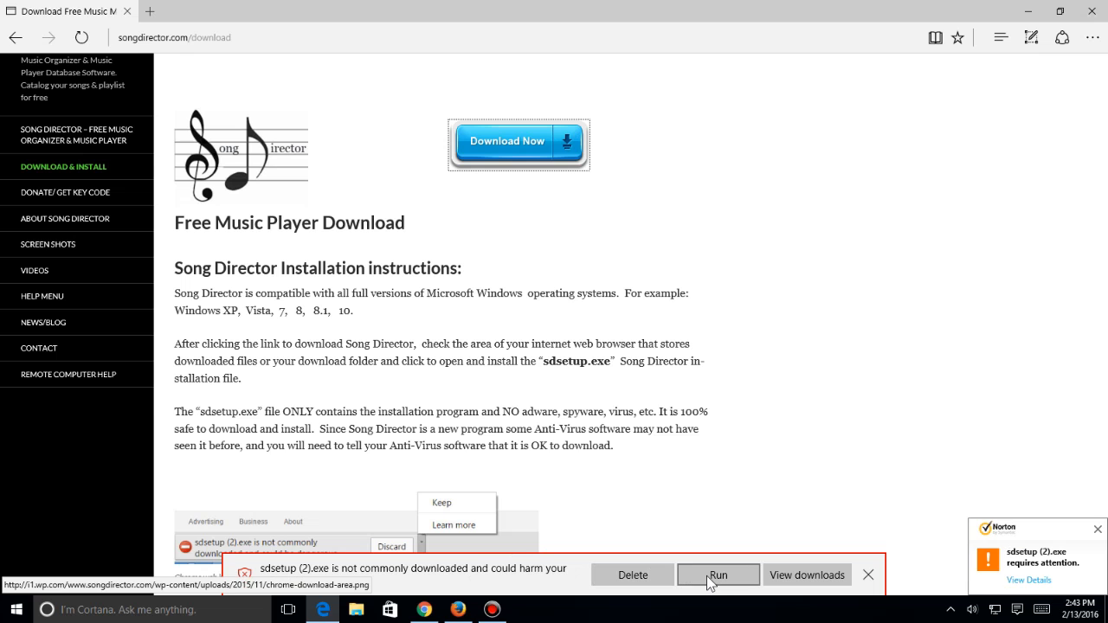
click(717, 575)
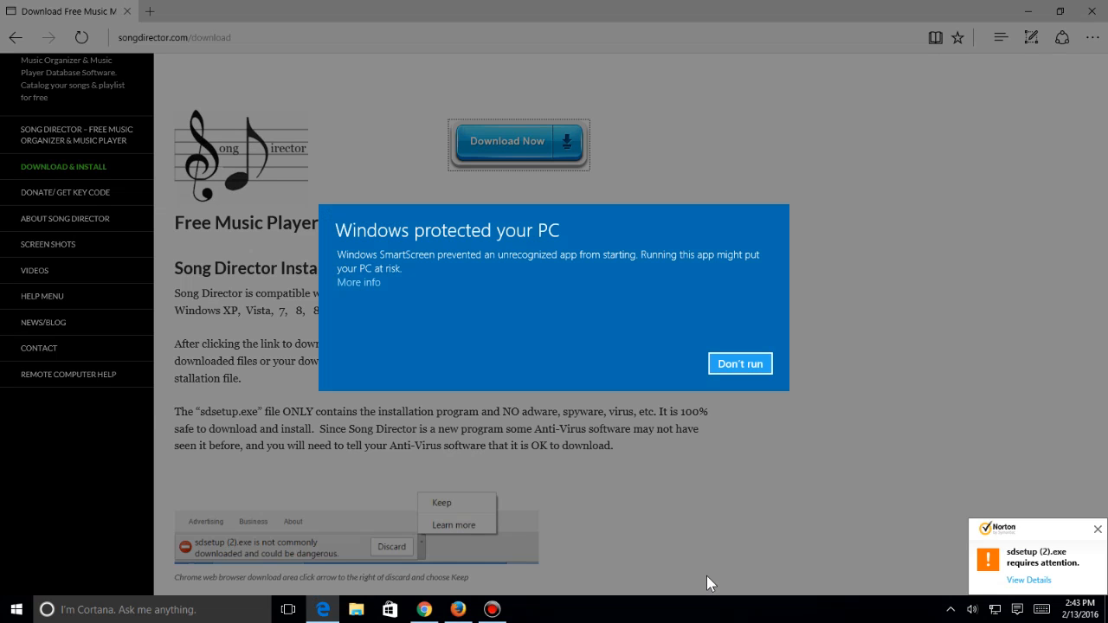
mouse_move(782, 540)
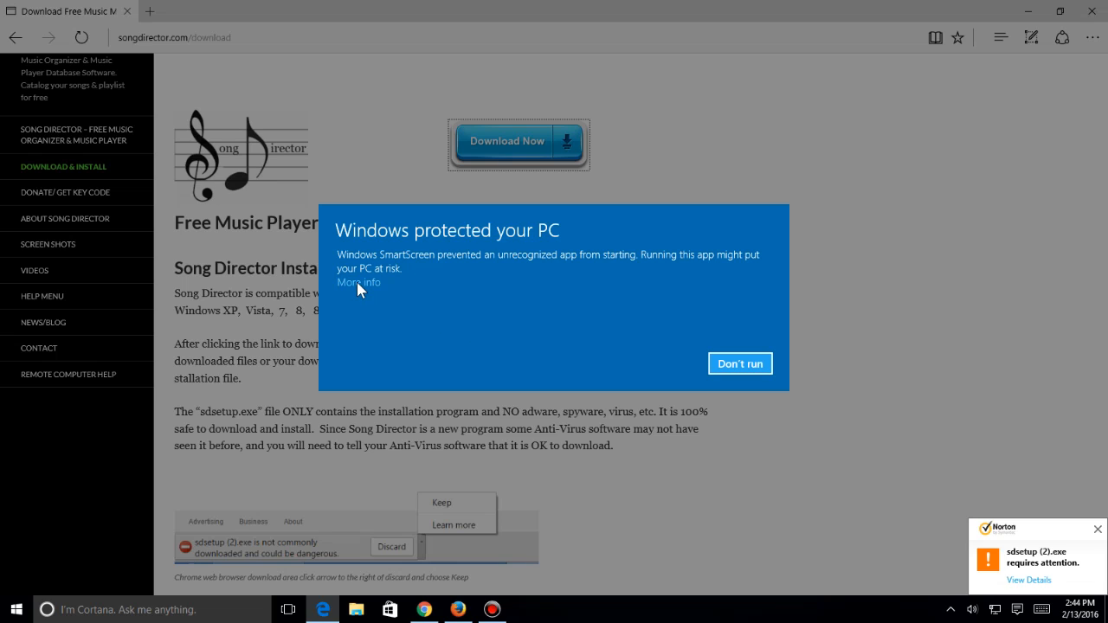
click(358, 282)
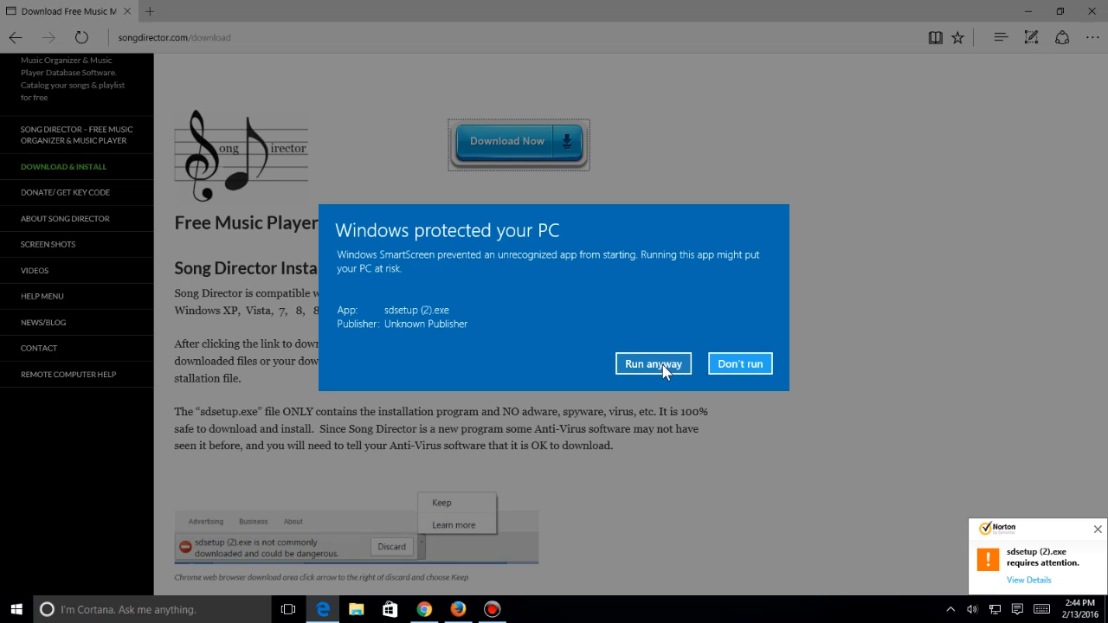
Run the unrecognized sdsetup (2).exe anyway from the SmartScreen warning
click(653, 362)
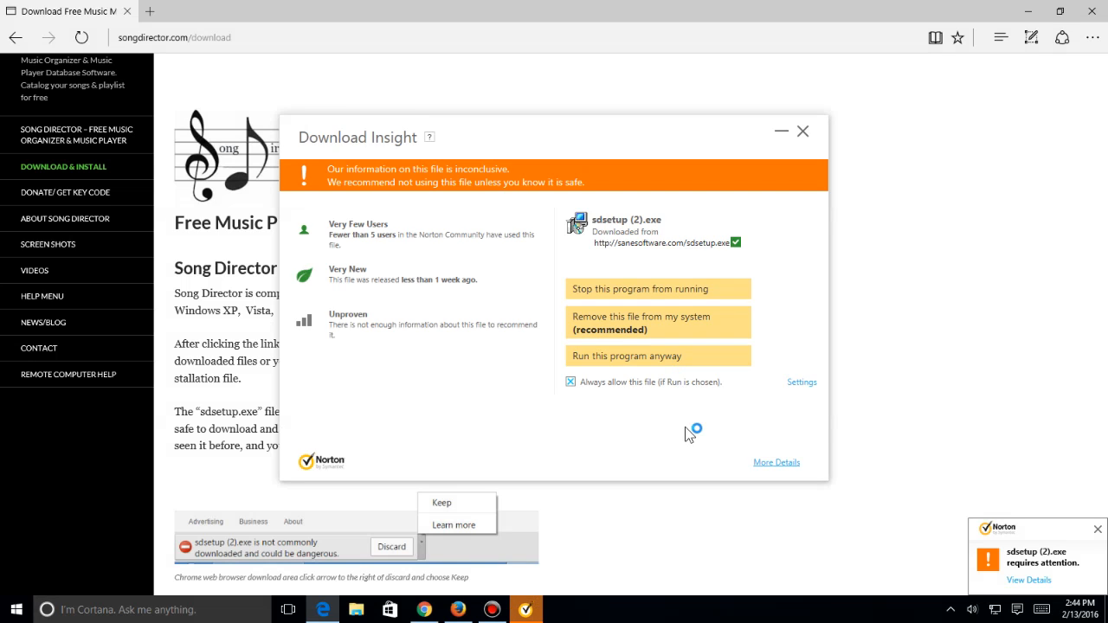
mouse_move(691, 434)
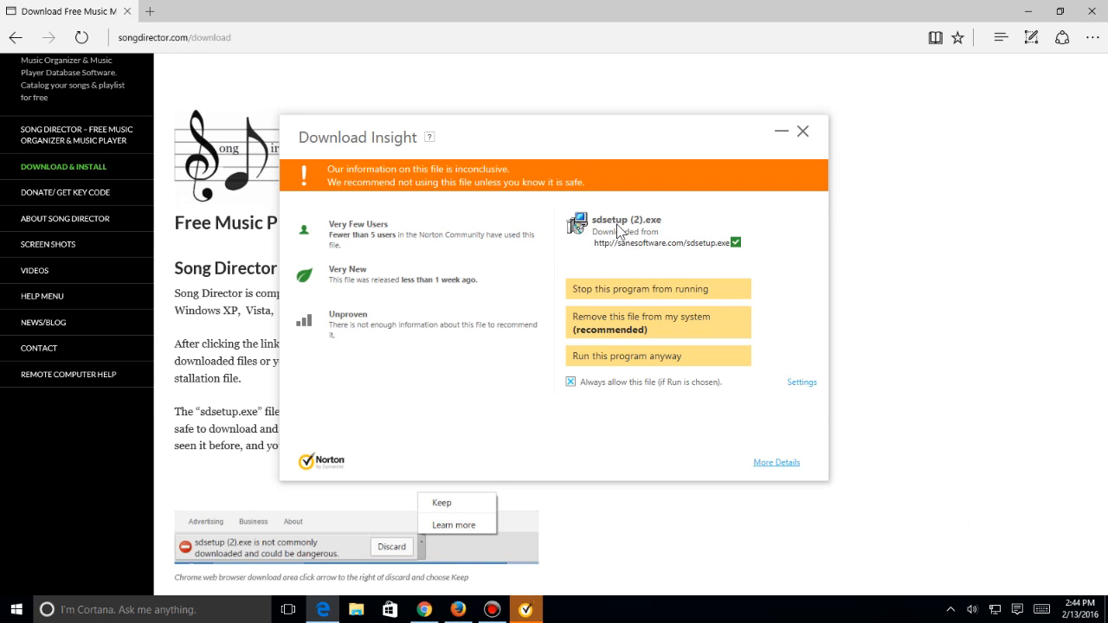
mouse_move(616, 232)
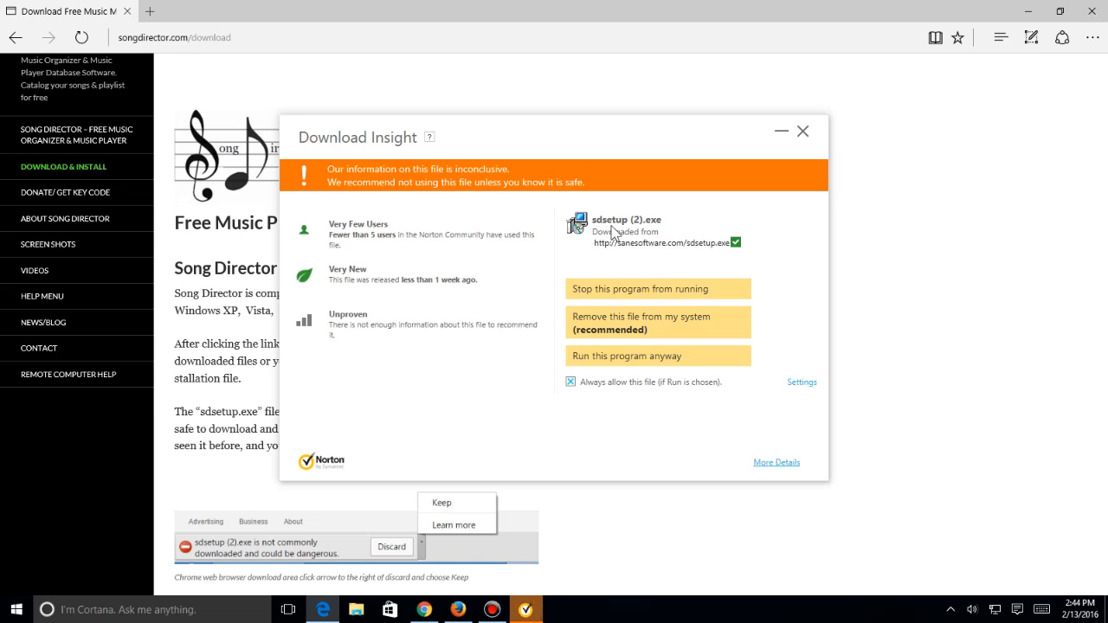
mouse_move(644, 228)
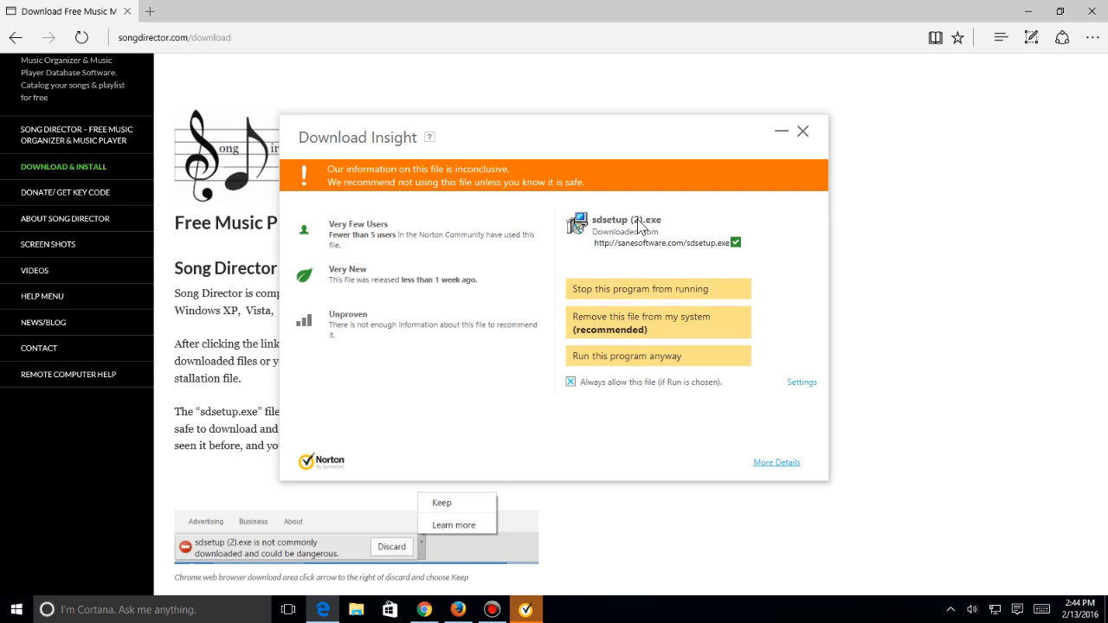
mouse_move(658, 356)
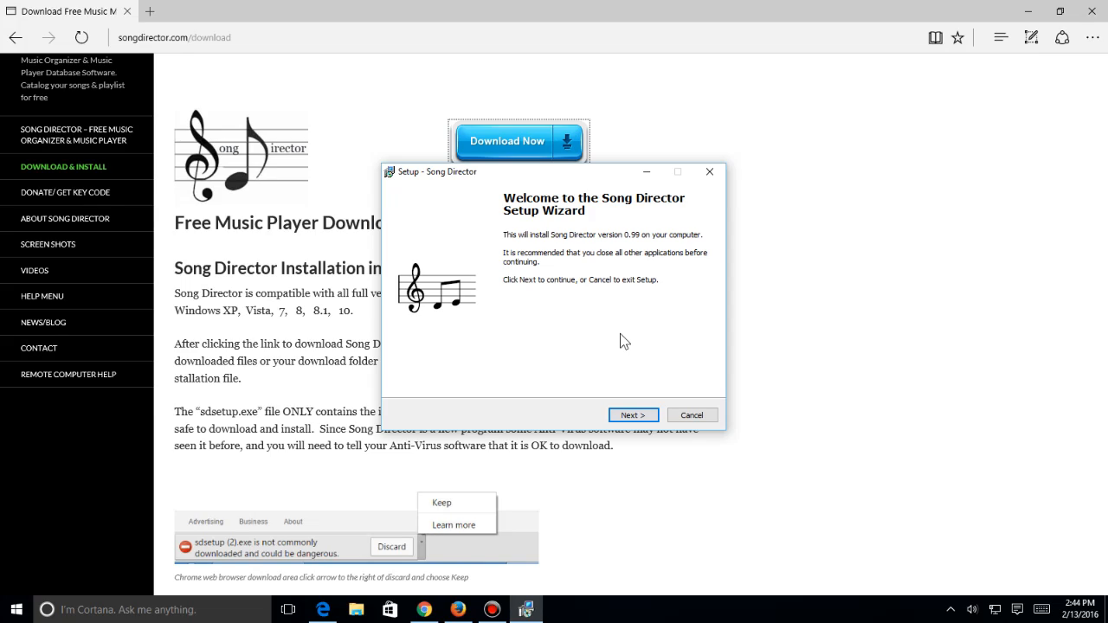
mouse_move(692, 415)
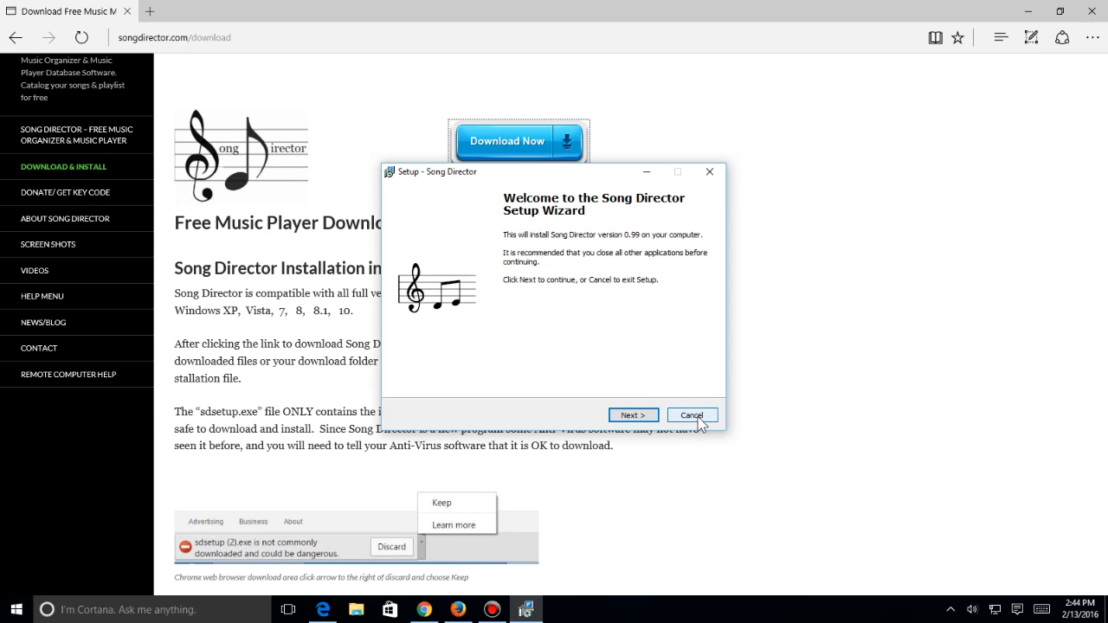
Cancel the Song Director Setup wizard and confirm exiting without installing
click(692, 415)
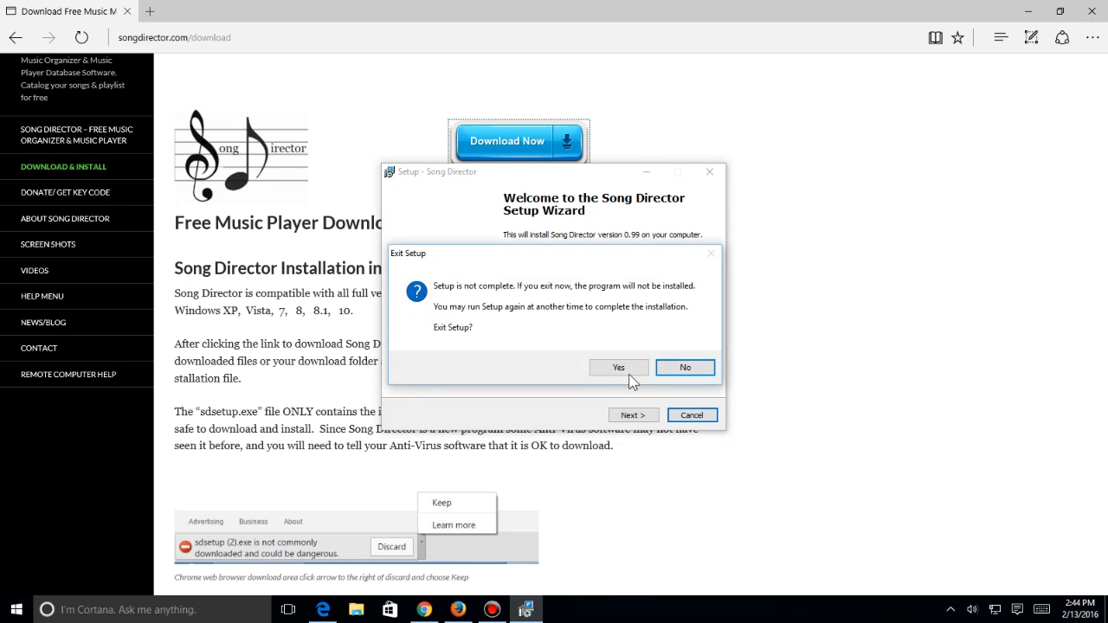
click(618, 367)
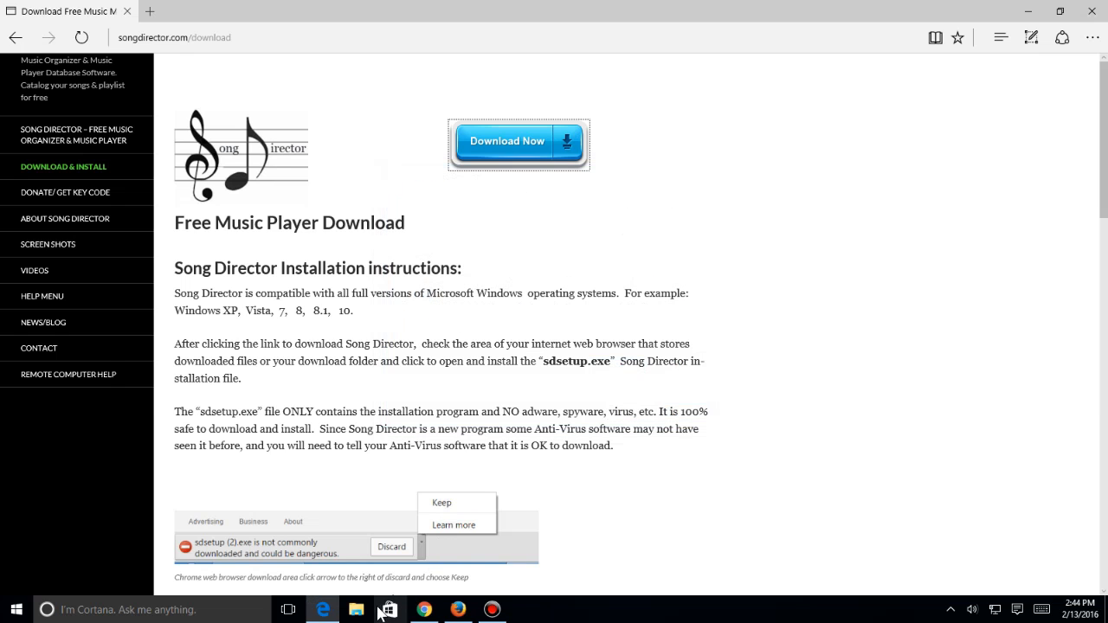
mouse_move(424, 609)
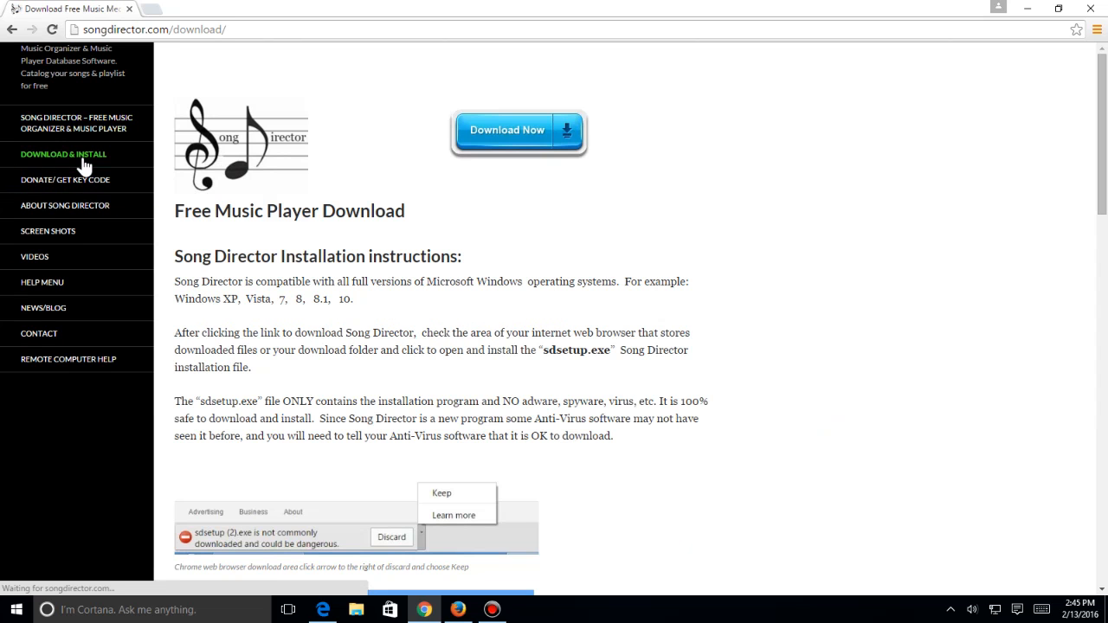
Download the installer in Chrome and show the options for the flagged sdsetup (3).exe
click(507, 130)
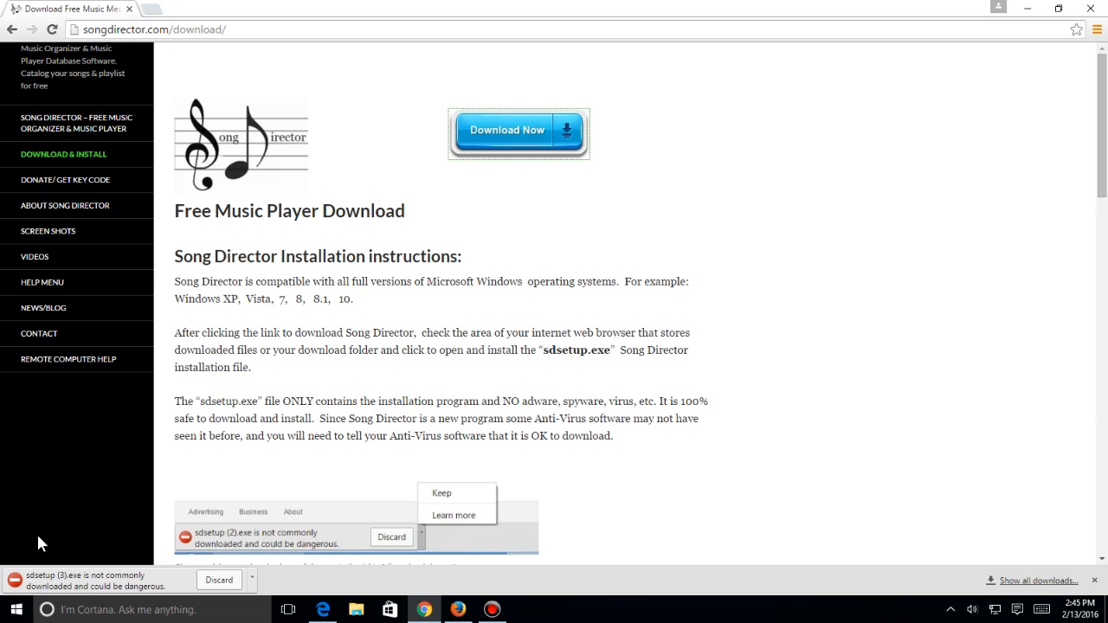
mouse_move(278, 457)
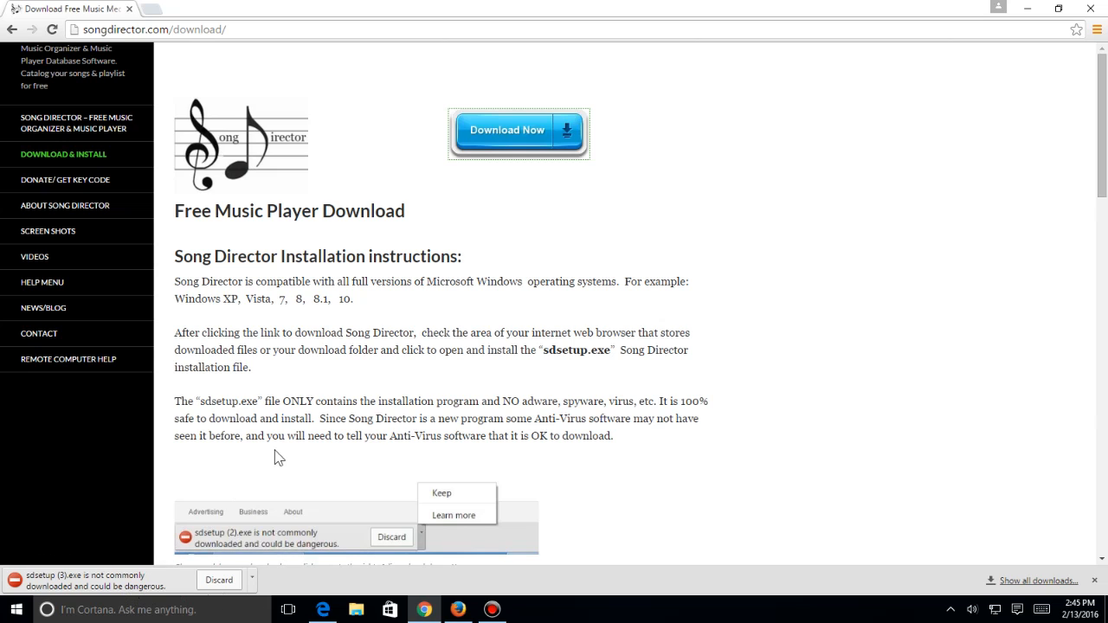
mouse_move(147, 587)
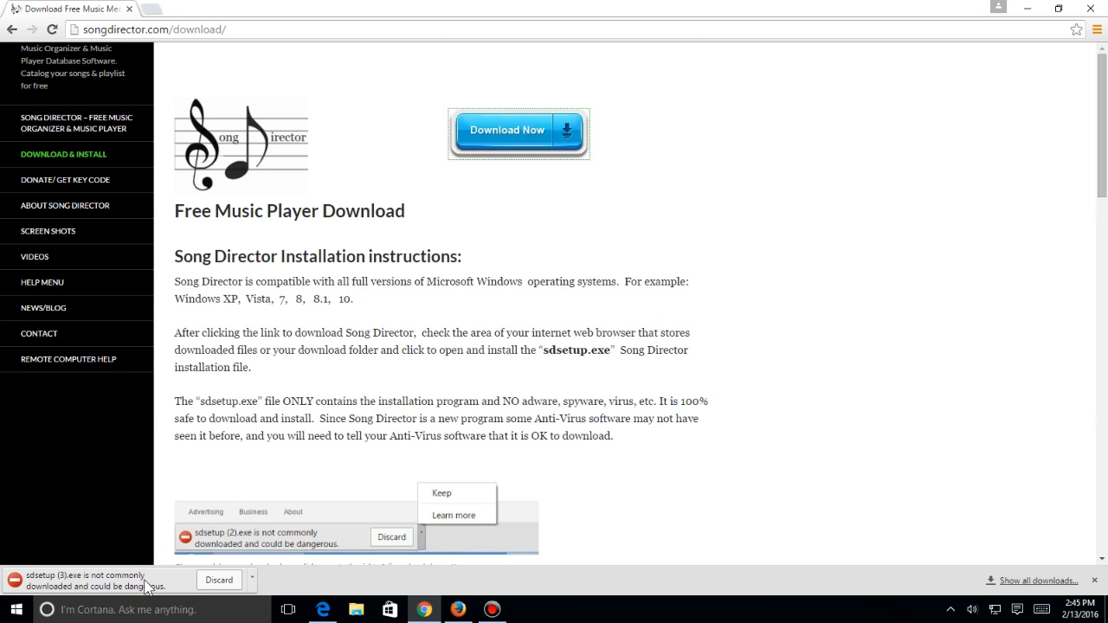
mouse_move(173, 589)
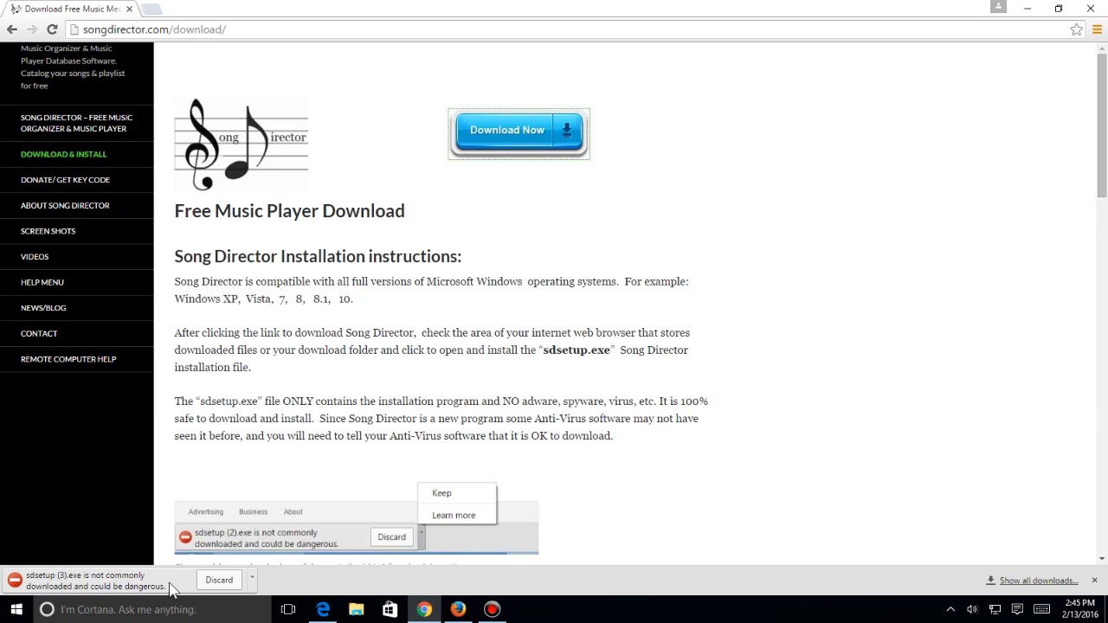
mouse_move(253, 586)
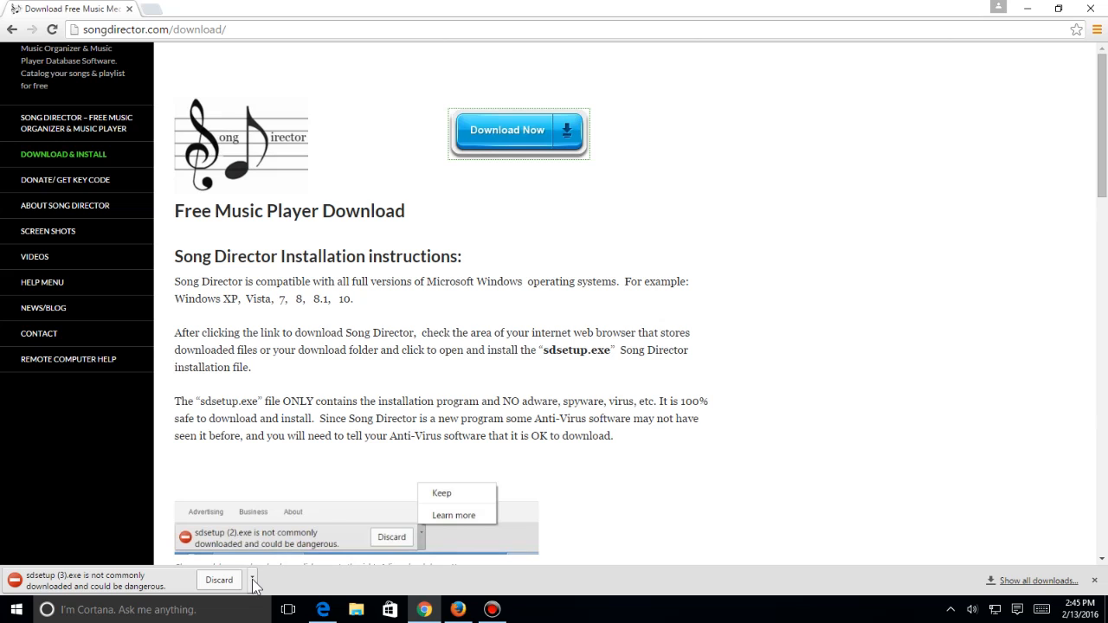
click(252, 580)
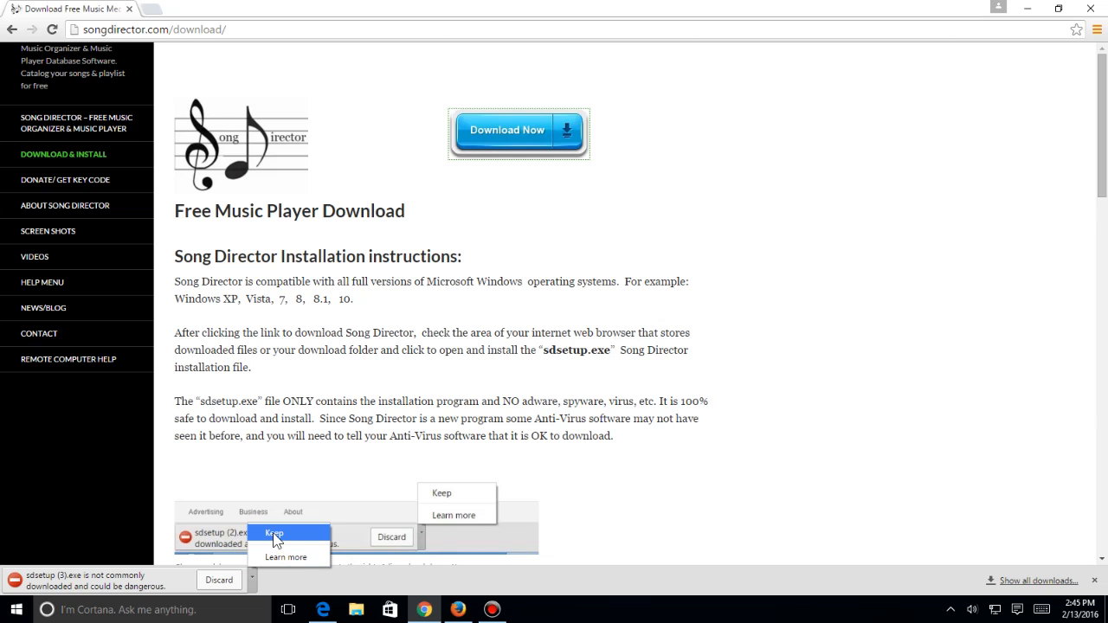
mouse_move(307, 541)
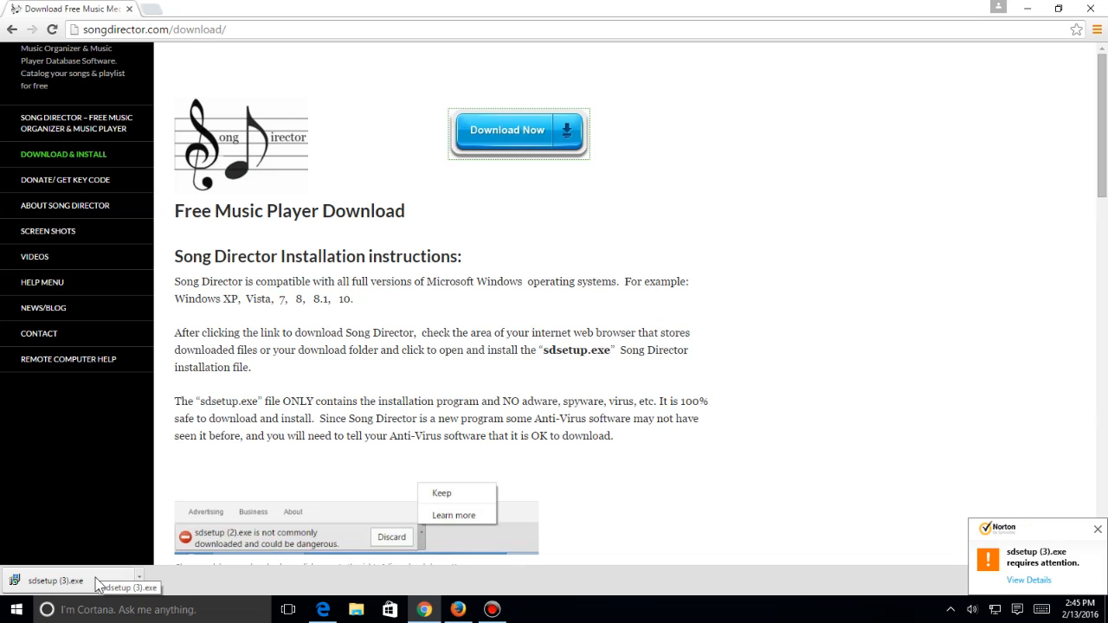
Launch sdsetup (3).exe from Chrome's download bar and run it anyway past SmartScreen
click(55, 581)
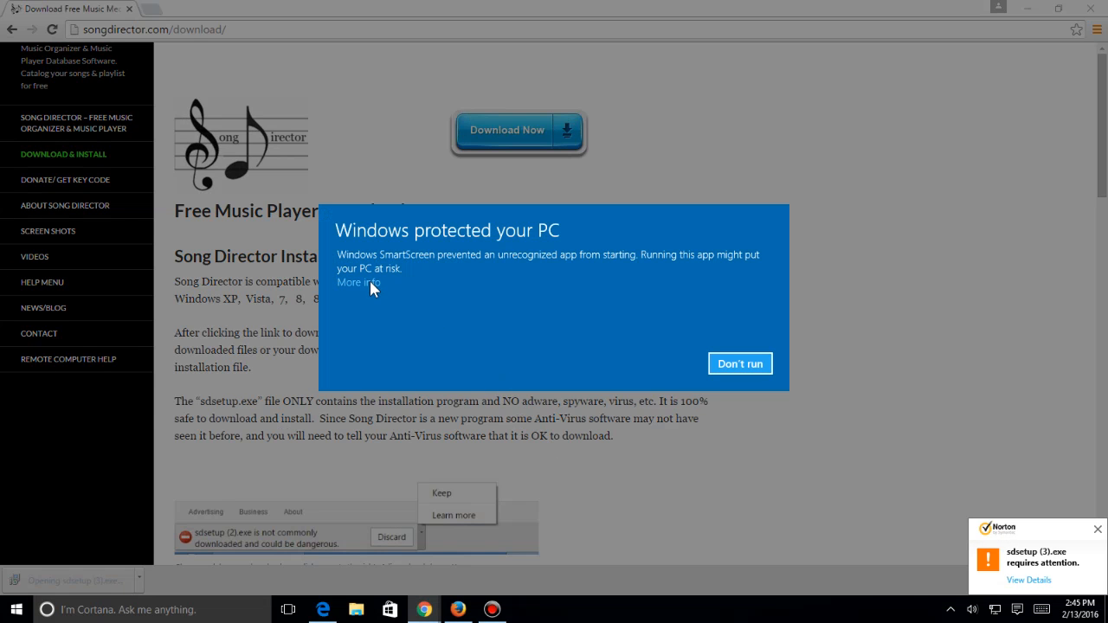
click(358, 283)
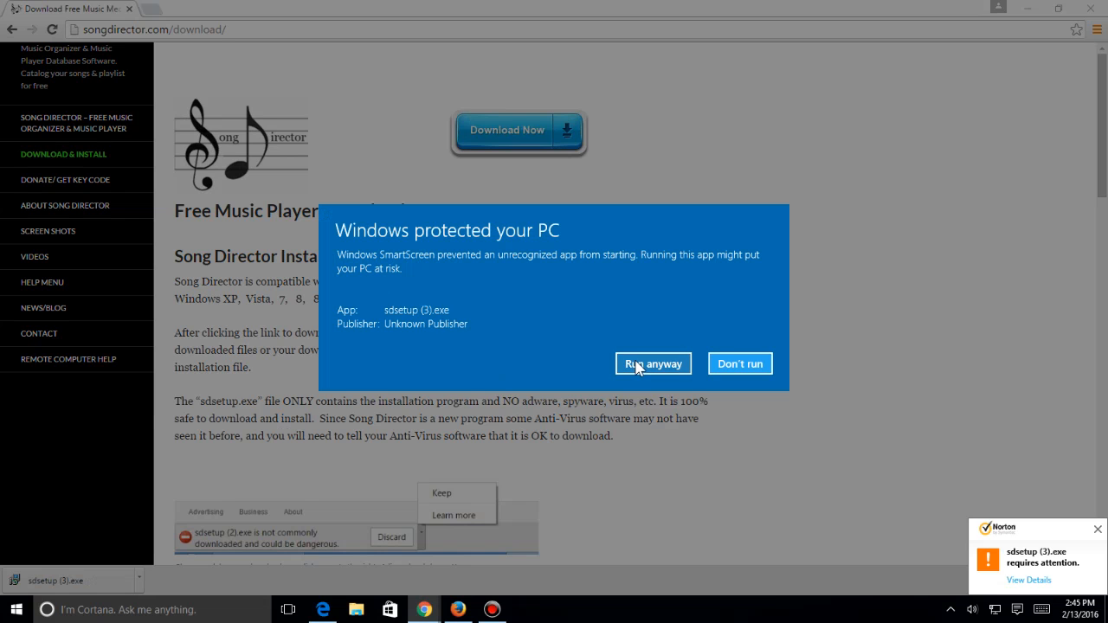
click(652, 363)
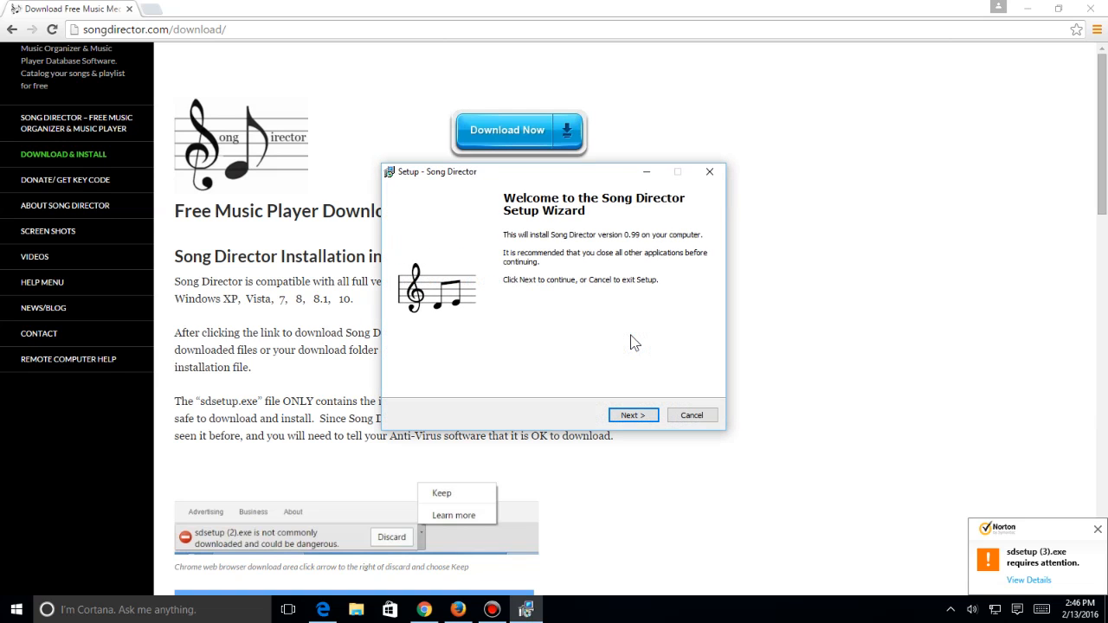
click(691, 414)
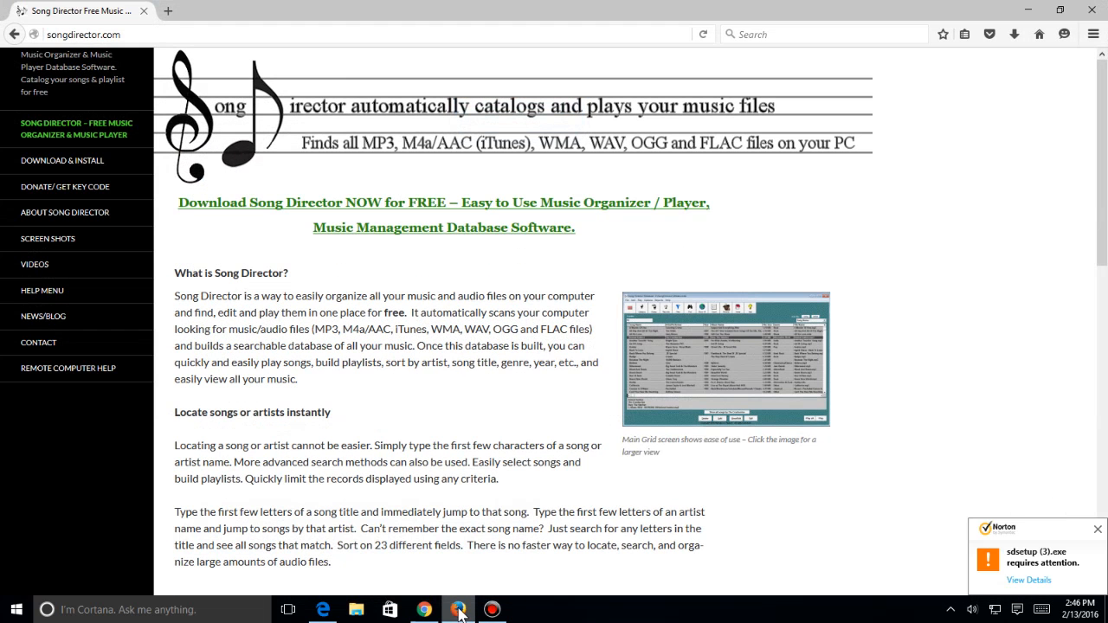
mouse_move(396, 509)
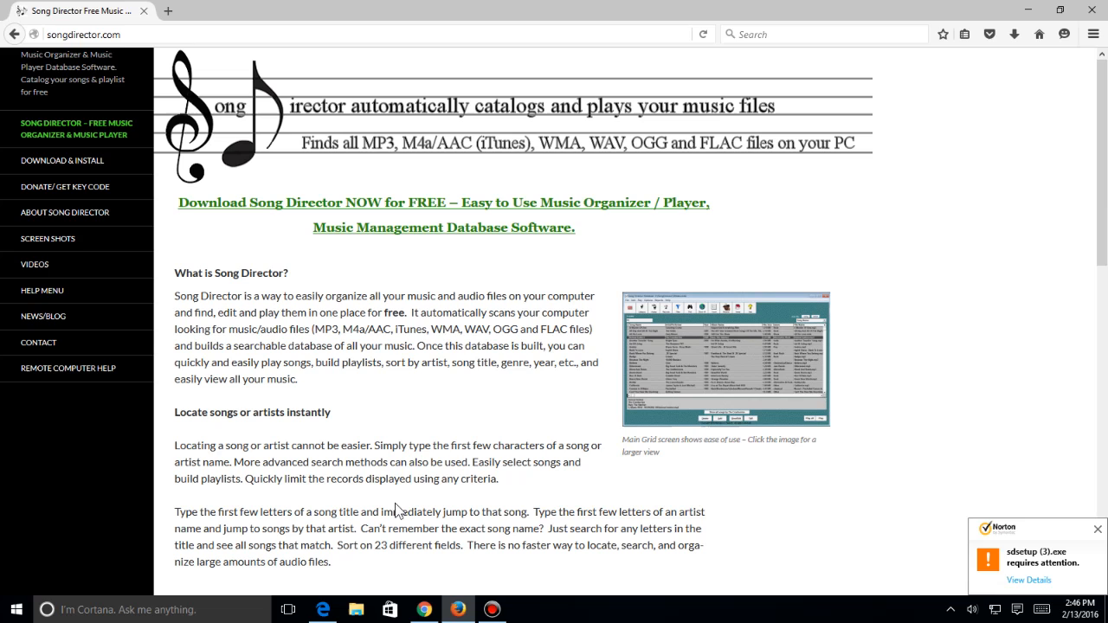
Download the installer in Firefox, save the file, and open it from the Downloads list
click(62, 161)
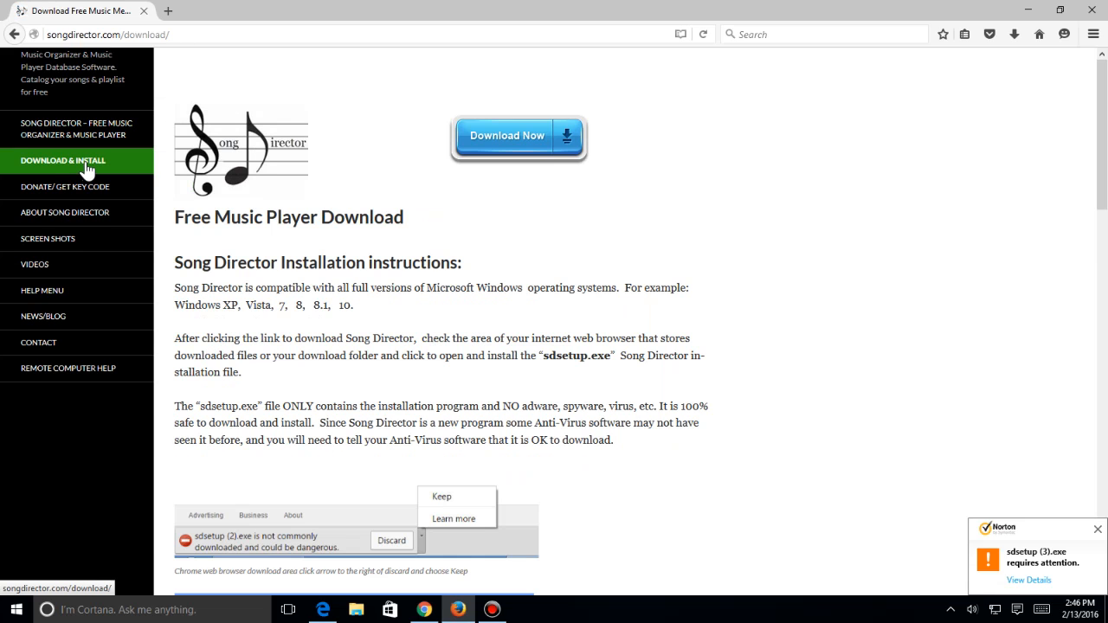
click(517, 135)
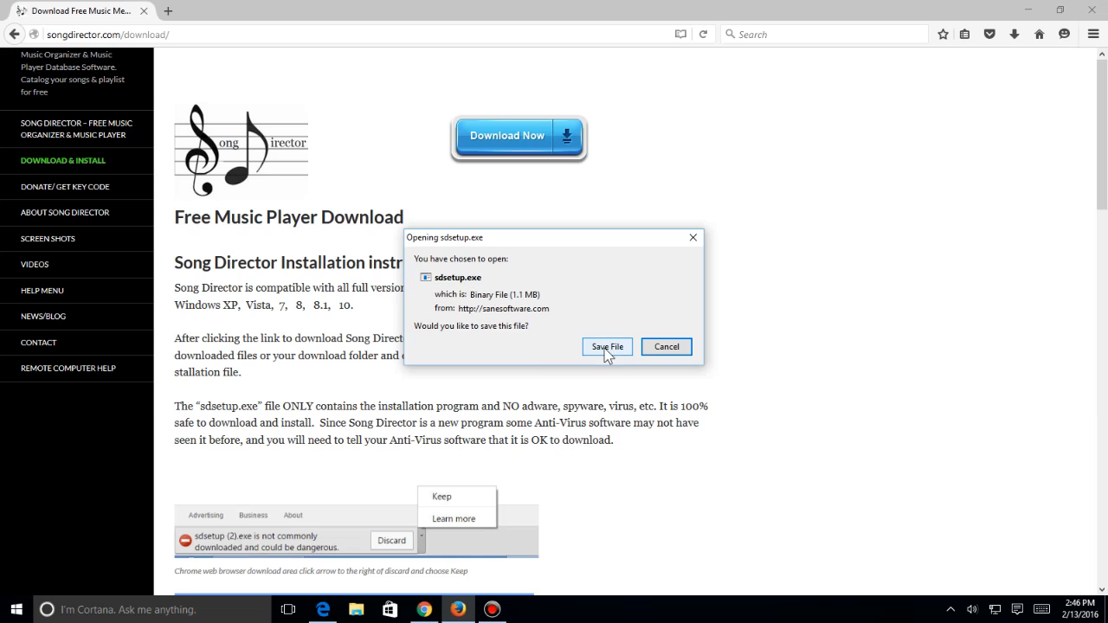
click(606, 346)
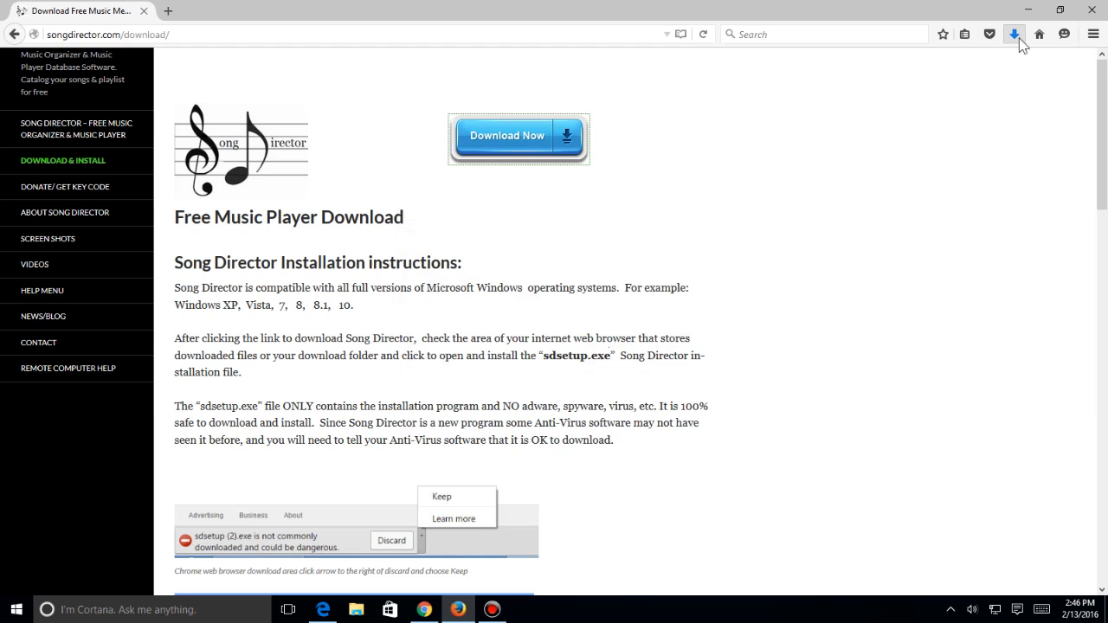
click(1014, 33)
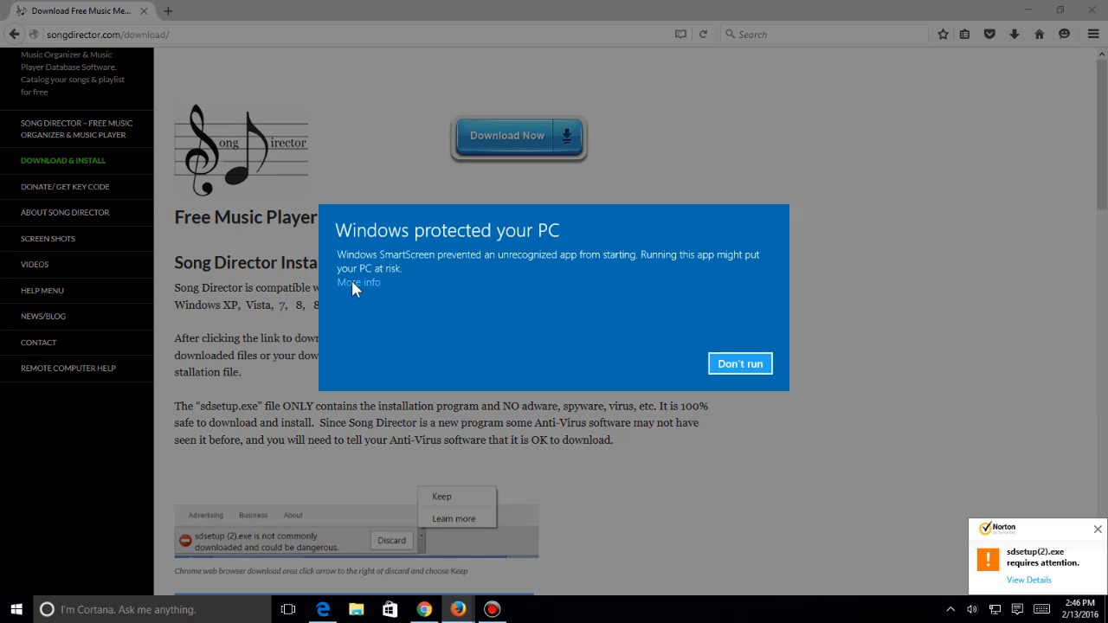
Run the installer anyway past SmartScreen, then allow it in Norton Download Insight
click(358, 282)
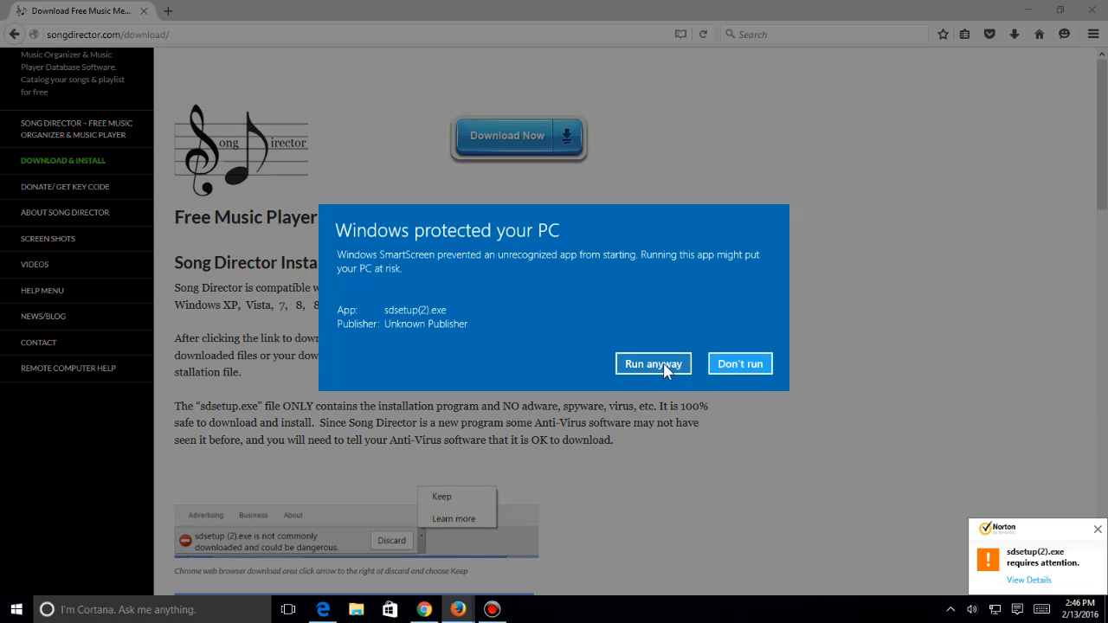
click(652, 363)
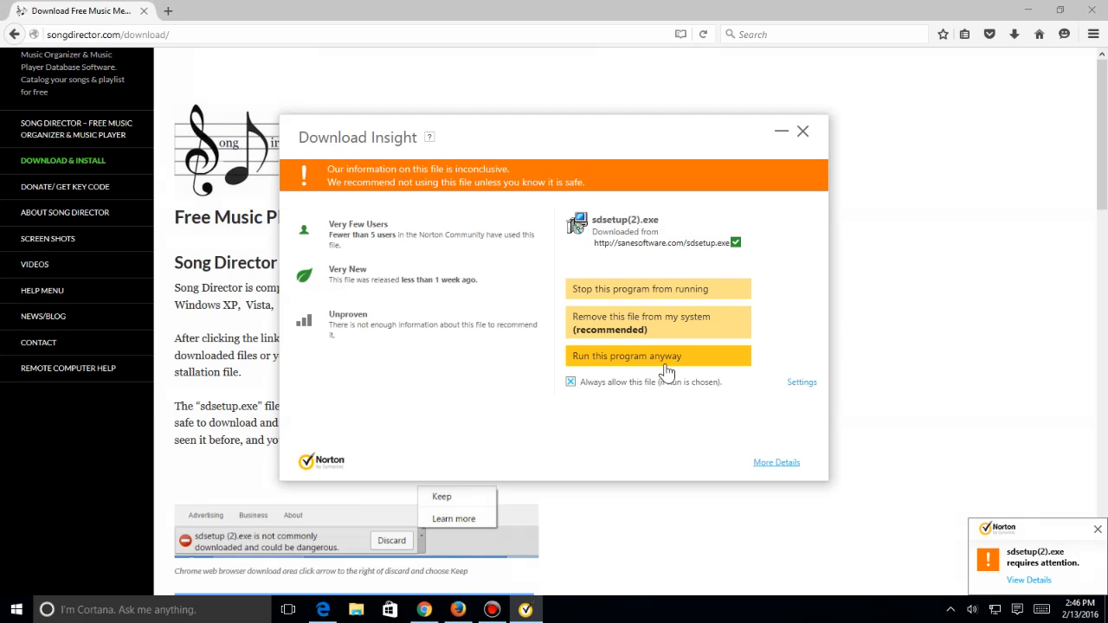
mouse_move(615, 357)
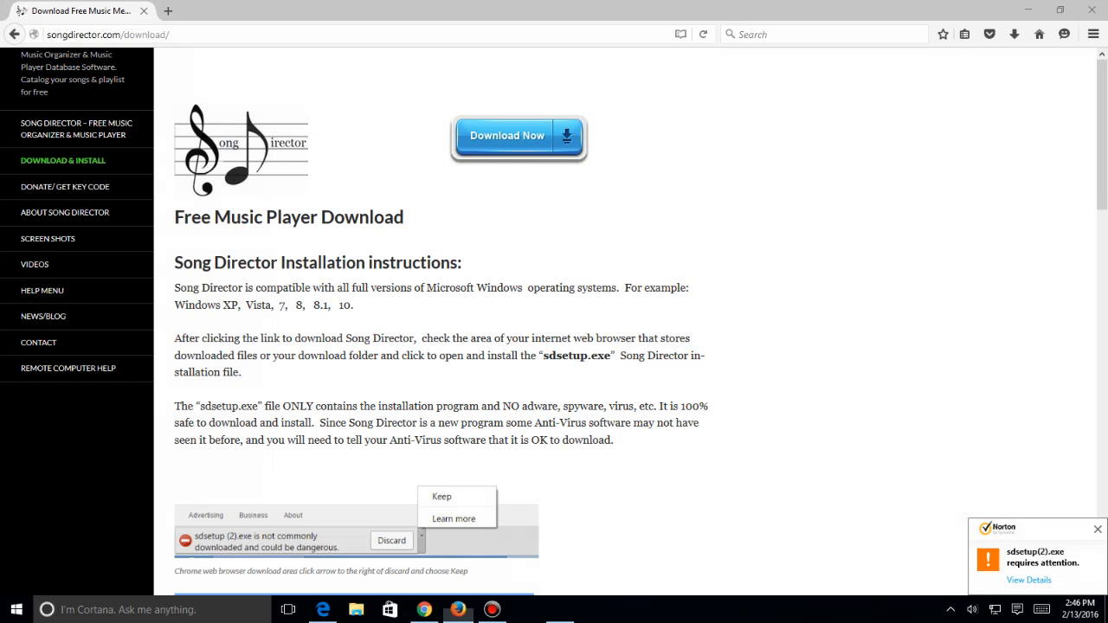
click(526, 609)
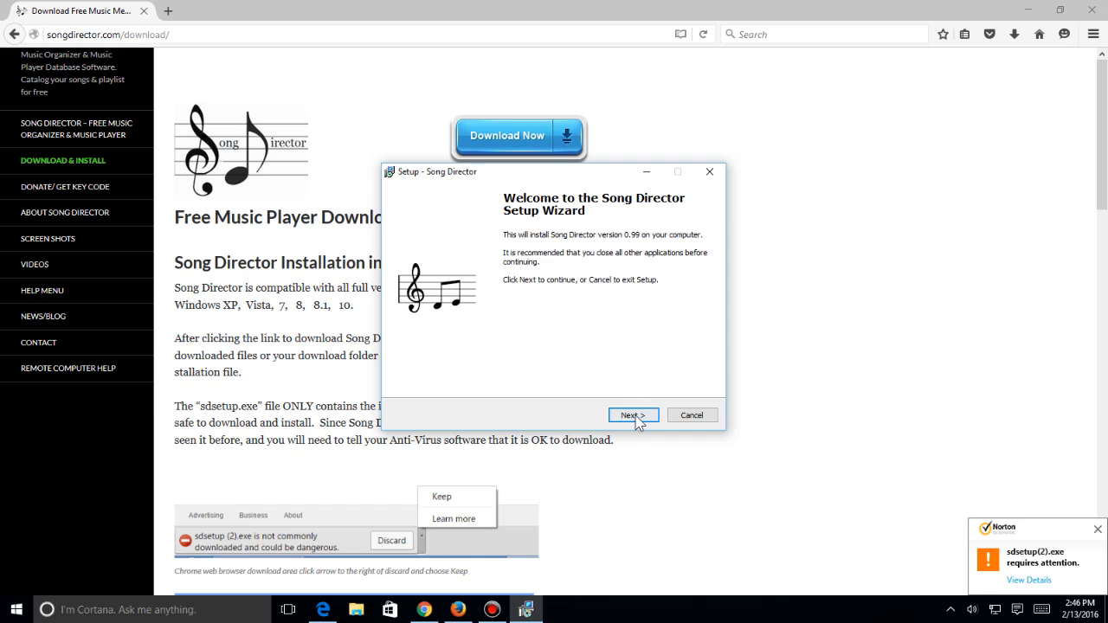
Accept the license agreement and install into the default C:\Program Files (x86)\SongDirector folder
click(633, 415)
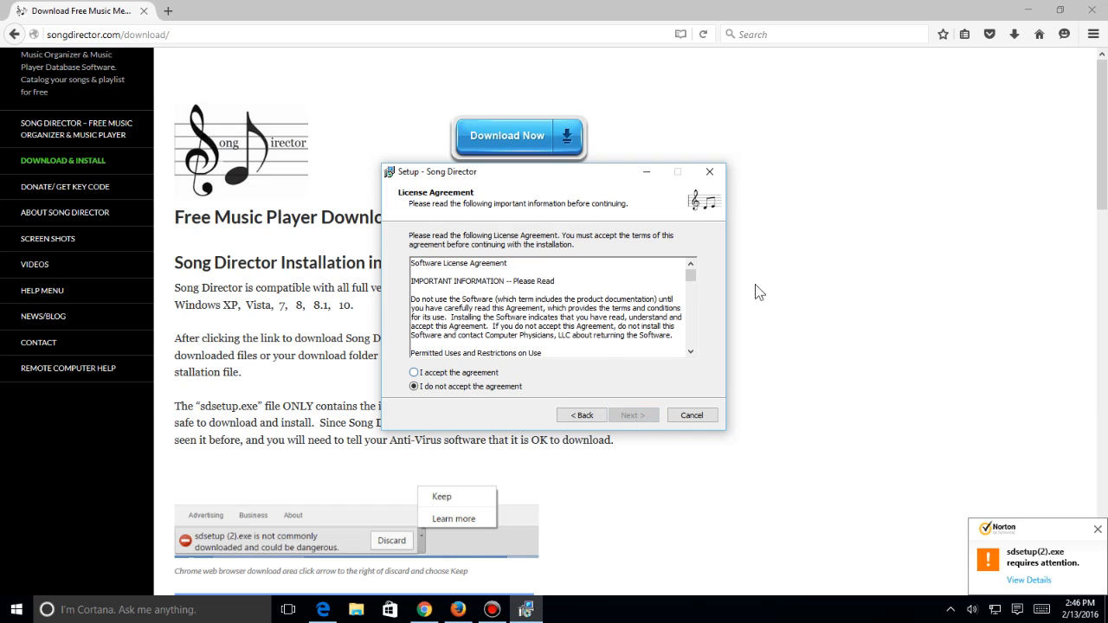
scroll(down, 3)
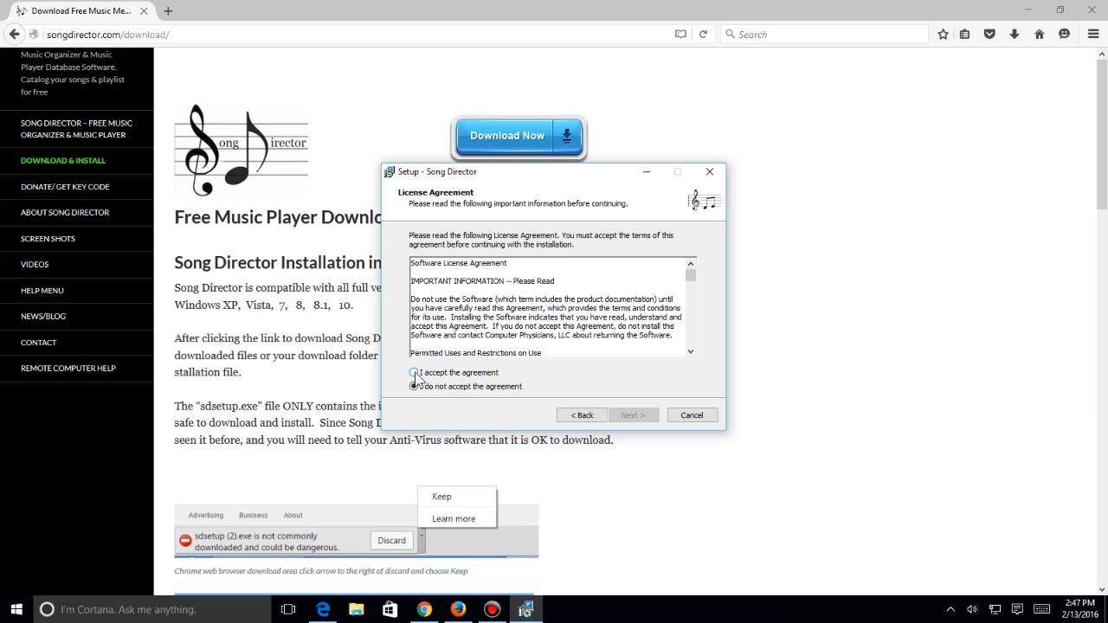
click(414, 372)
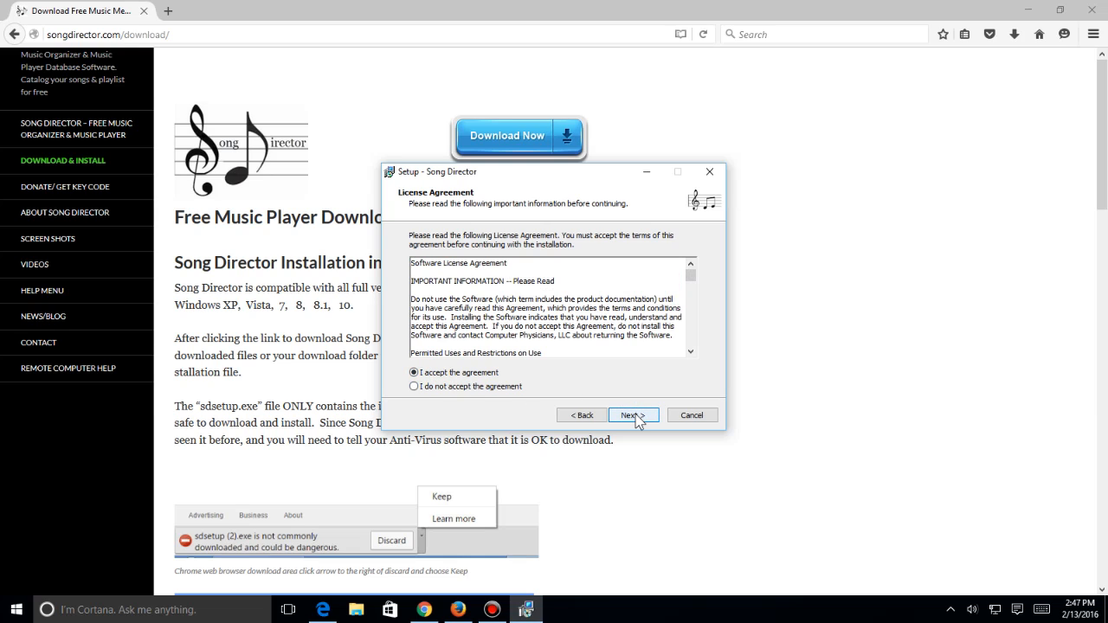
click(633, 415)
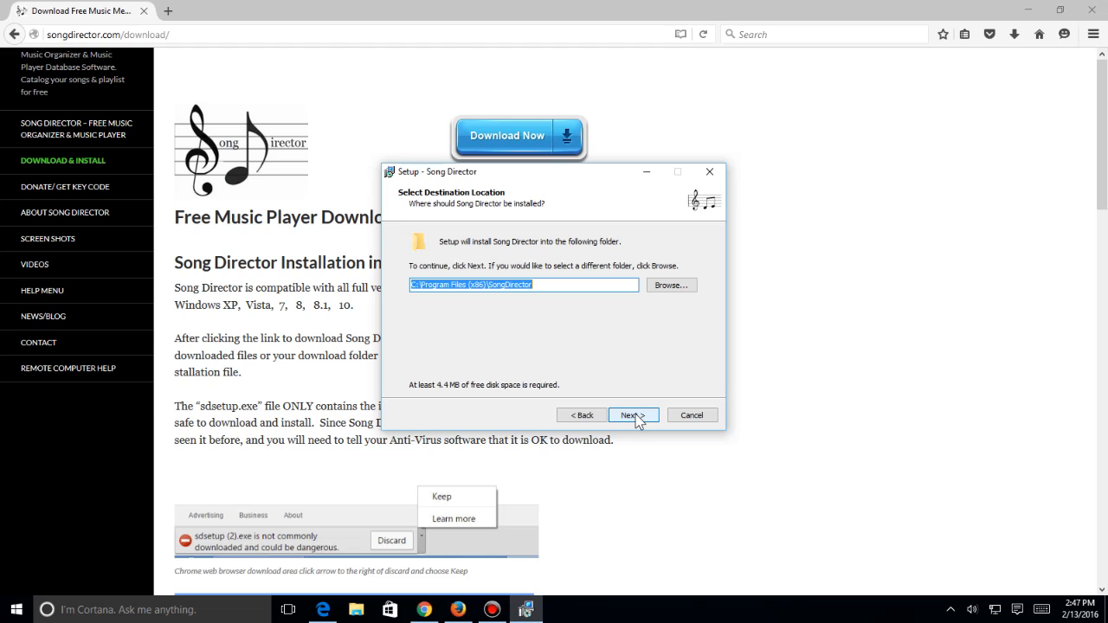
mouse_move(541, 312)
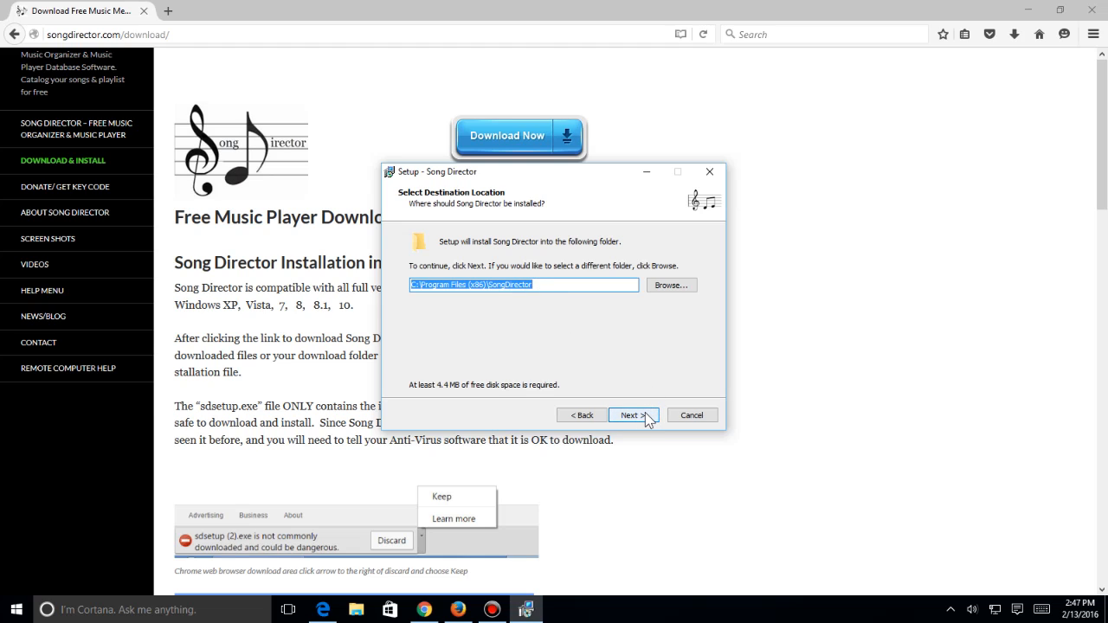
click(633, 415)
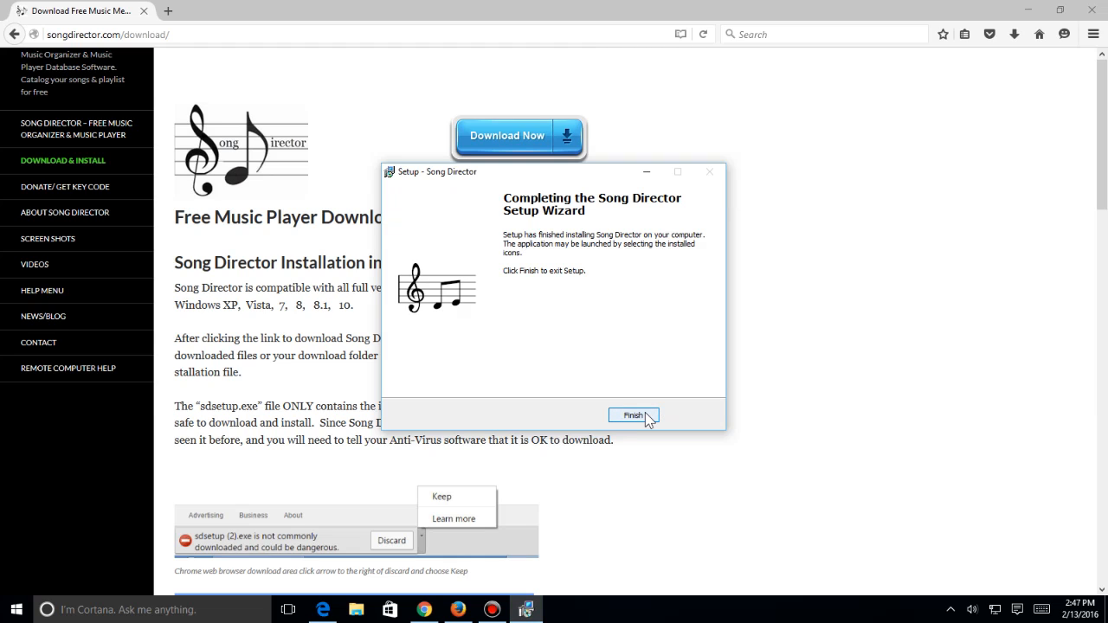
Finish the setup wizard and show the desktop with the new Song Director shortcut
click(633, 415)
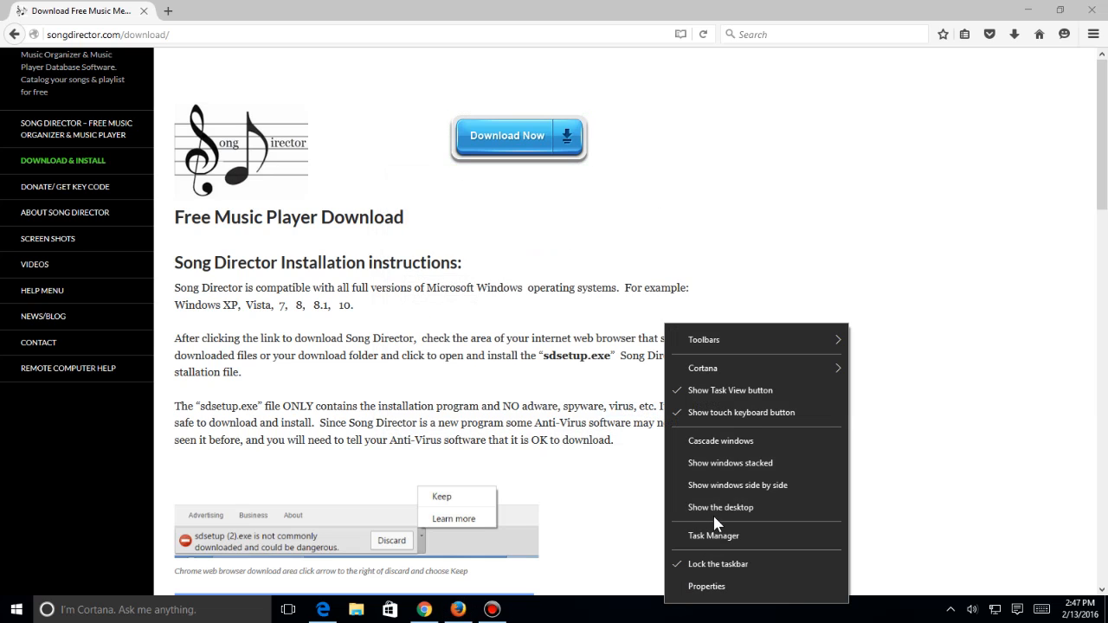
click(721, 507)
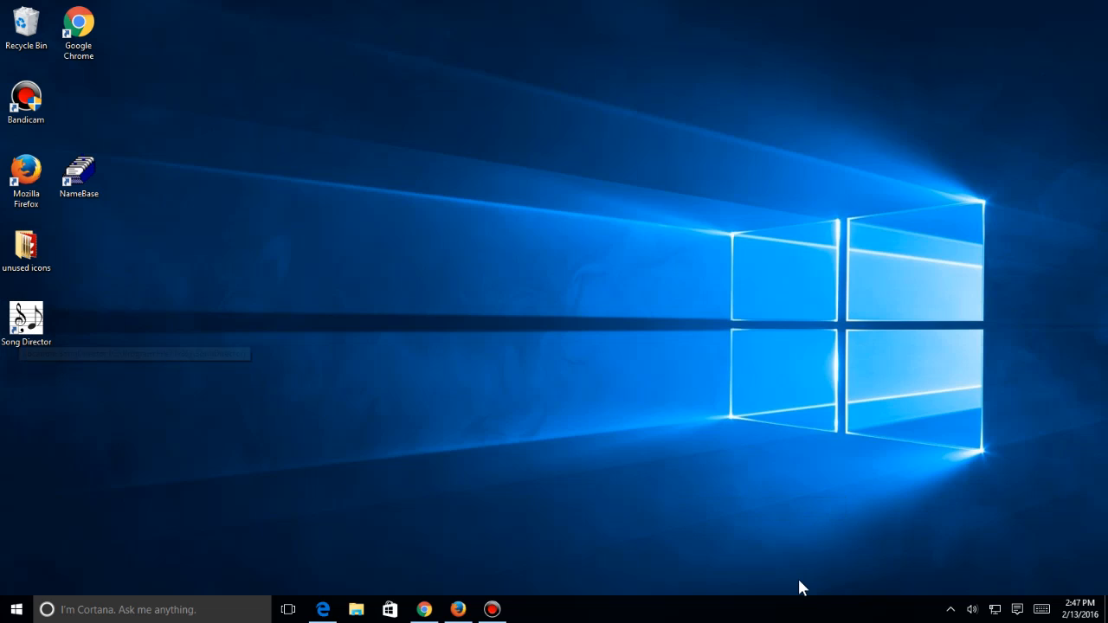
Launch Song Director from its desktop shortcut and dismiss the Empty Database message
click(26, 318)
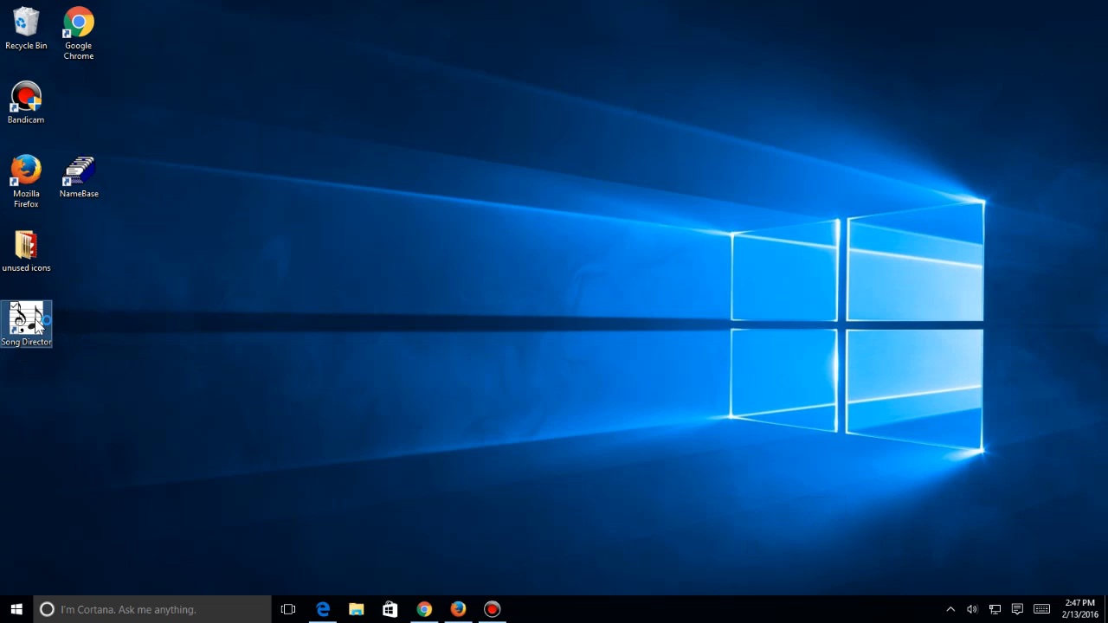
double_click(26, 318)
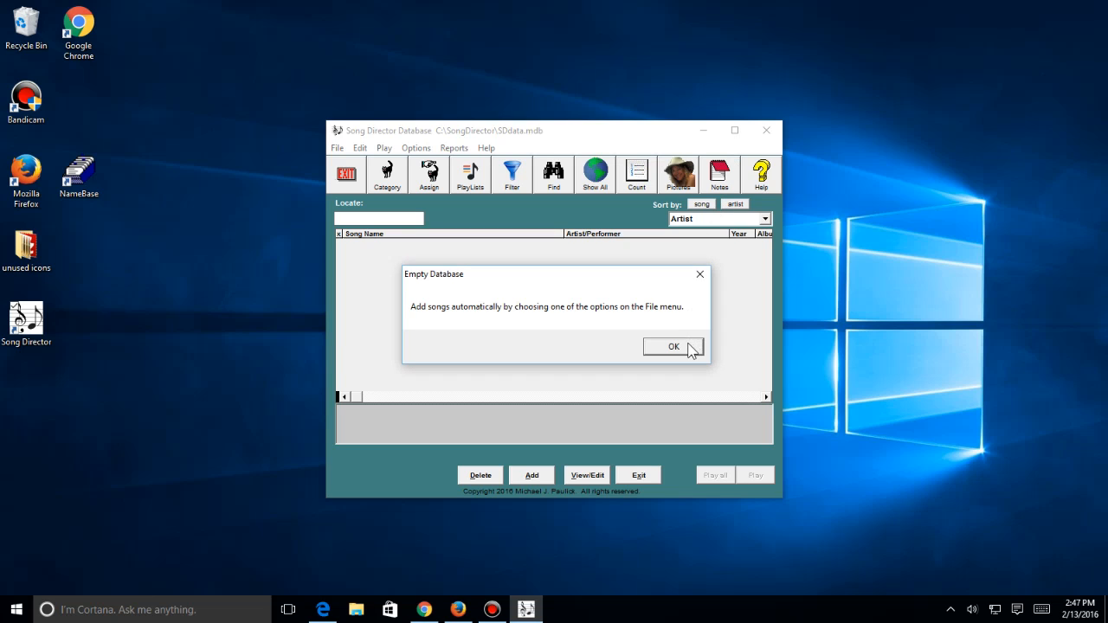
mouse_move(640, 329)
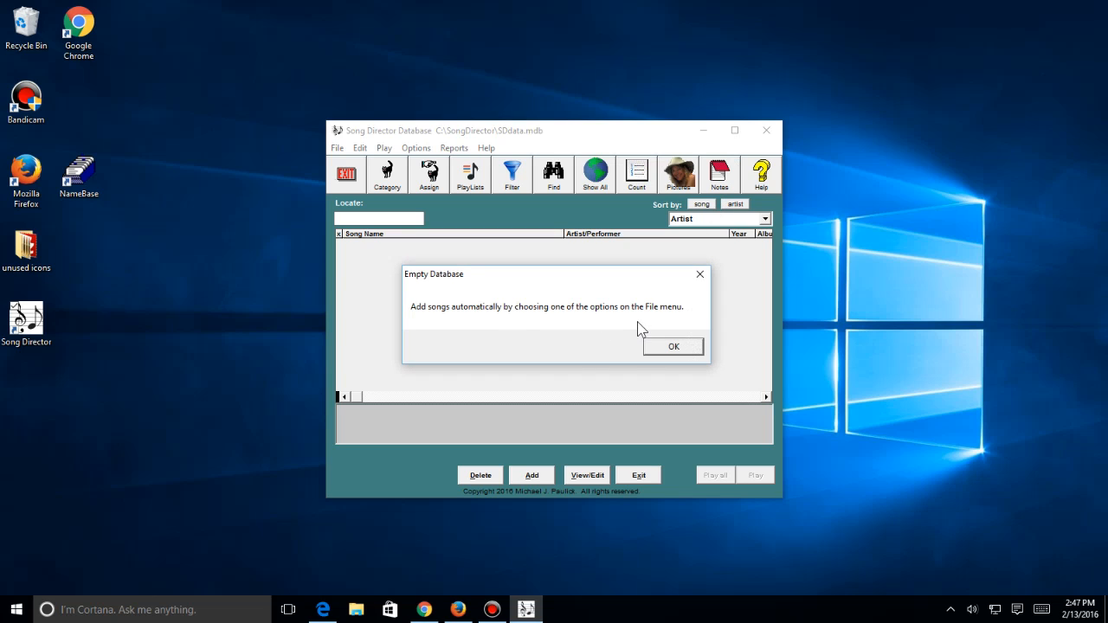
mouse_move(351, 168)
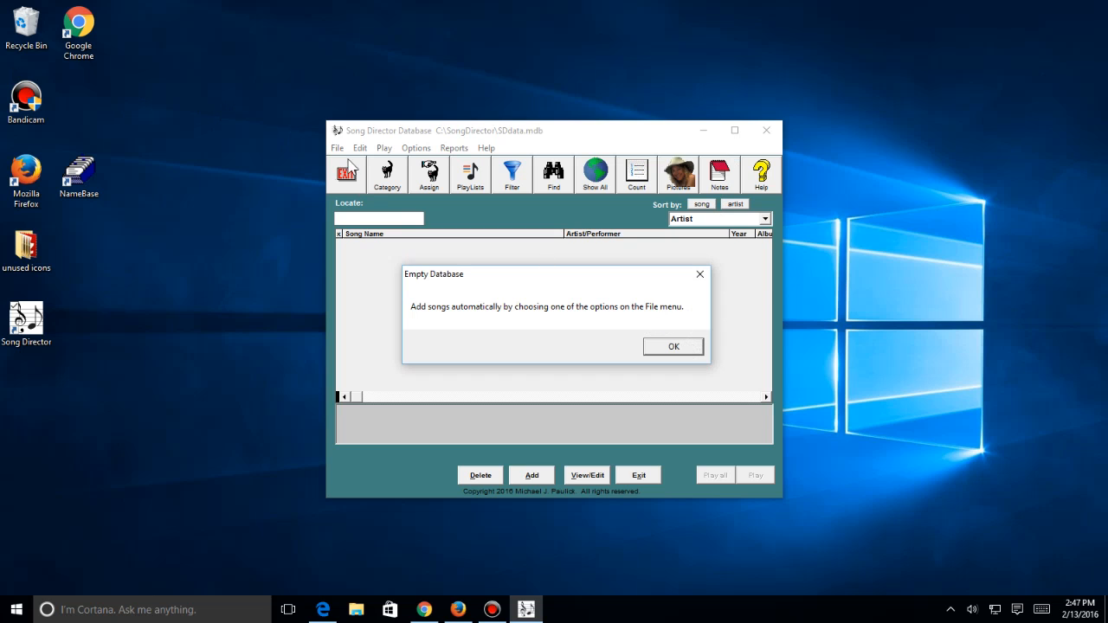
click(672, 347)
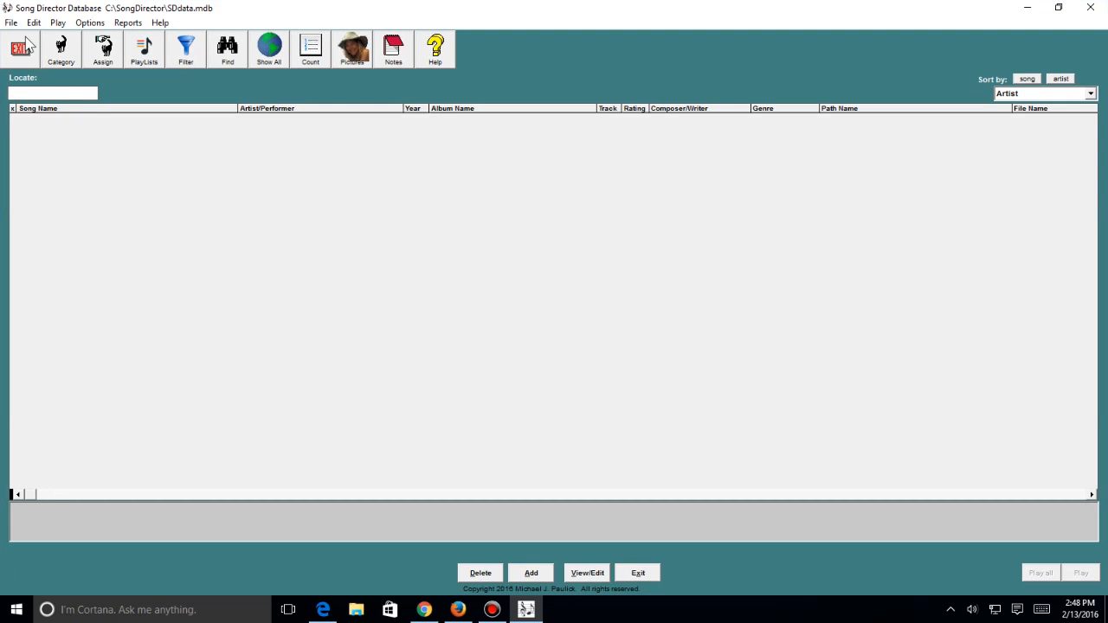
Add the E:\Steve's iTunes Music folder on My Book as a folder of music files and start scanning
click(11, 23)
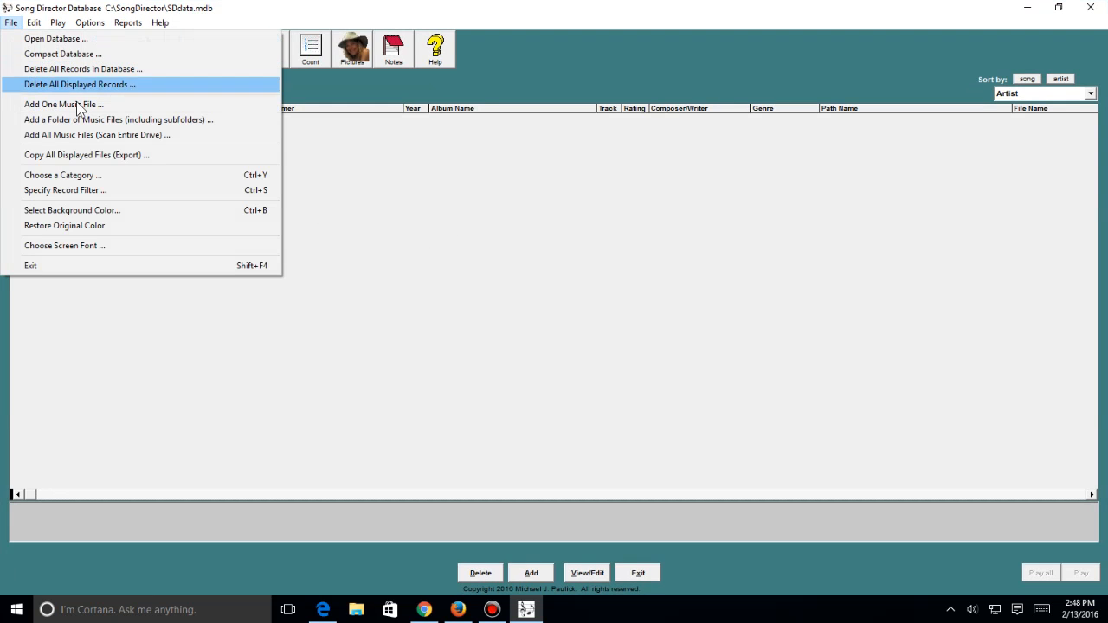
mouse_move(205, 122)
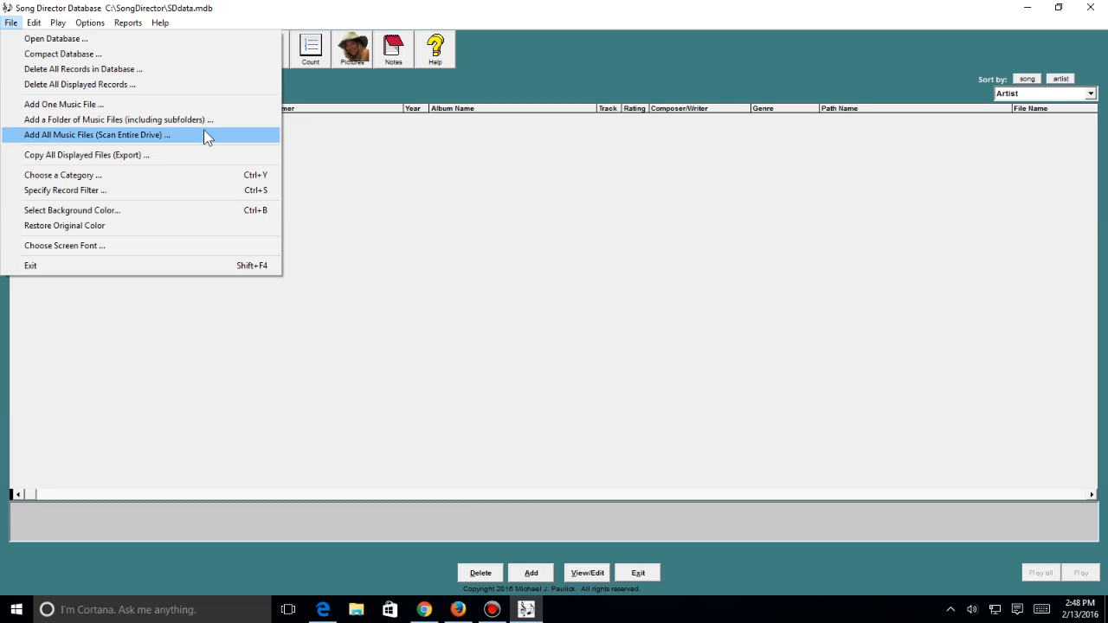
mouse_move(173, 120)
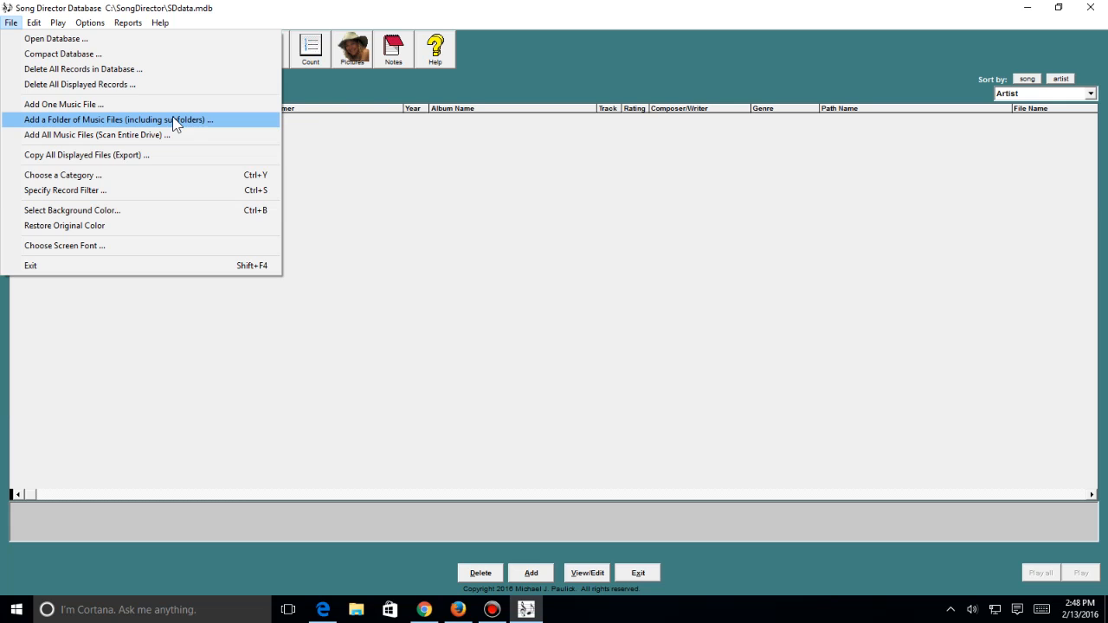
click(118, 119)
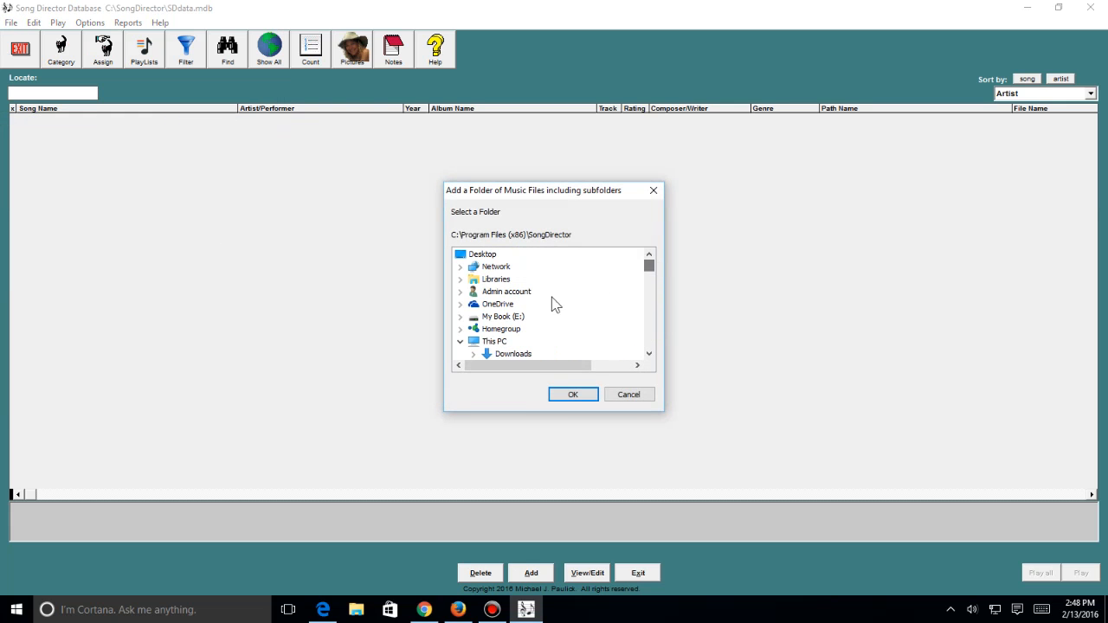
click(502, 316)
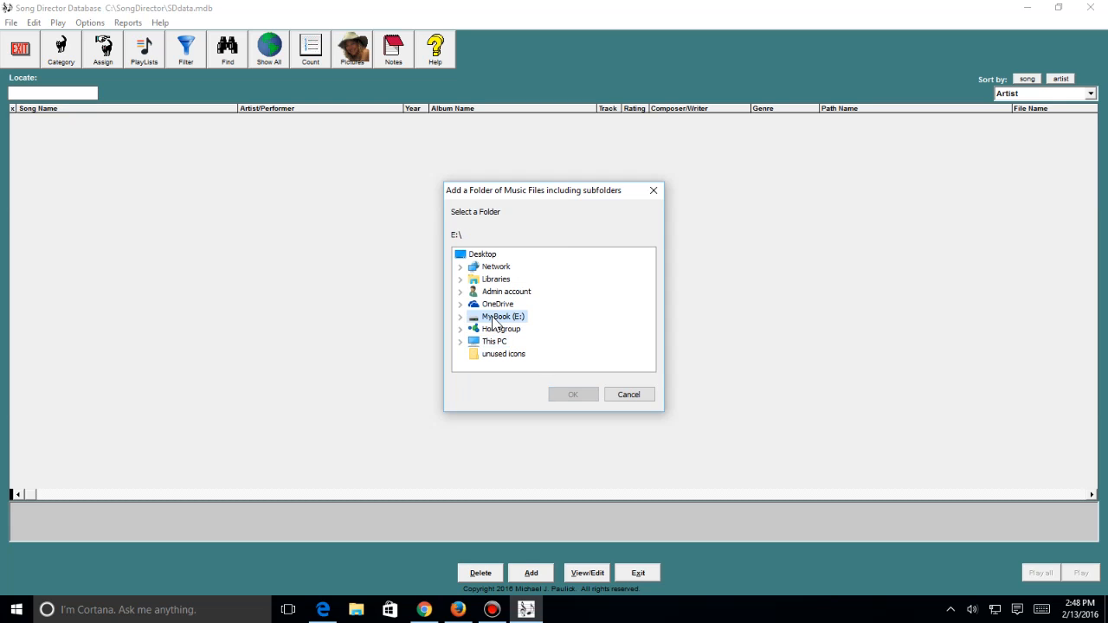
click(460, 316)
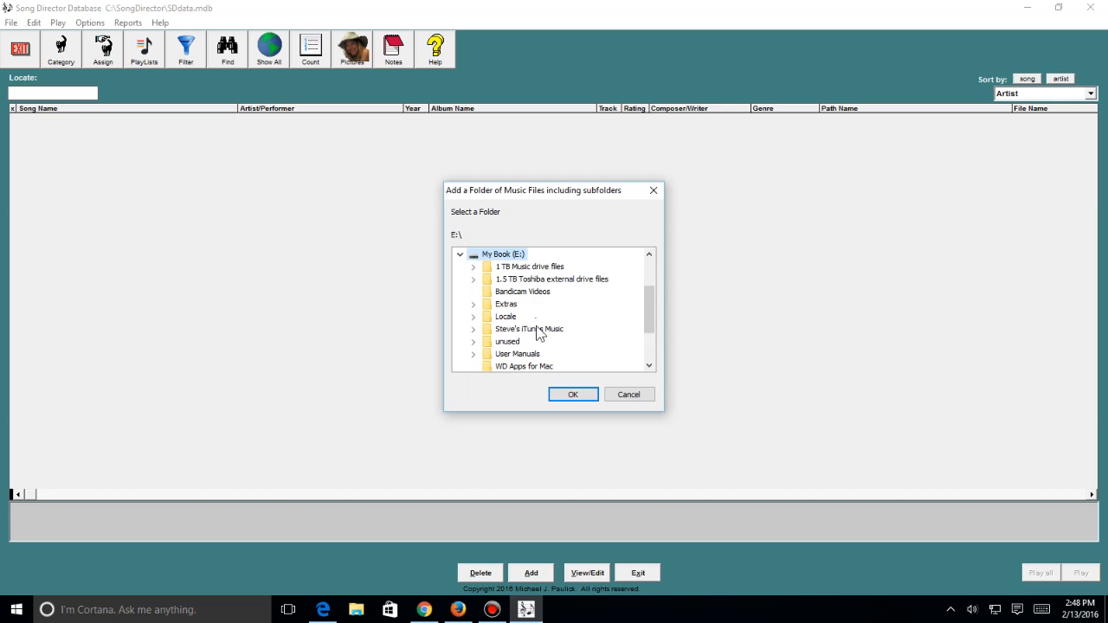
click(528, 329)
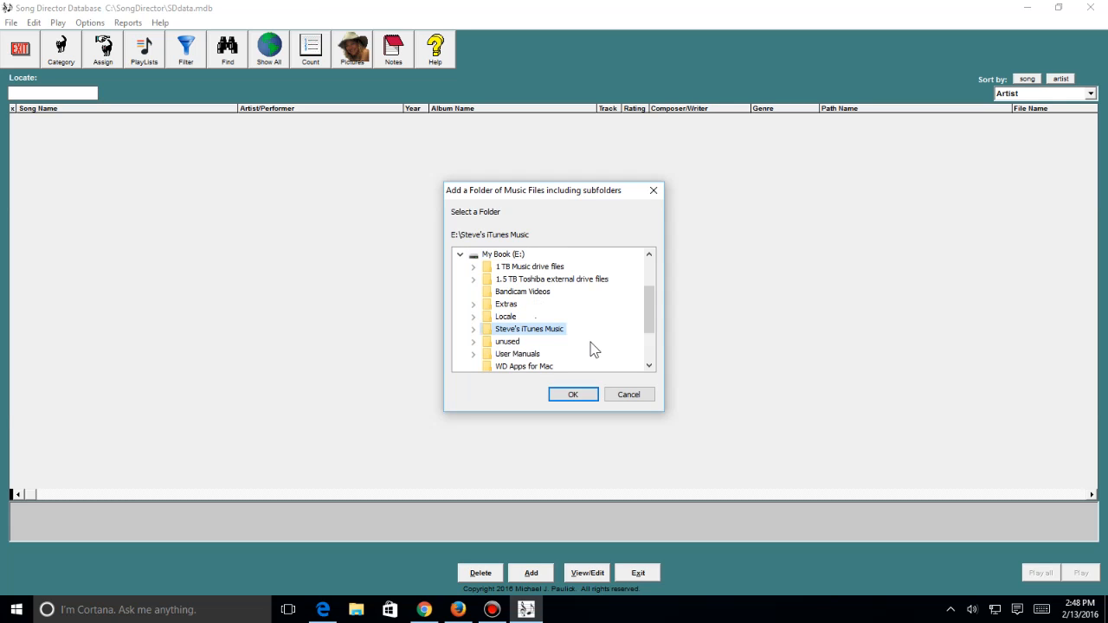
mouse_move(595, 352)
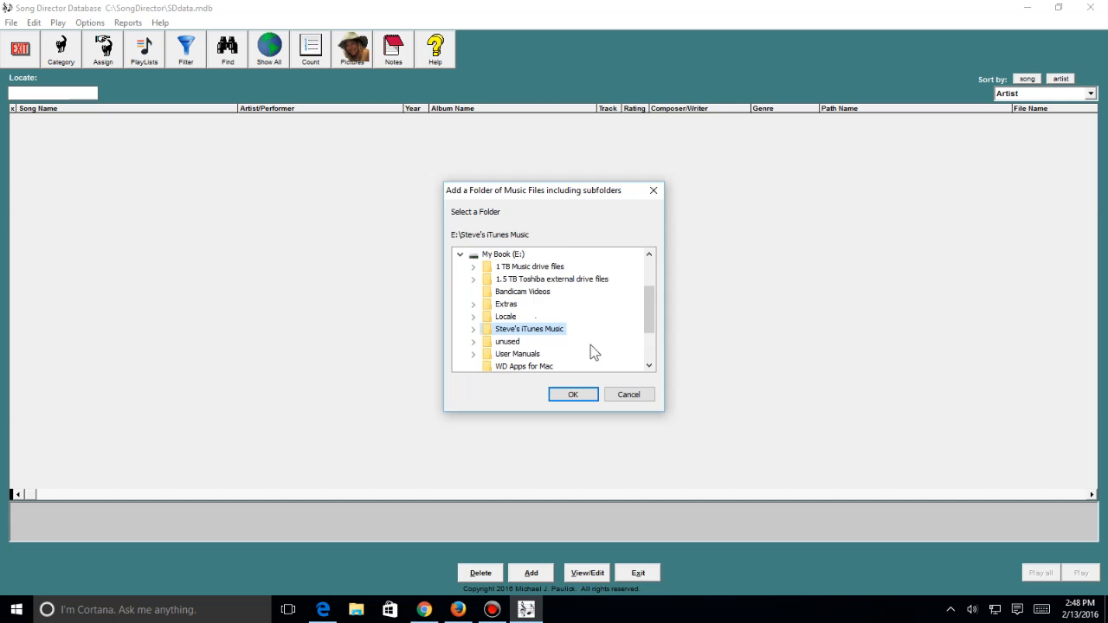
click(572, 394)
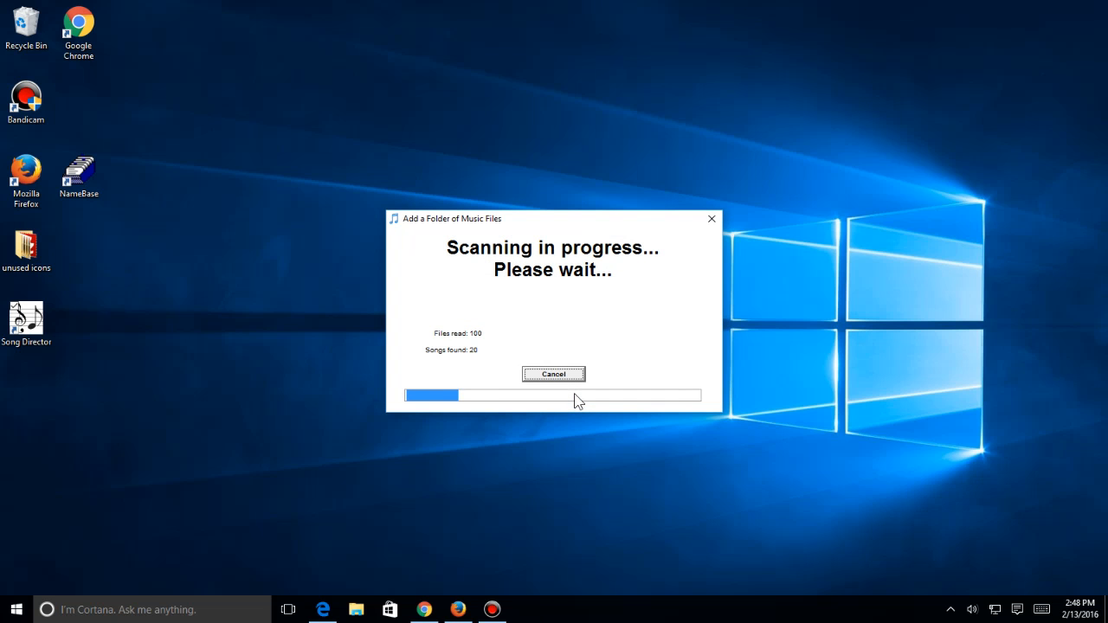
mouse_move(557, 491)
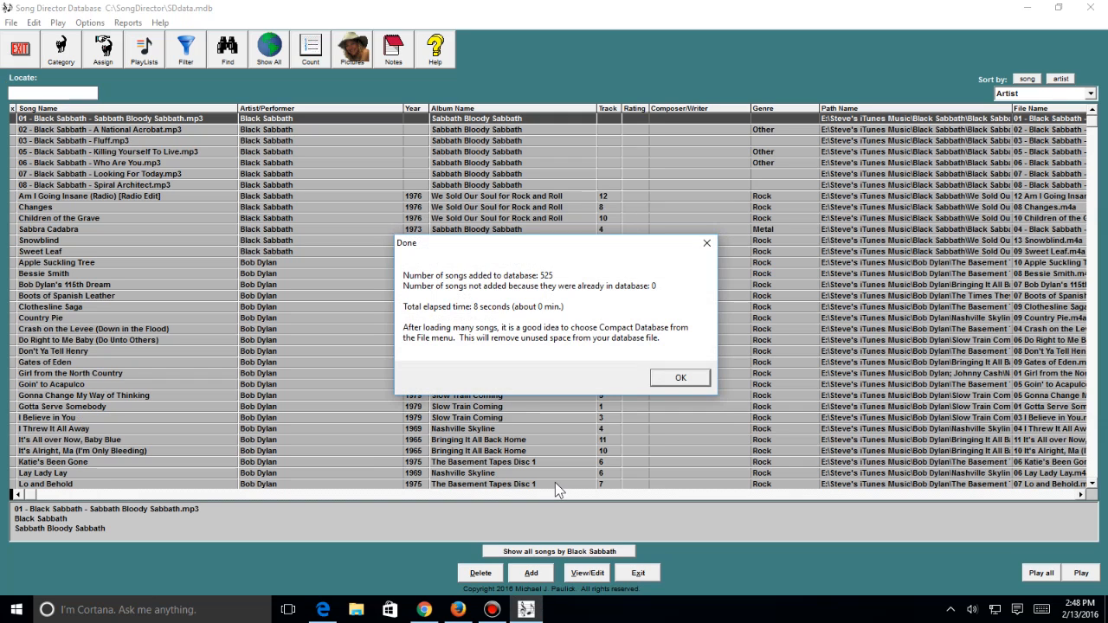
mouse_move(459, 358)
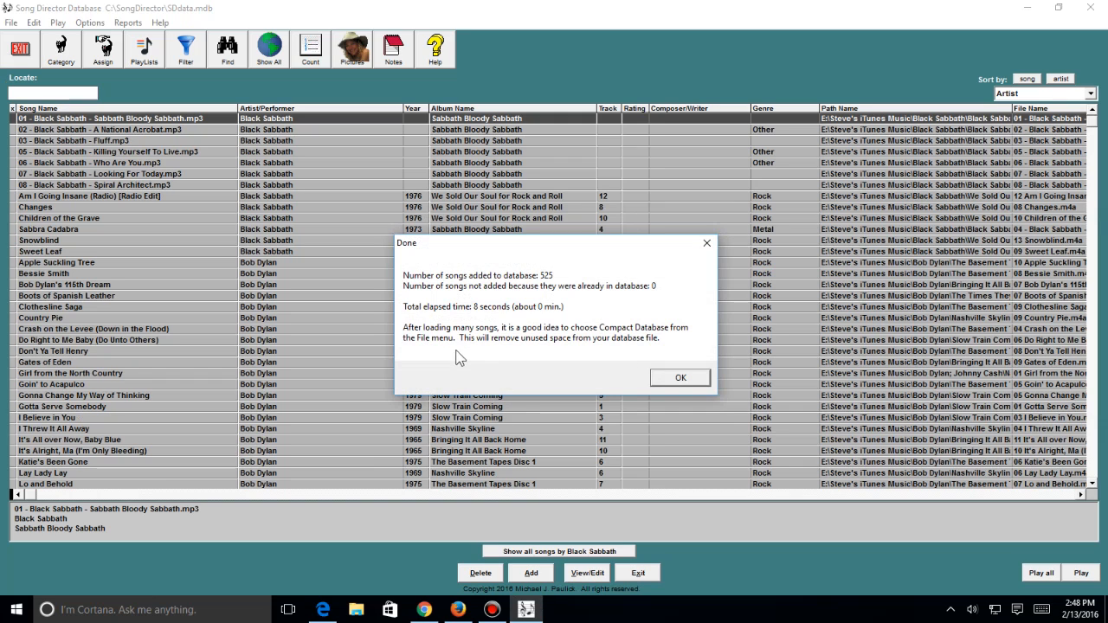
mouse_move(687, 340)
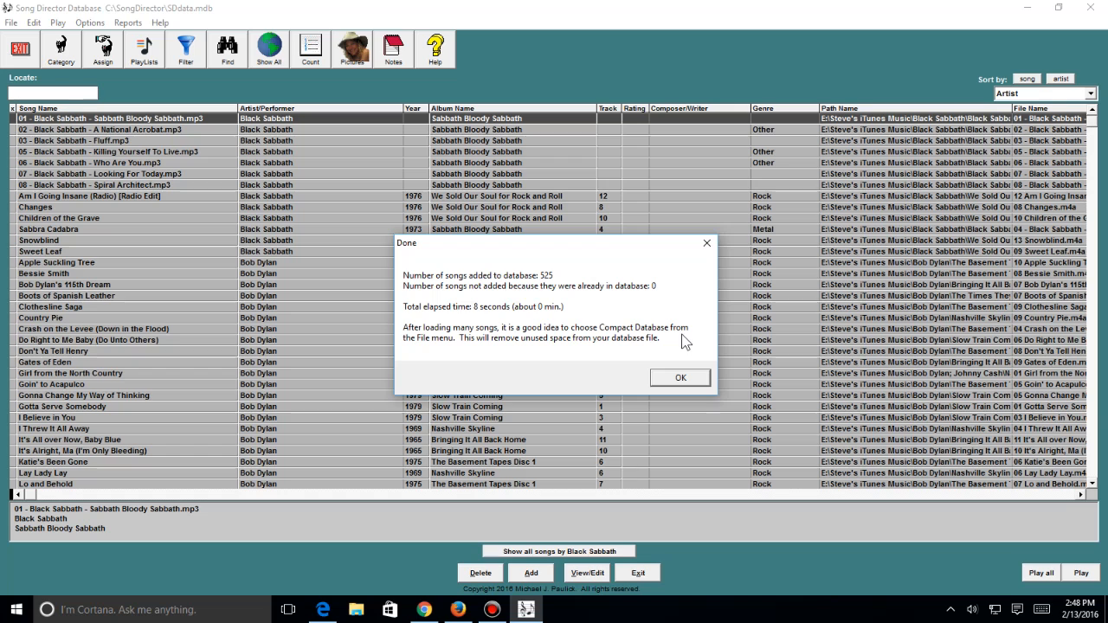
mouse_move(692, 337)
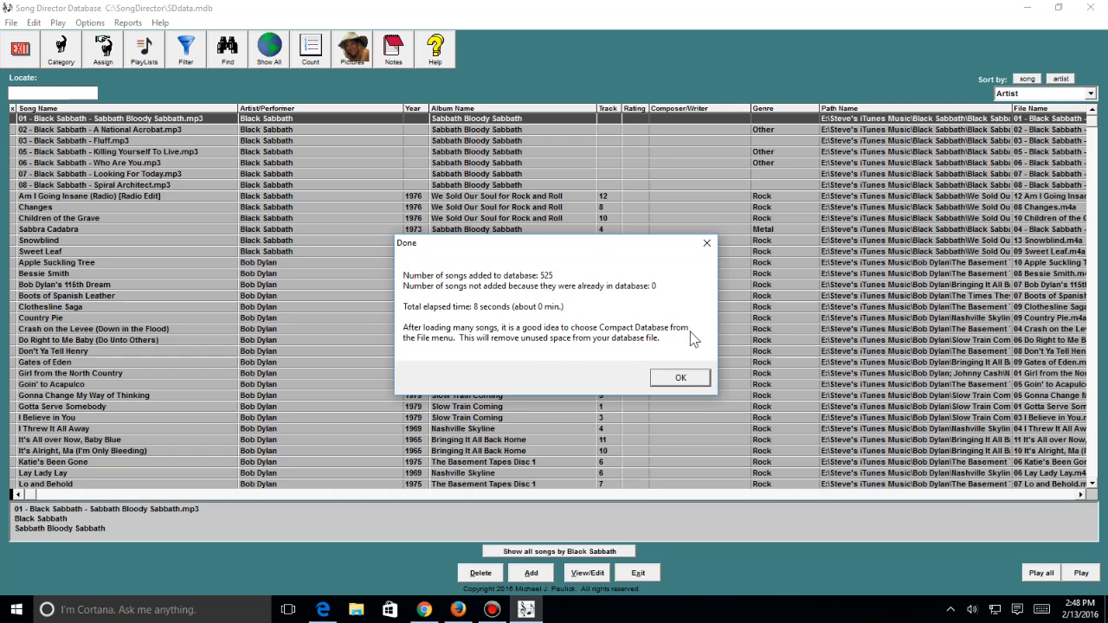
mouse_move(578, 354)
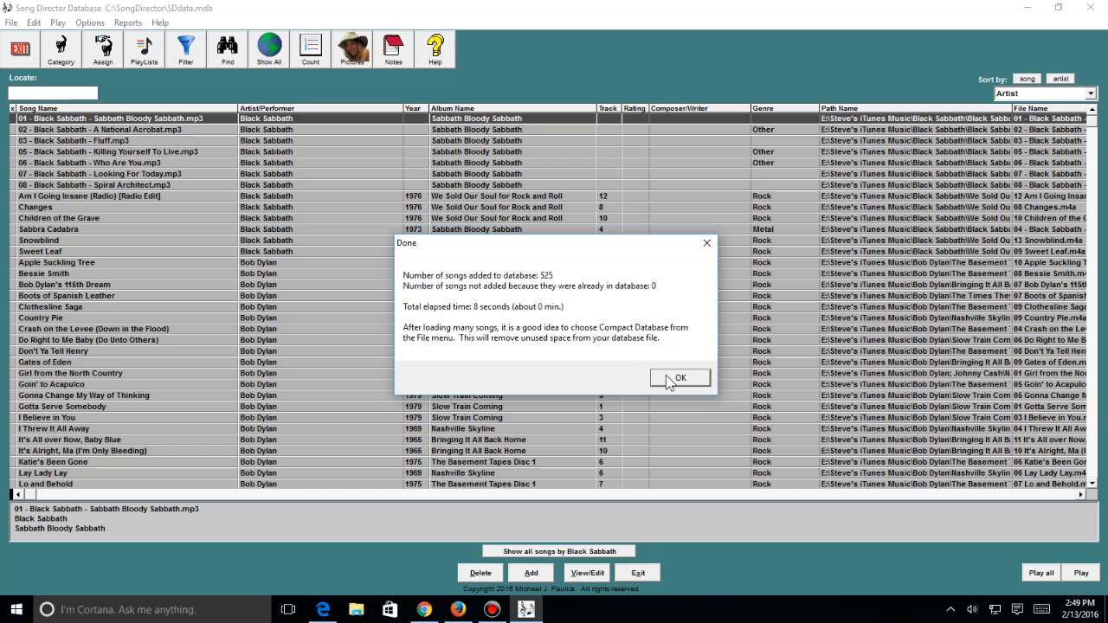
Dismiss the import summary after 525 songs were added with none skipped
click(679, 379)
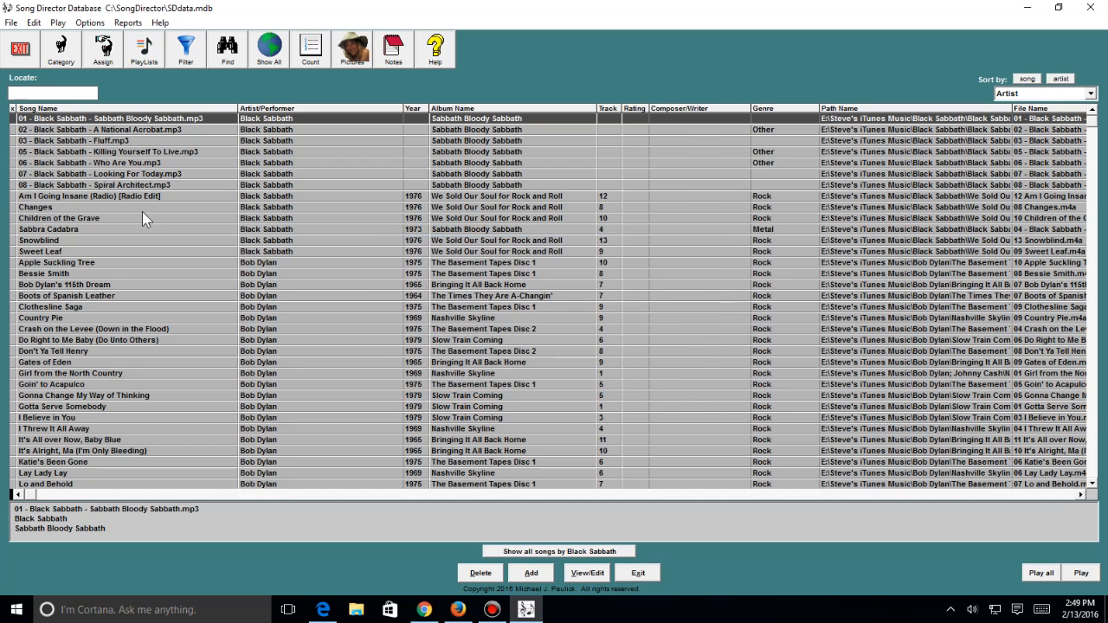
Compact the database from 1,085,440 to 905,216 bytes and maximize the library window
click(11, 22)
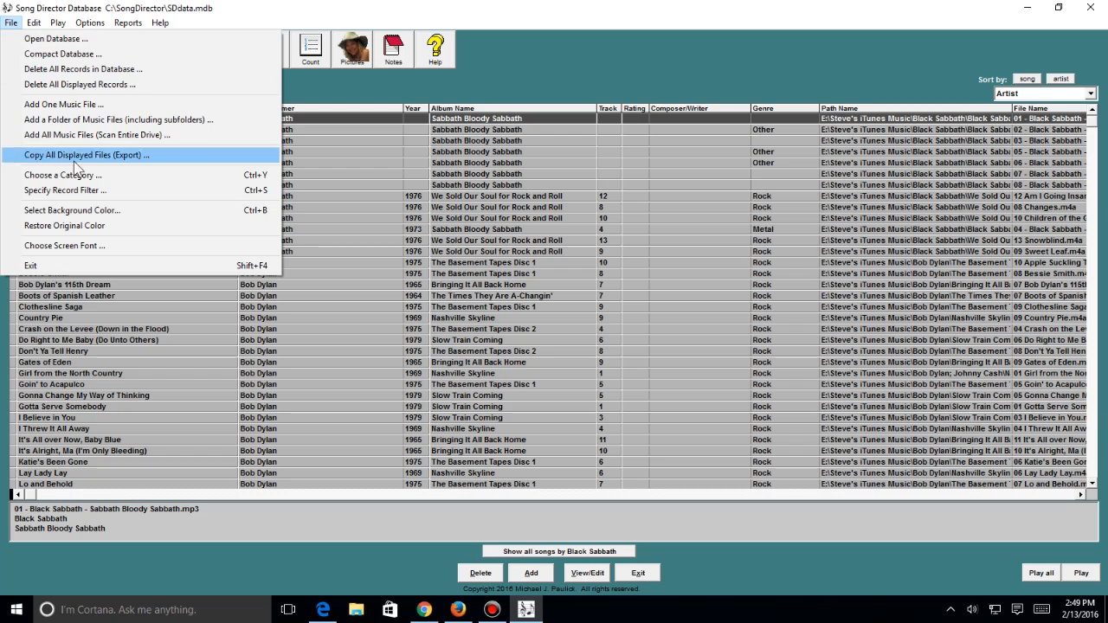
mouse_move(118, 119)
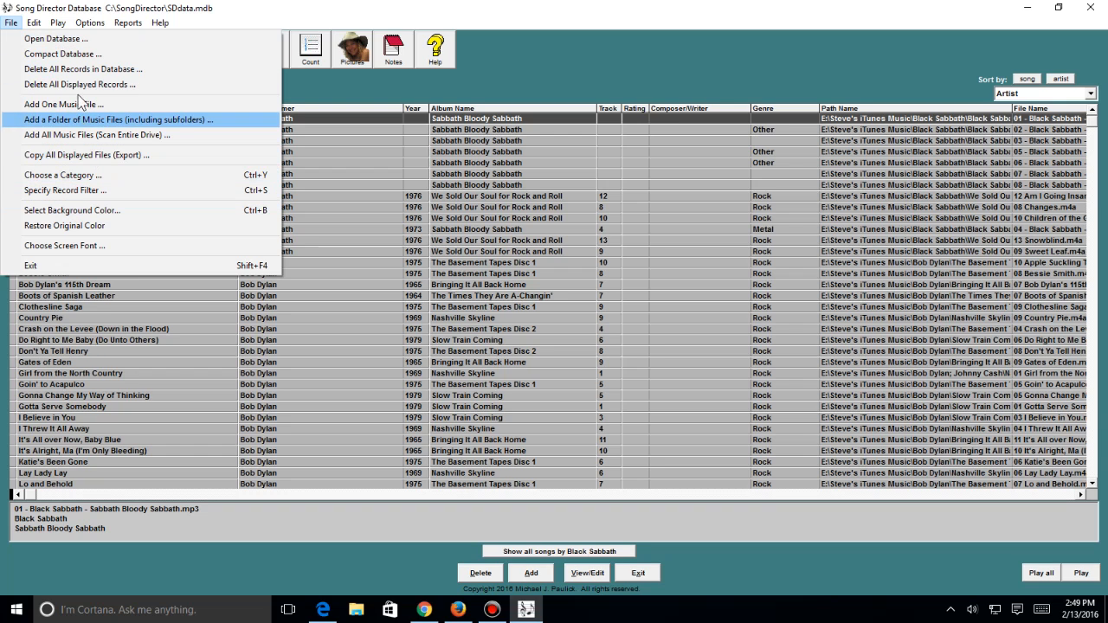
click(63, 54)
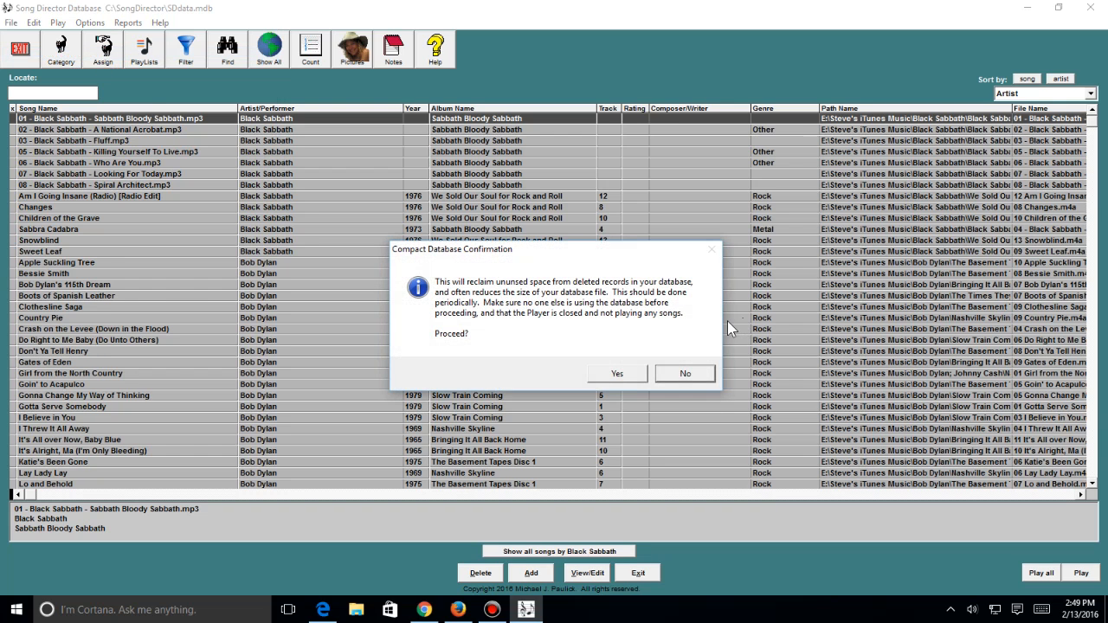
mouse_move(645, 366)
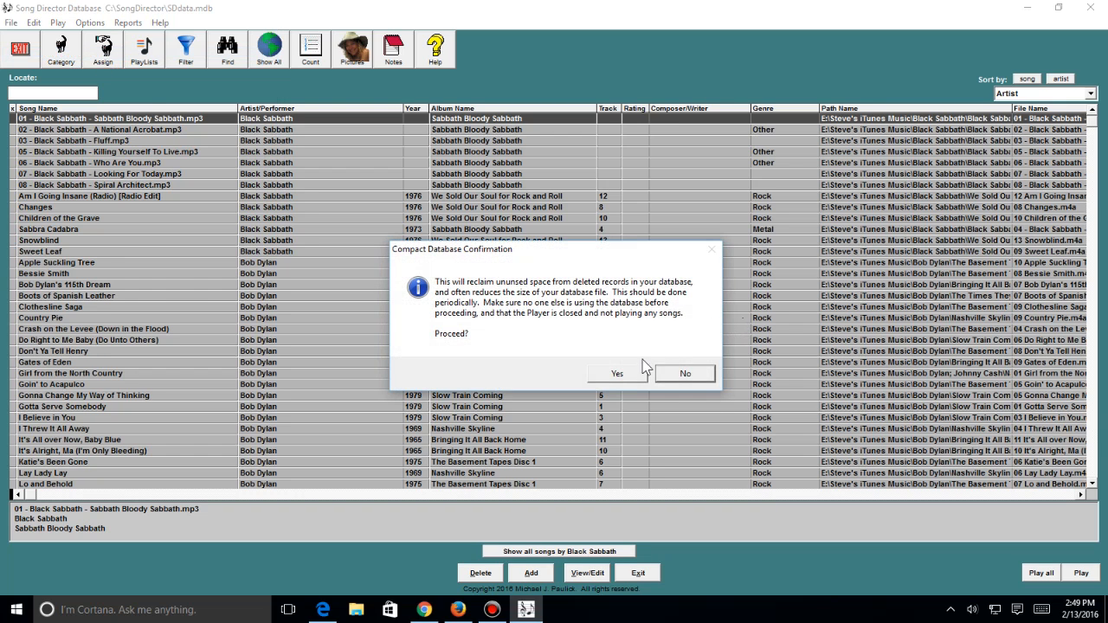
click(616, 373)
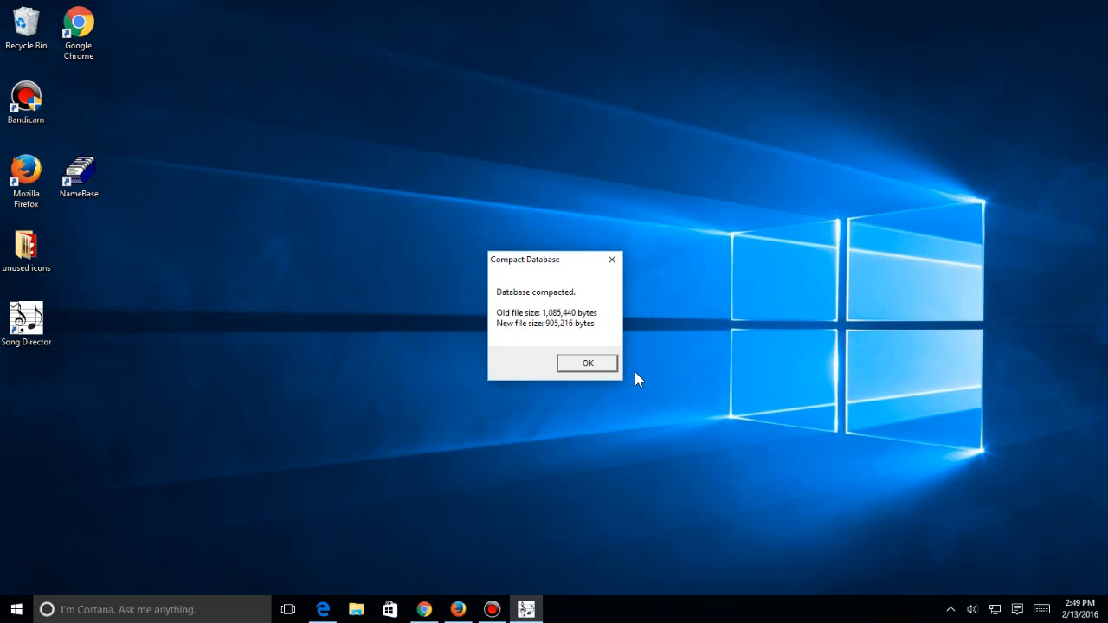
mouse_move(563, 319)
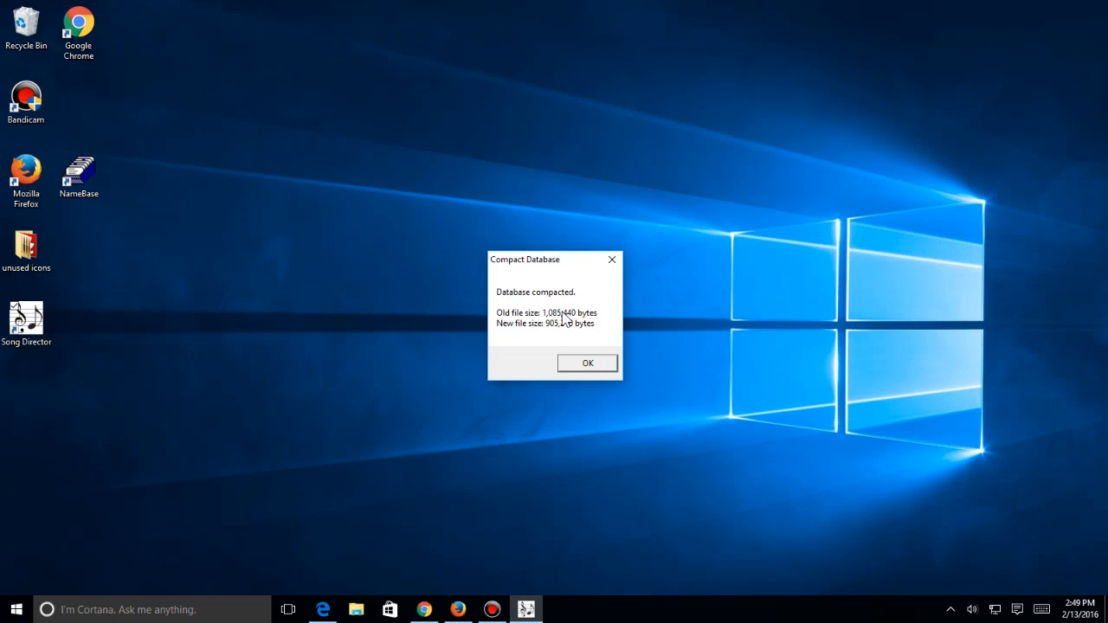
click(587, 363)
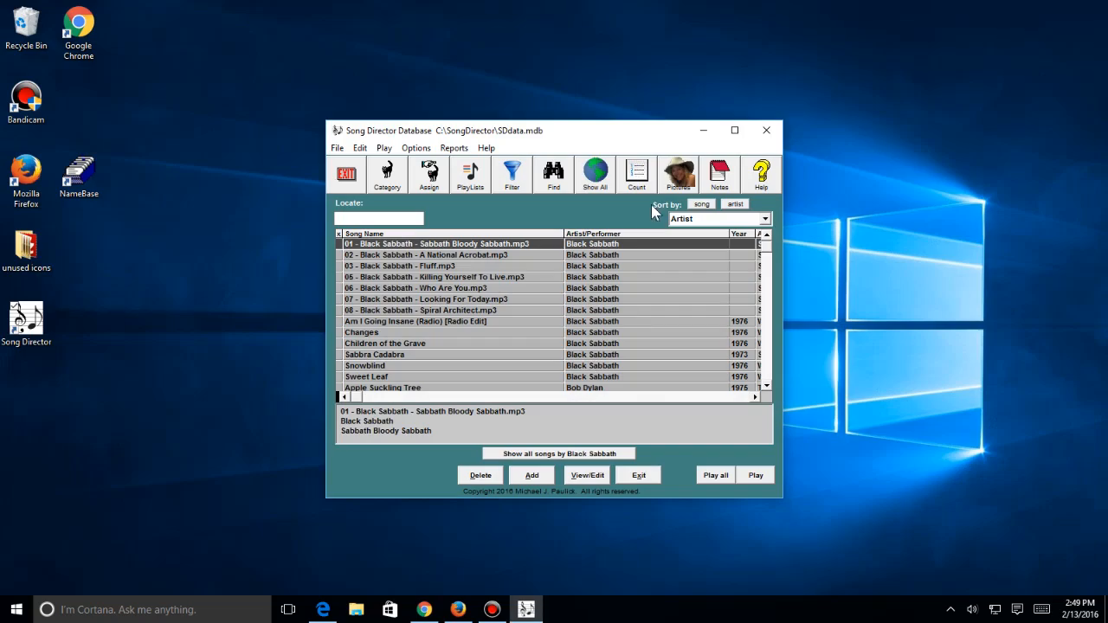
click(734, 130)
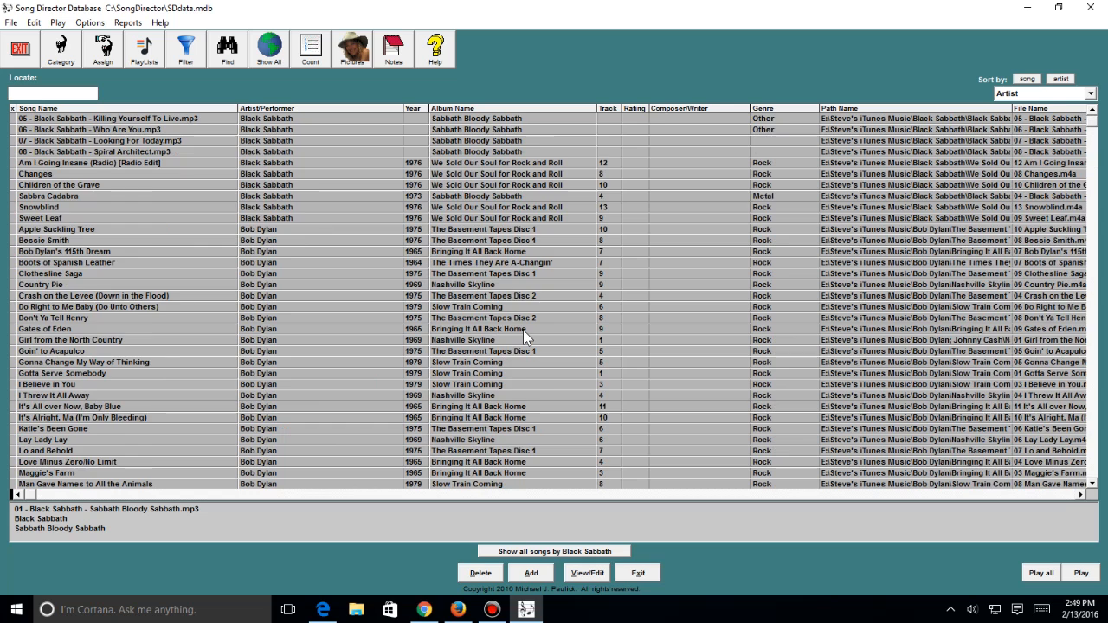
Move the Type column beside Genre and select the Black Sabbath track A National Acrobat
scroll(down, 3)
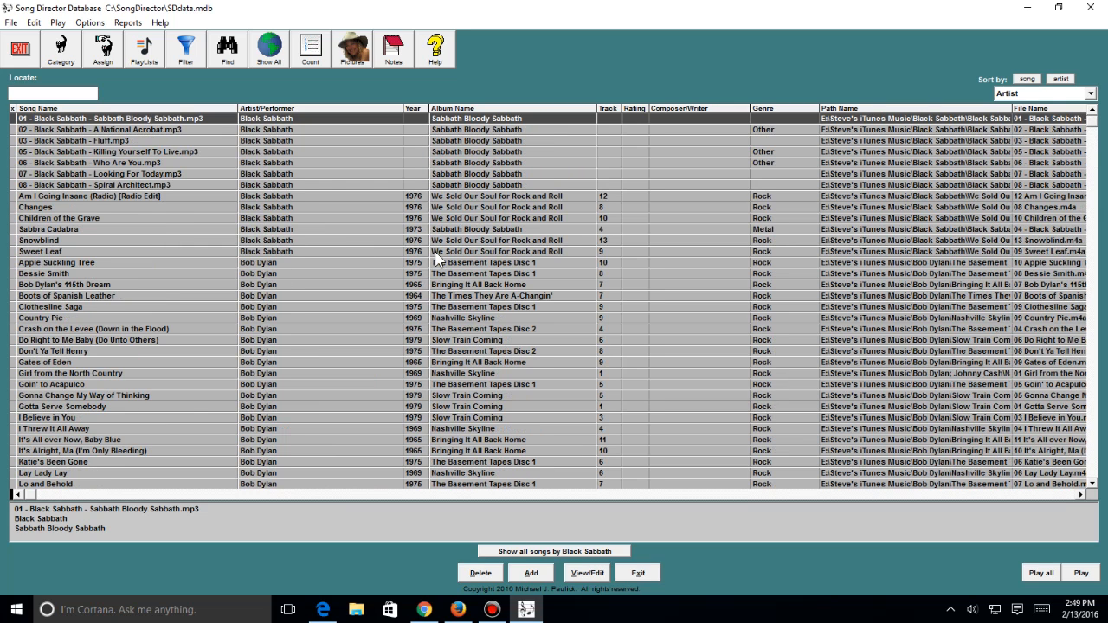
mouse_move(628, 266)
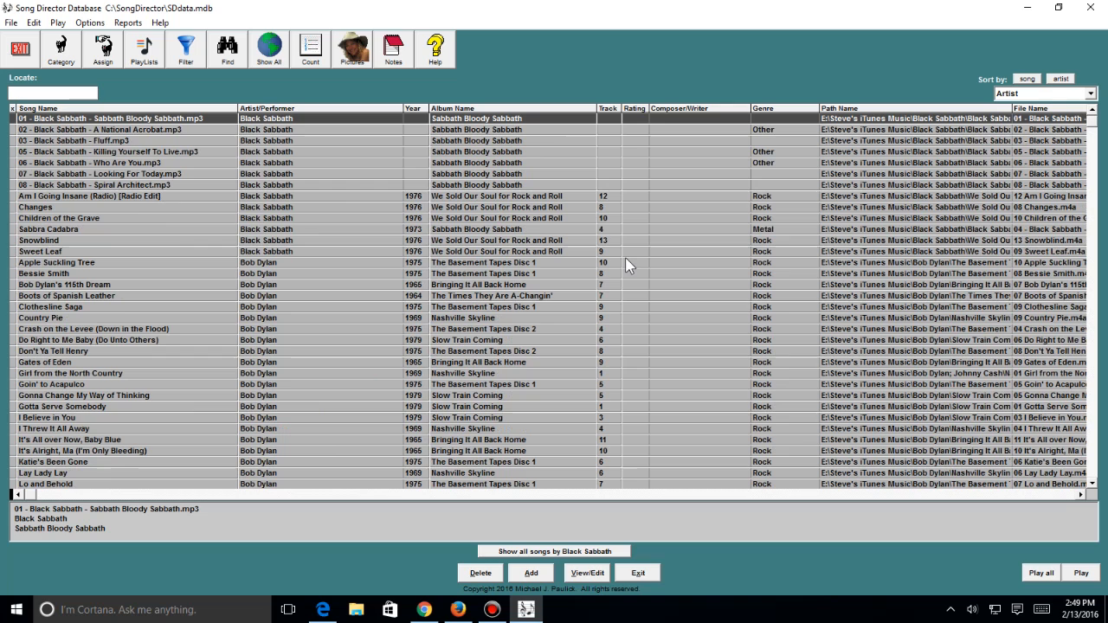
mouse_move(591, 294)
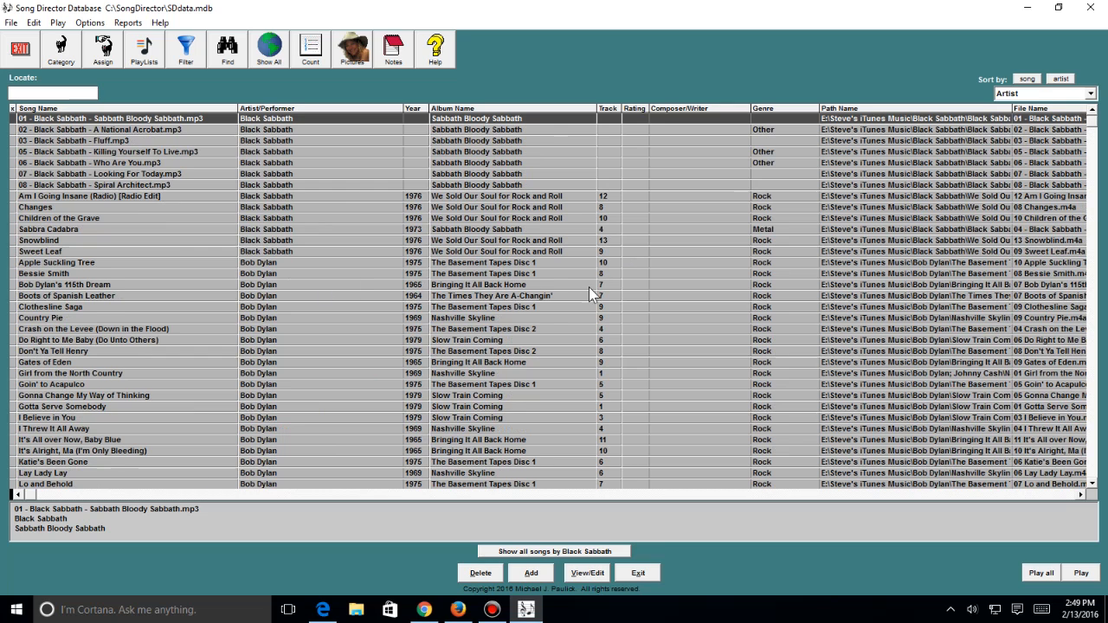
mouse_move(483, 204)
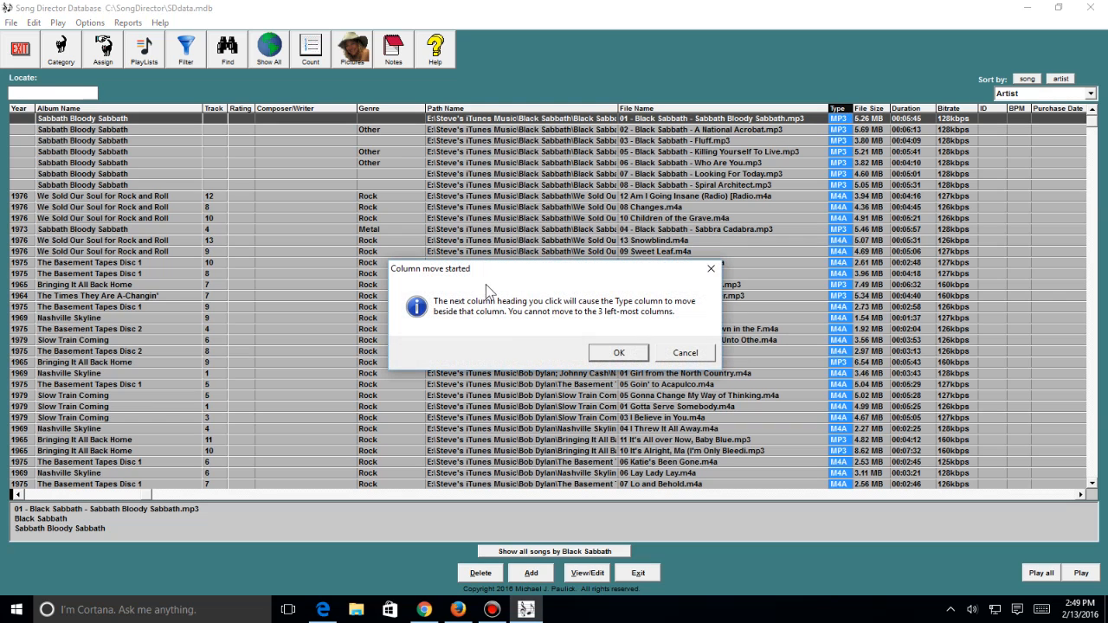
mouse_move(473, 341)
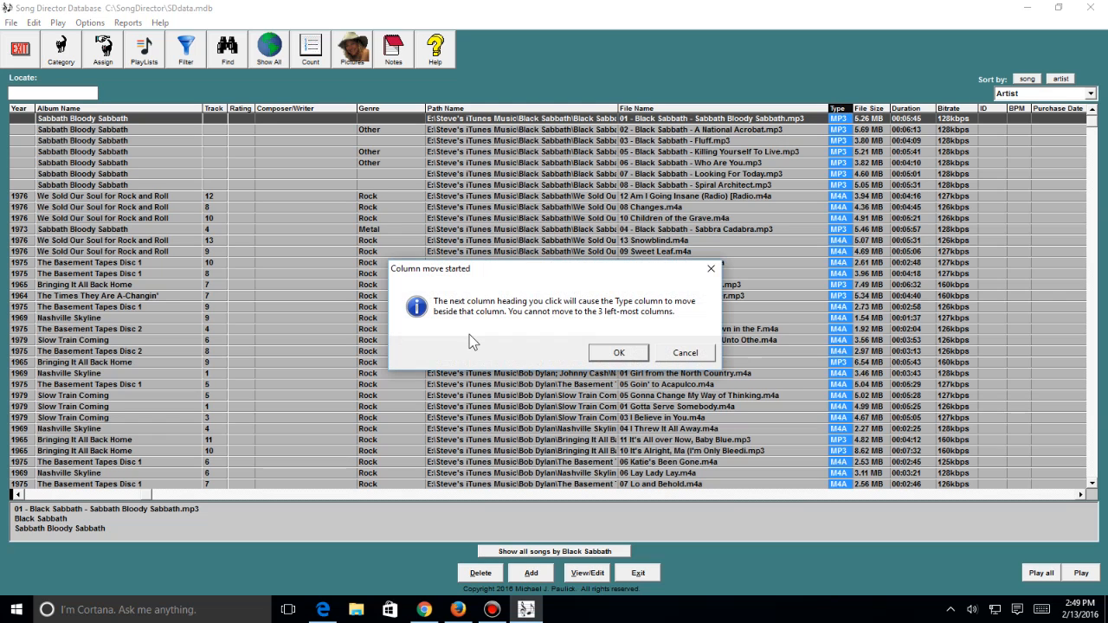
mouse_move(619, 353)
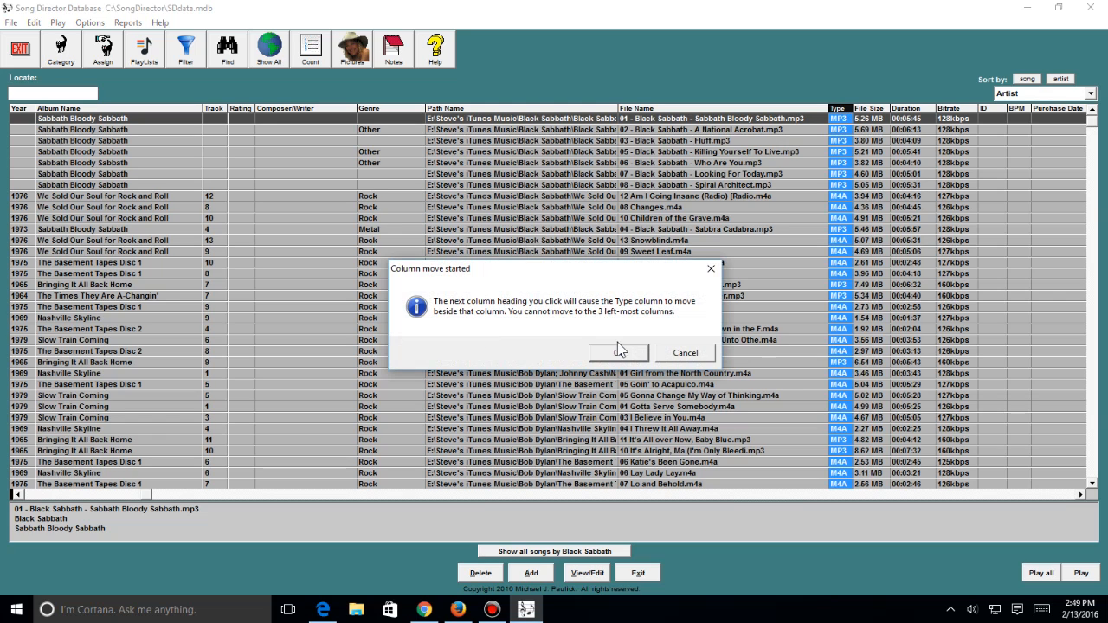
click(618, 352)
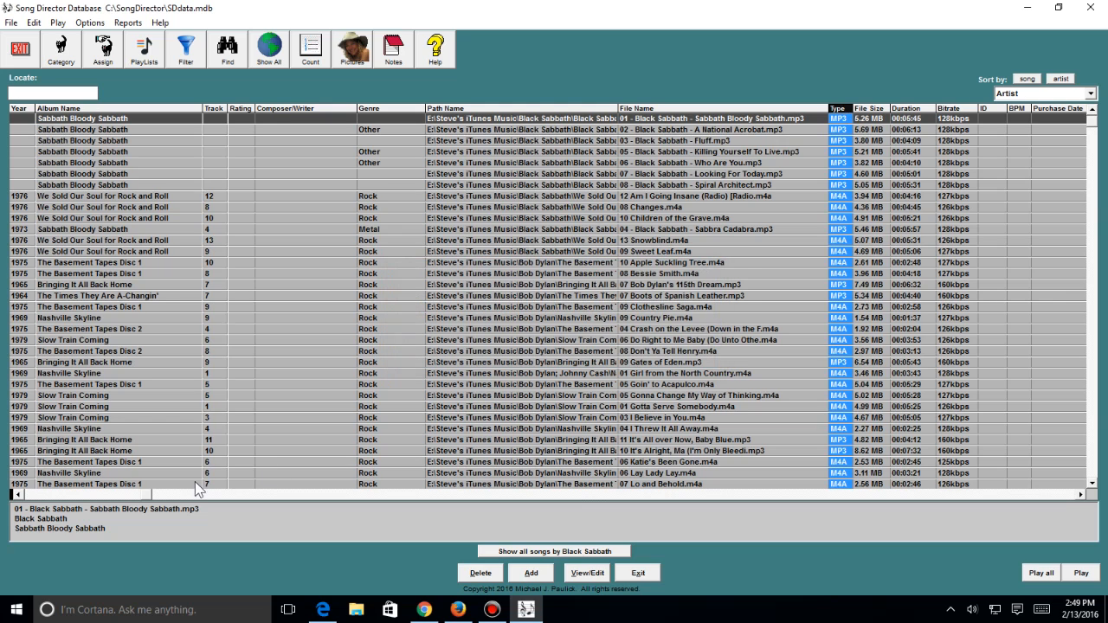
mouse_move(69, 508)
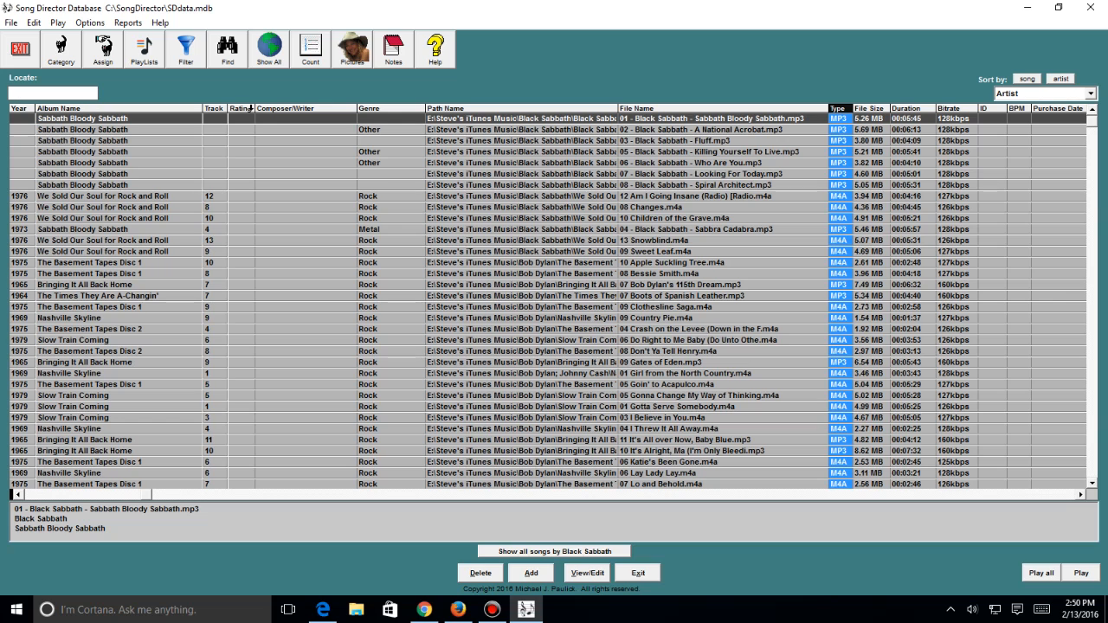
mouse_move(378, 110)
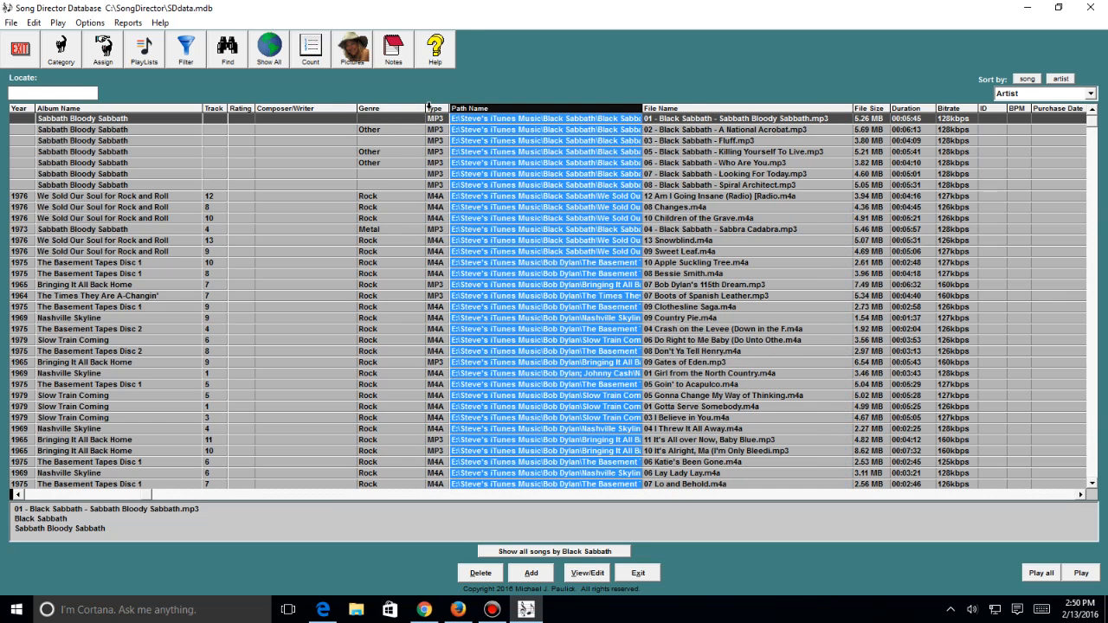
mouse_move(546, 82)
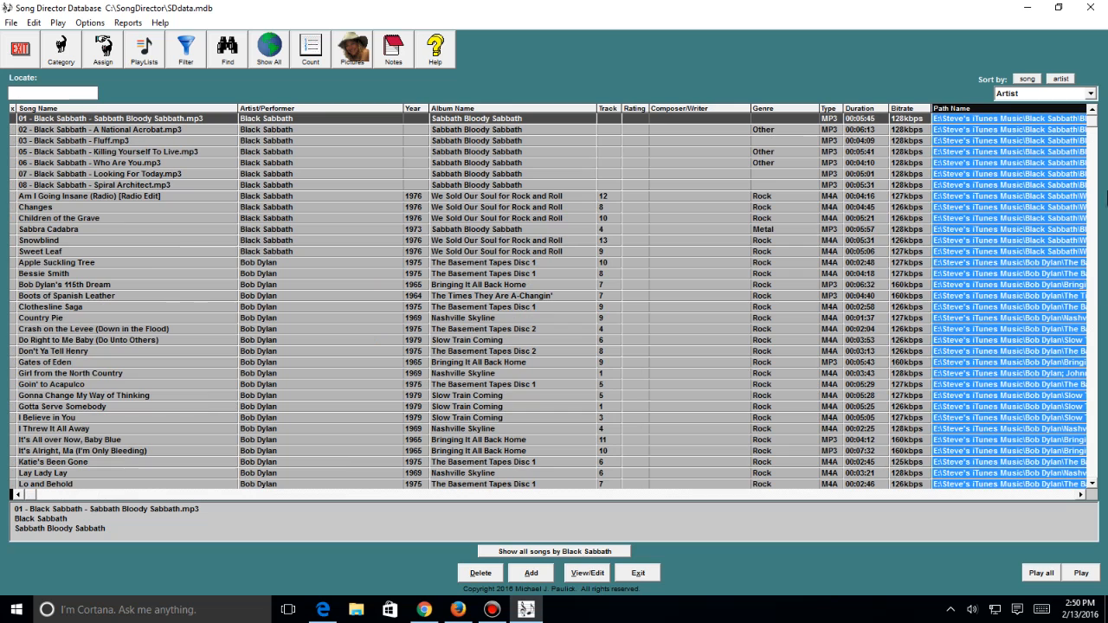
click(104, 129)
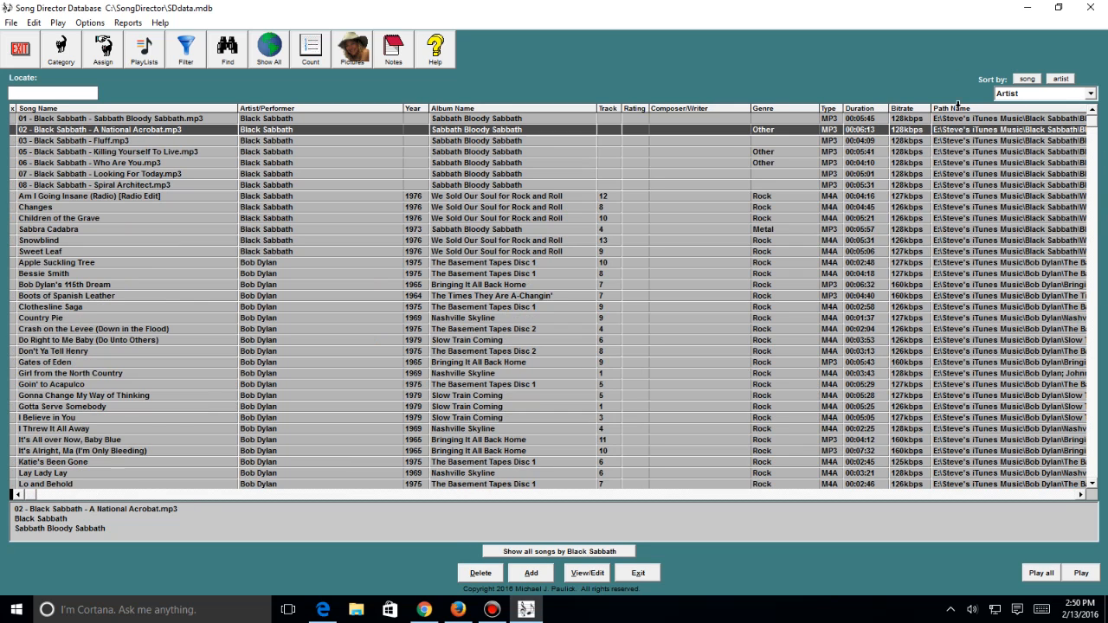
Locate bob dylan from the Sort by field and show all songs by Bob Dylan
click(1093, 94)
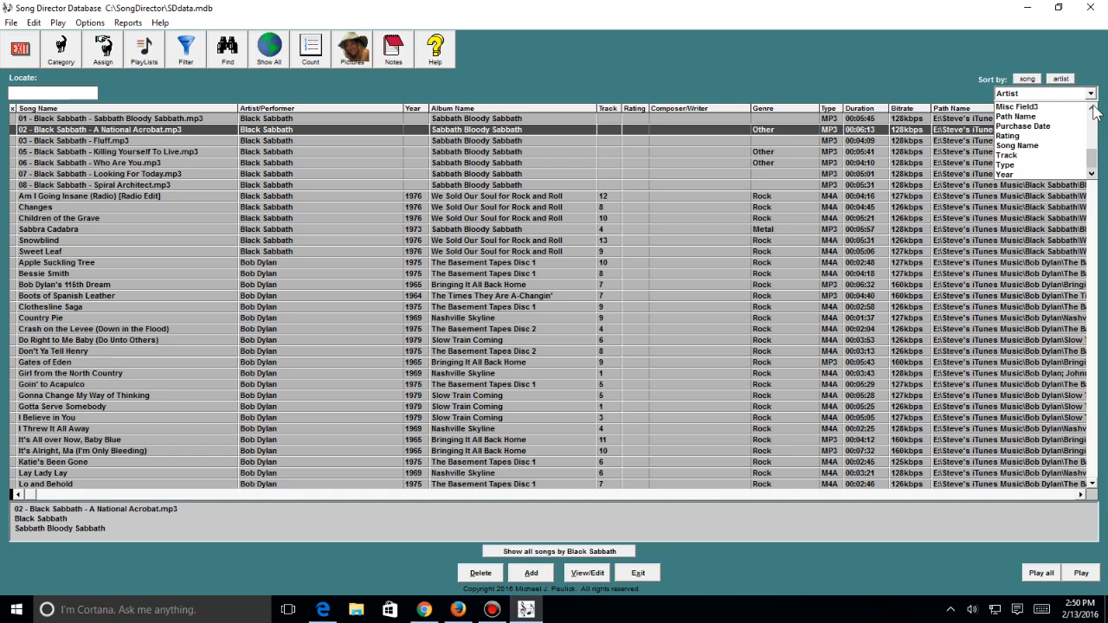
click(1092, 110)
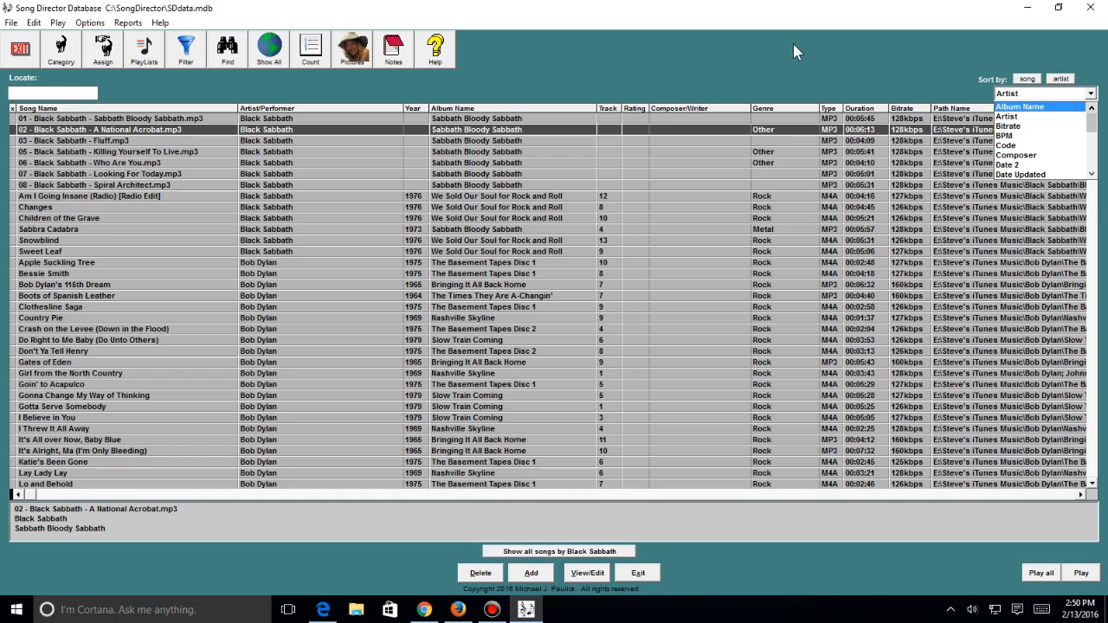
mouse_move(727, 62)
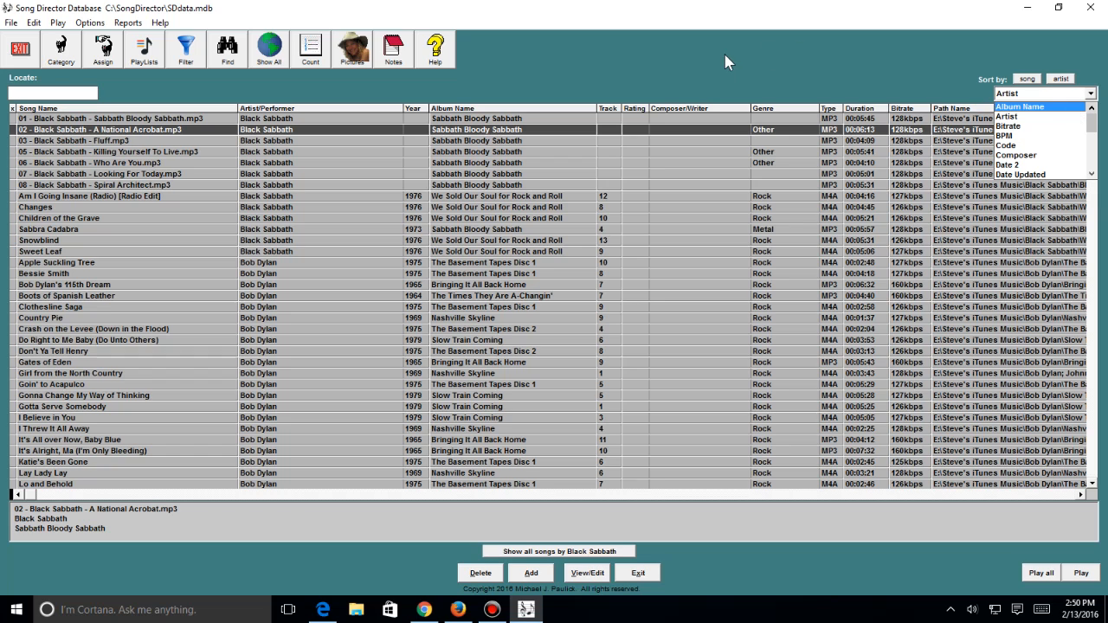
mouse_move(724, 61)
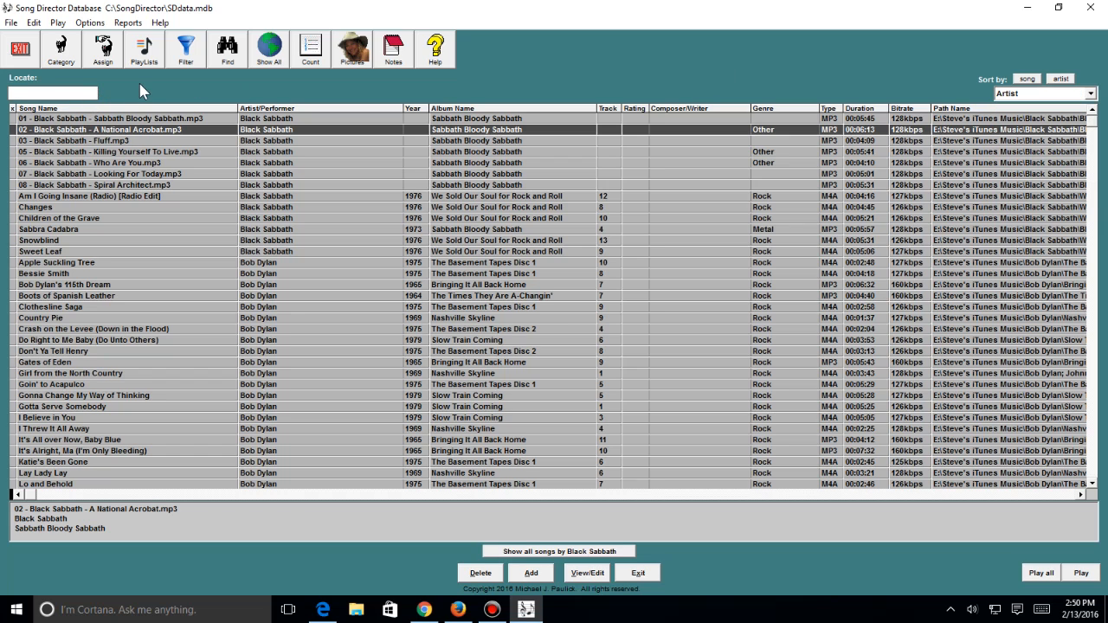
mouse_move(144, 92)
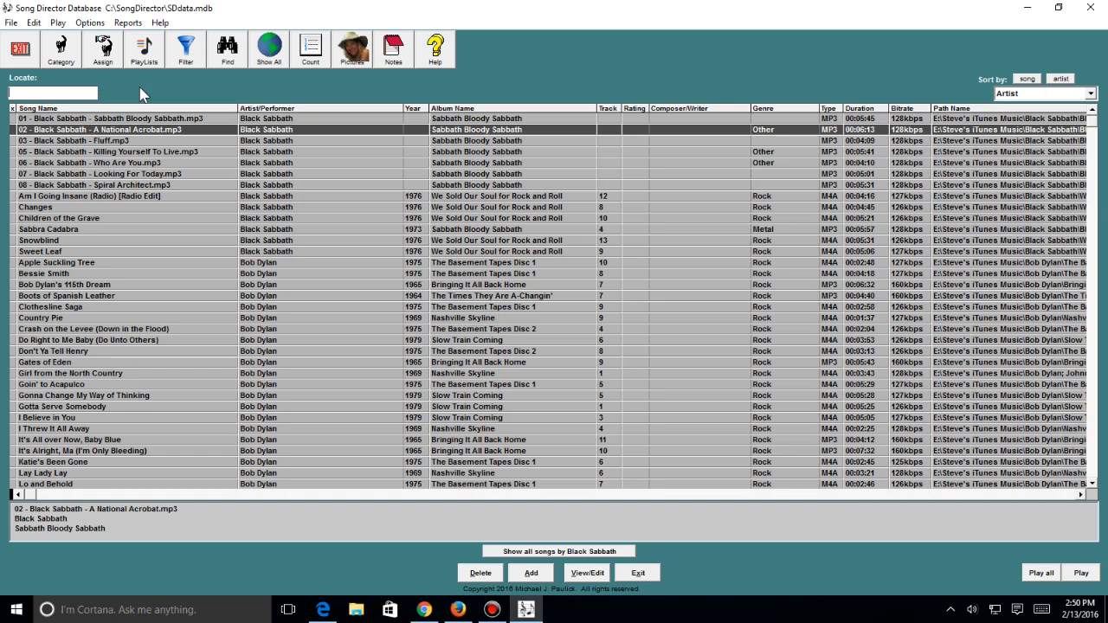
text(bob dylan)
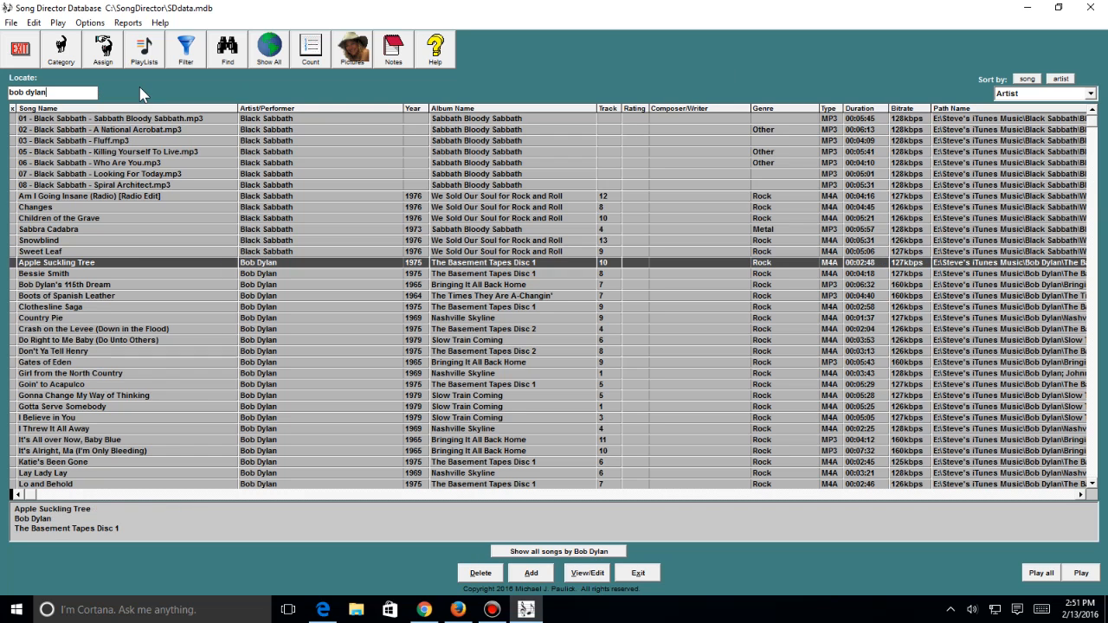
mouse_move(249, 280)
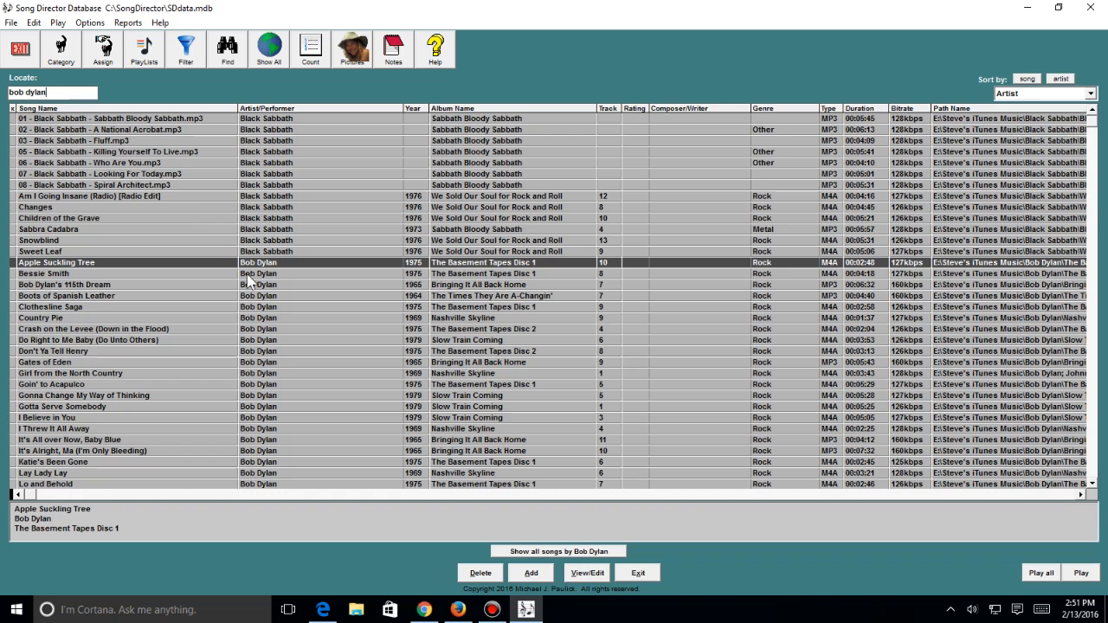
mouse_move(279, 306)
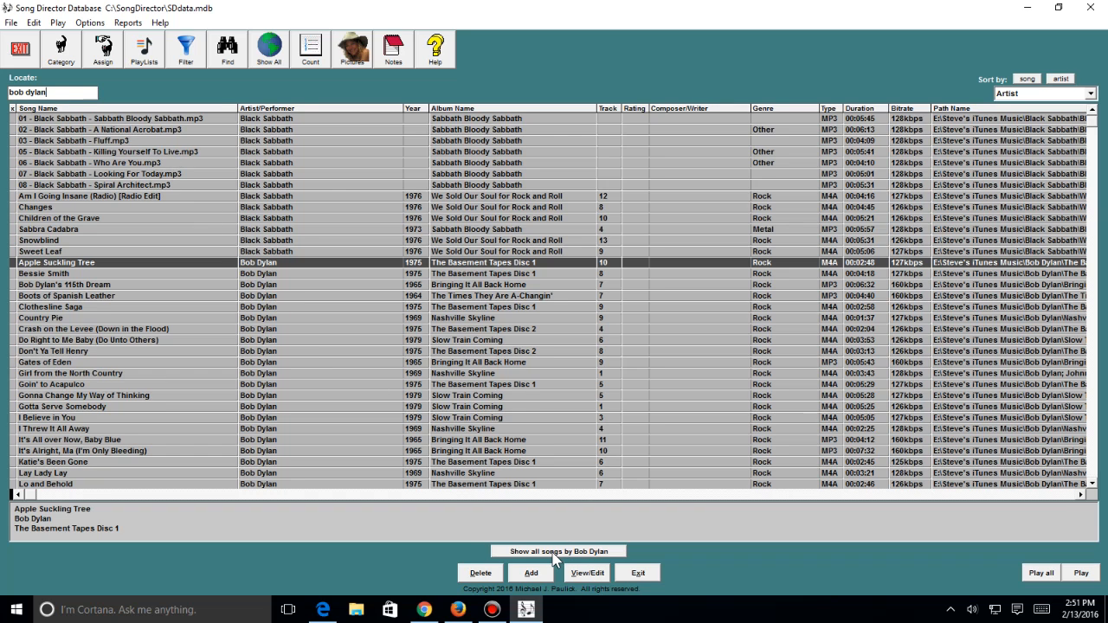
click(559, 551)
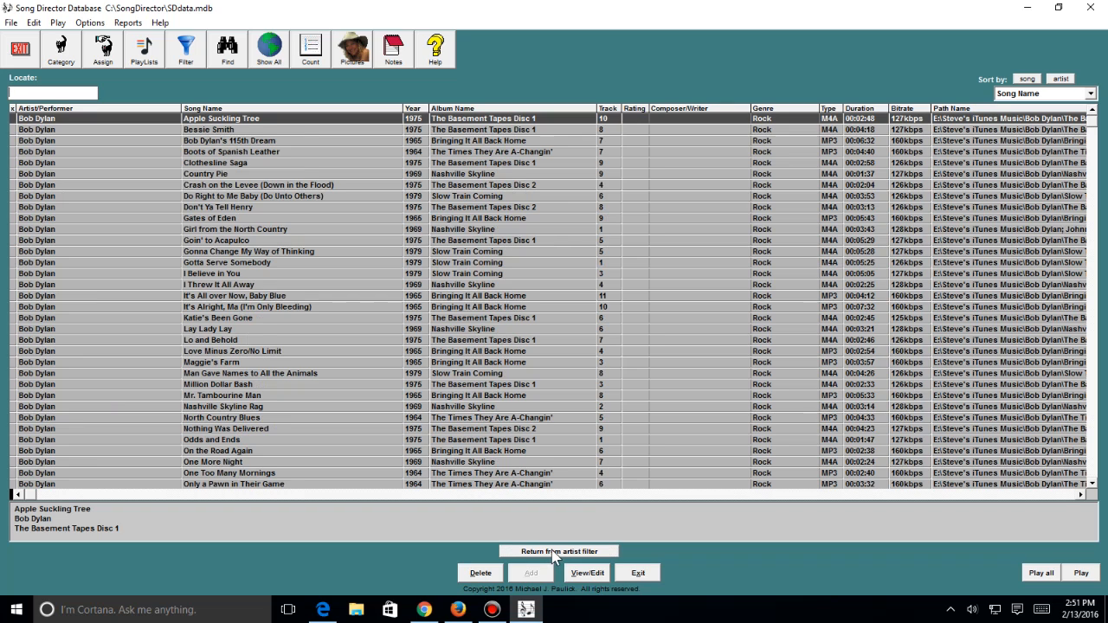
mouse_move(227, 48)
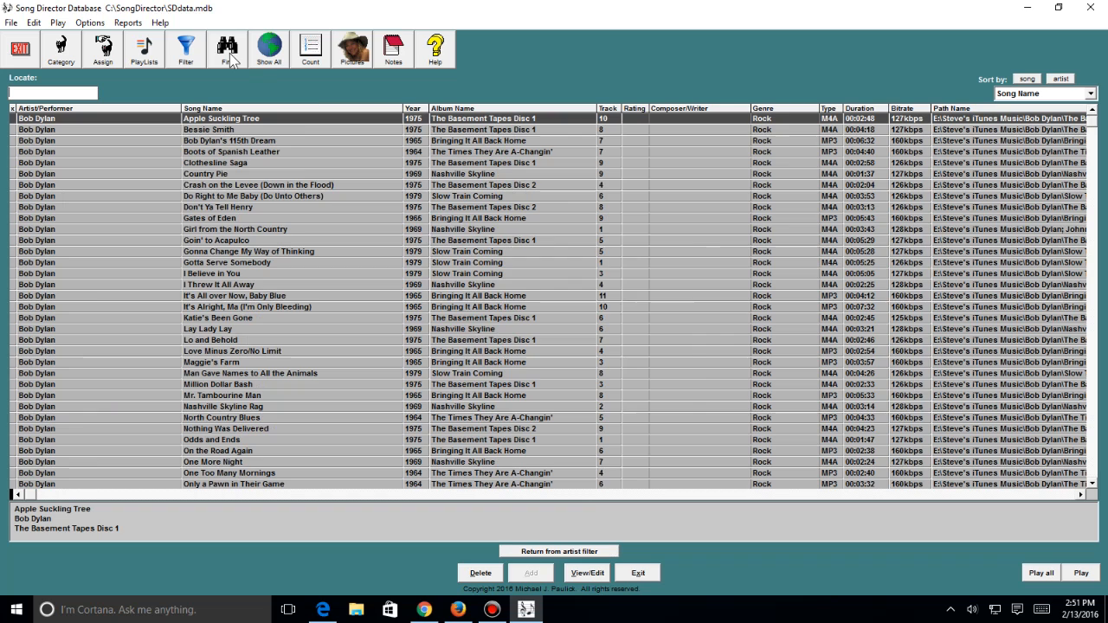
Find 'bob dylan' across the entire database and list the matching records
click(226, 49)
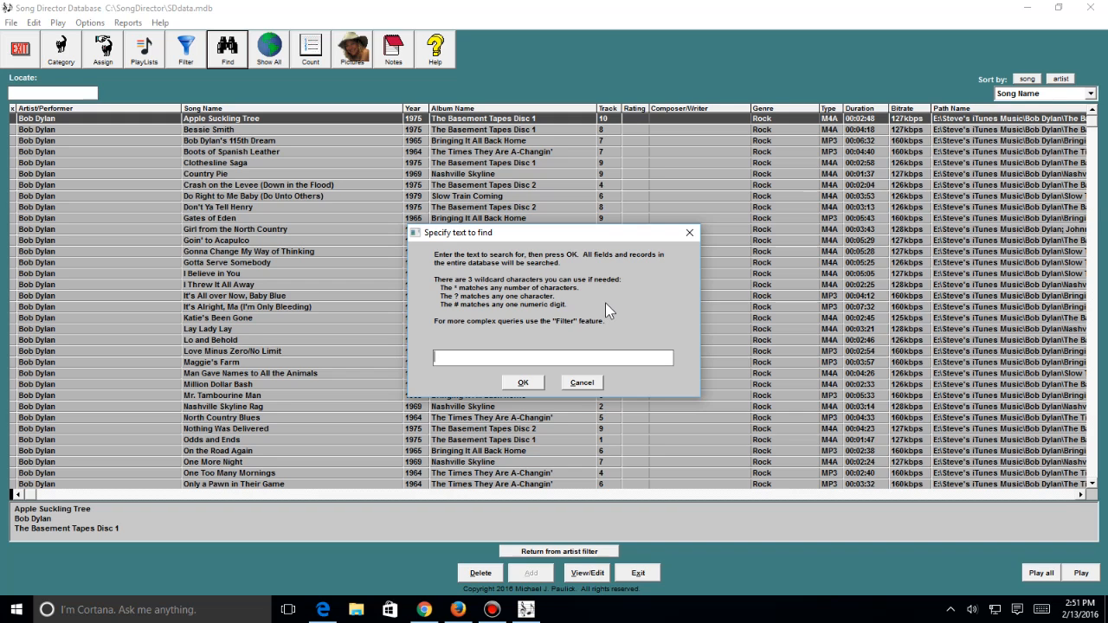
text(bob d)
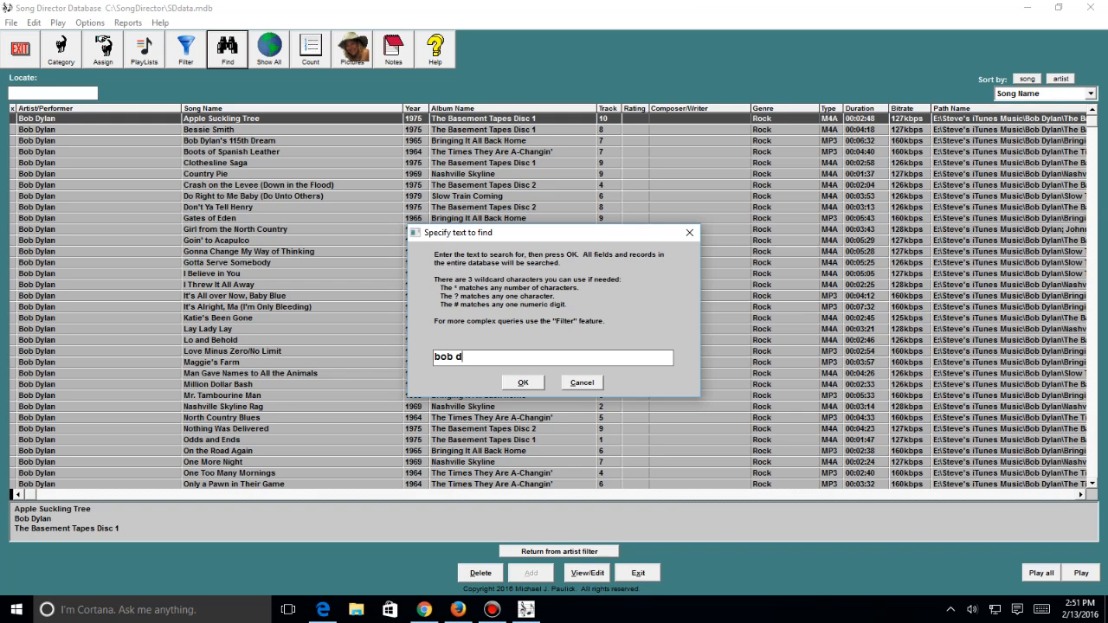
click(522, 382)
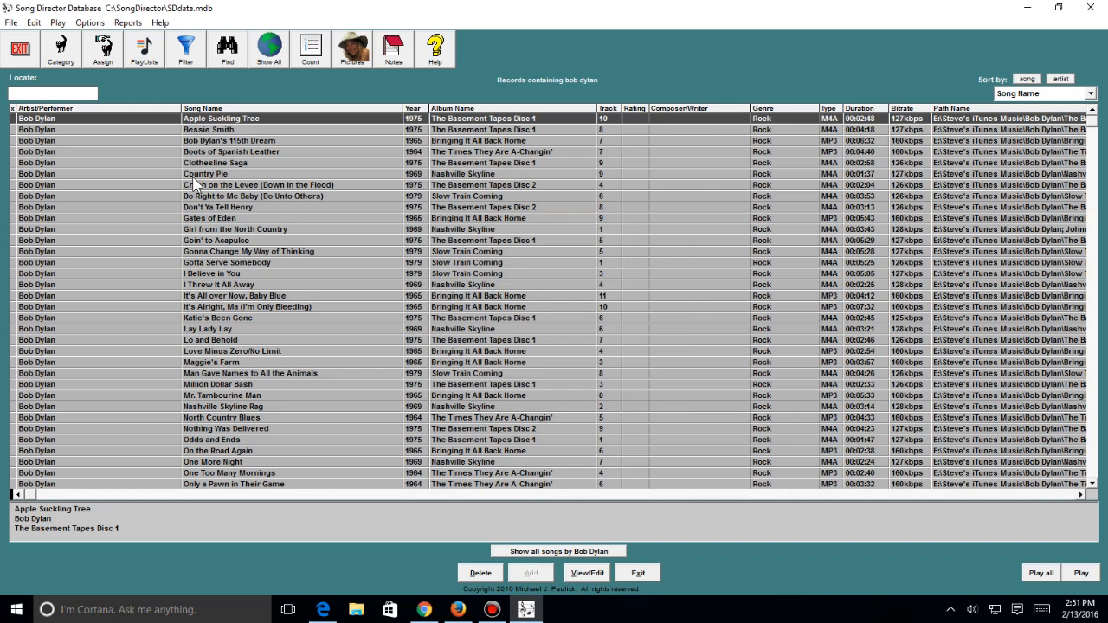
click(184, 48)
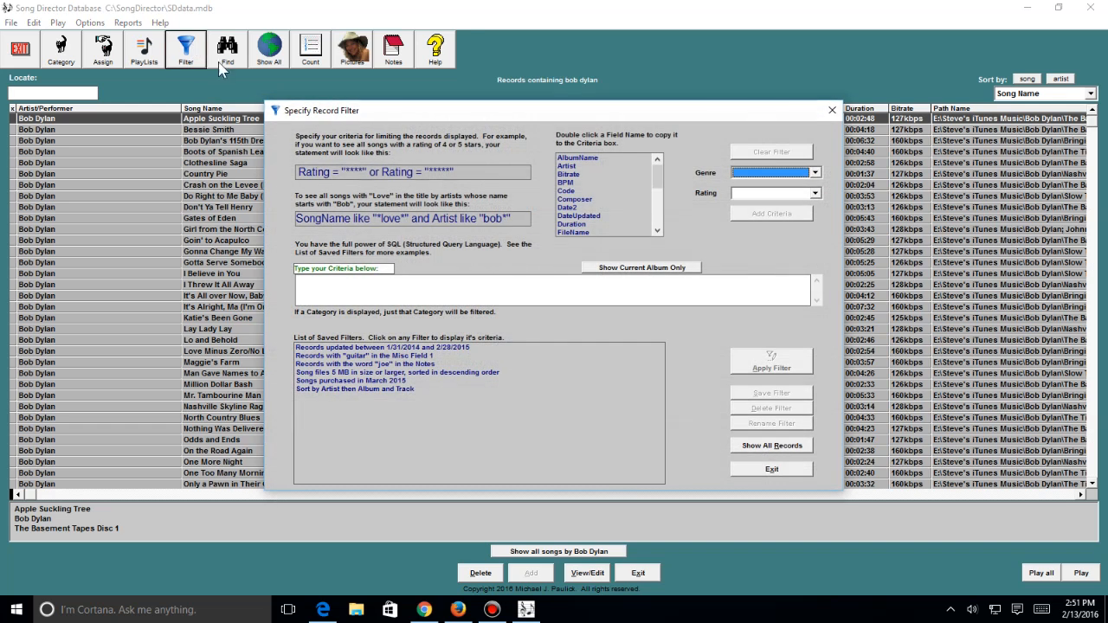
mouse_move(564, 342)
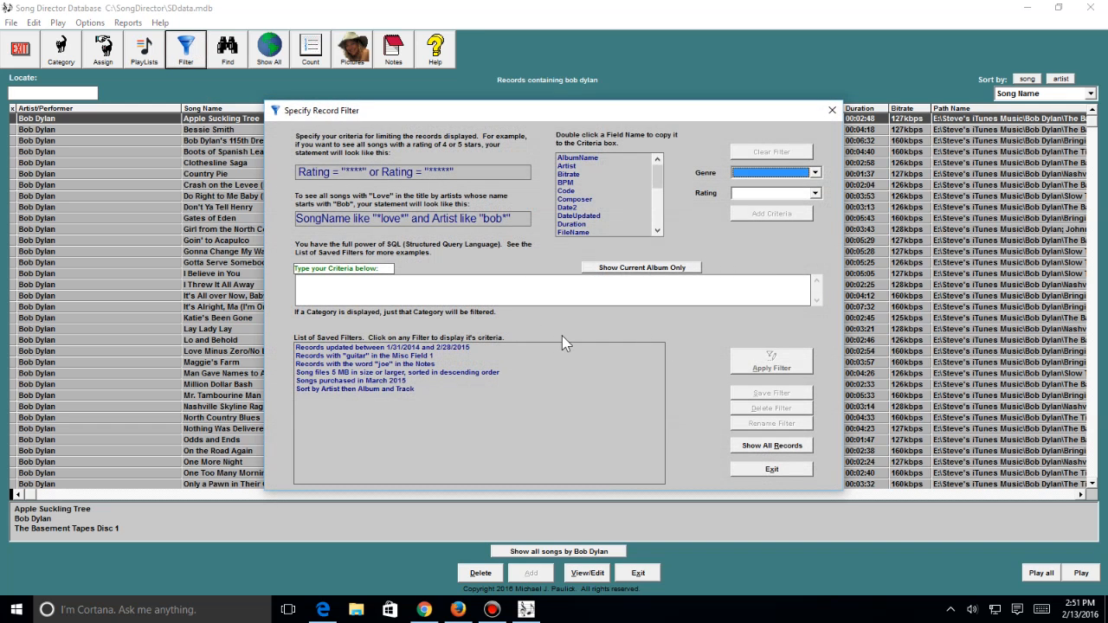
mouse_move(451, 338)
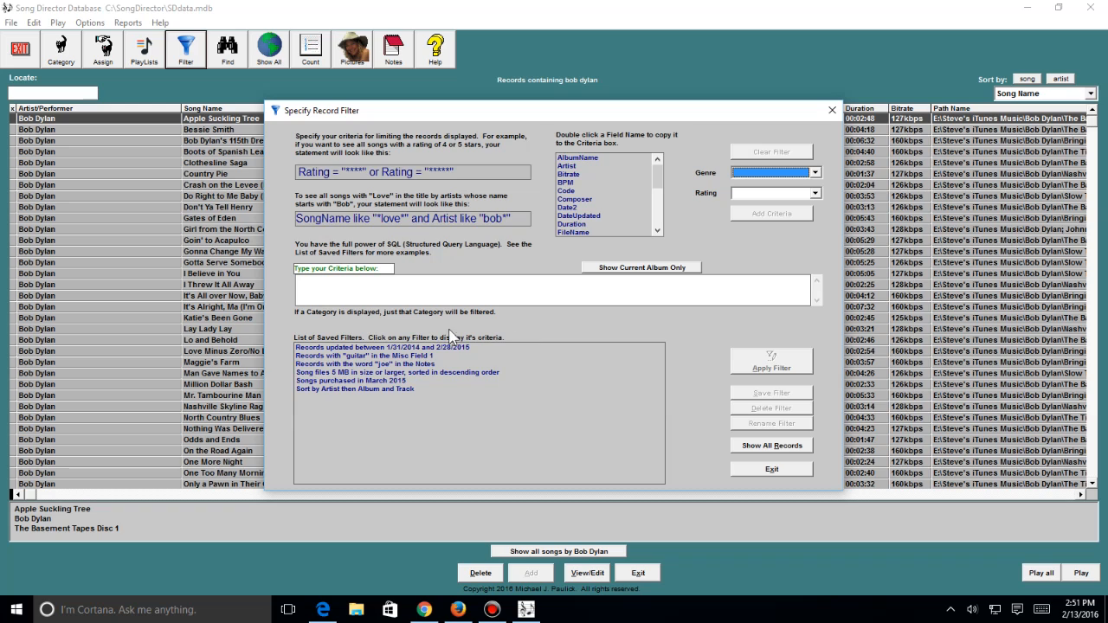
mouse_move(401, 372)
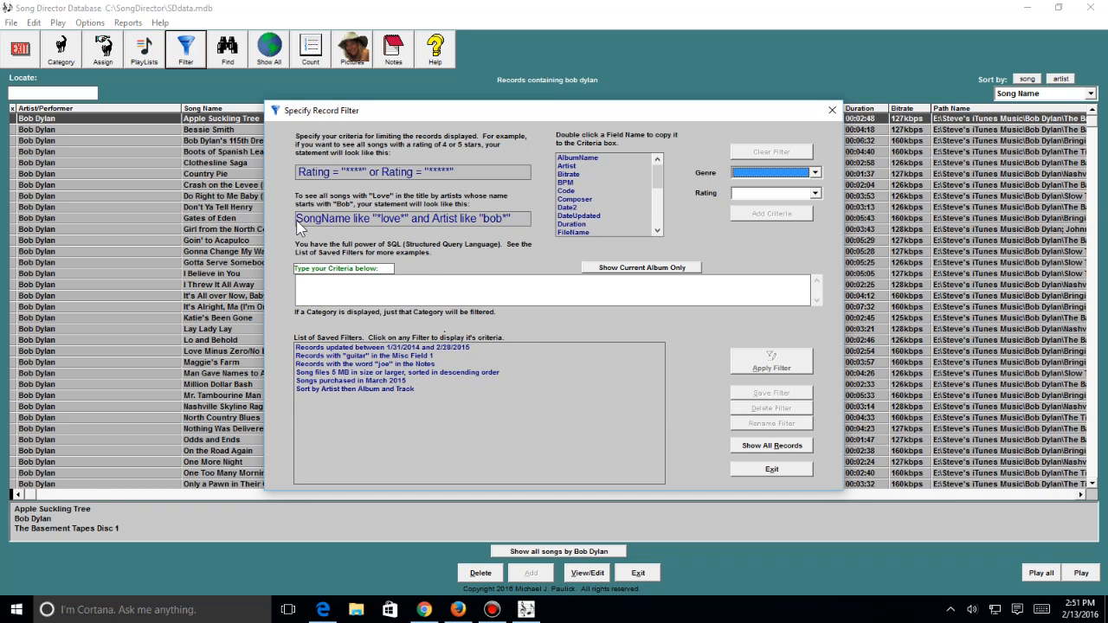
mouse_move(771, 469)
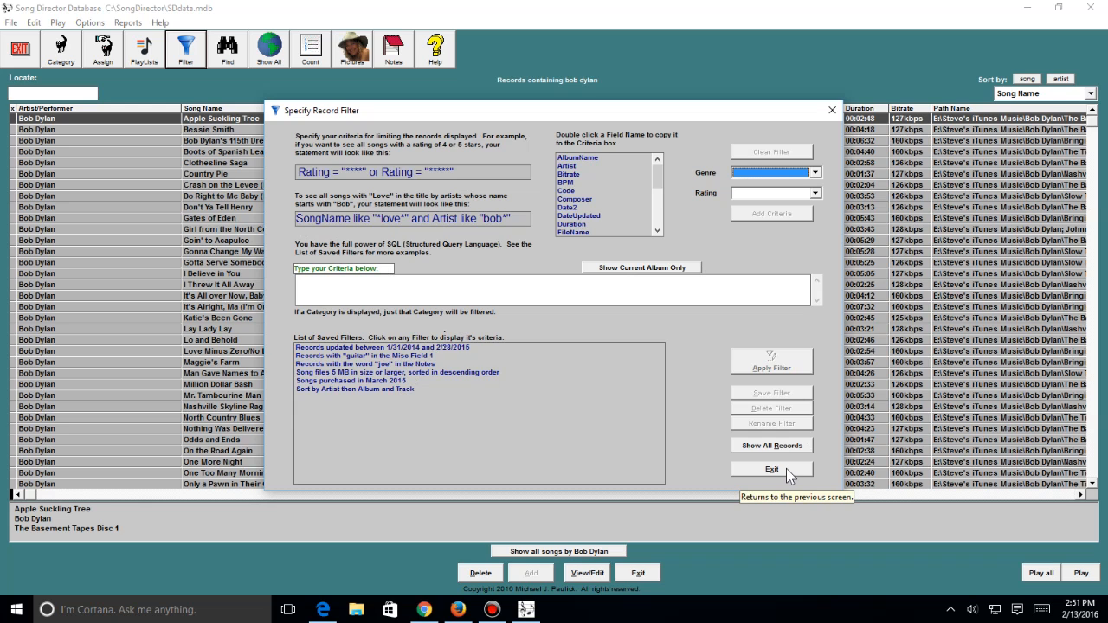
click(771, 469)
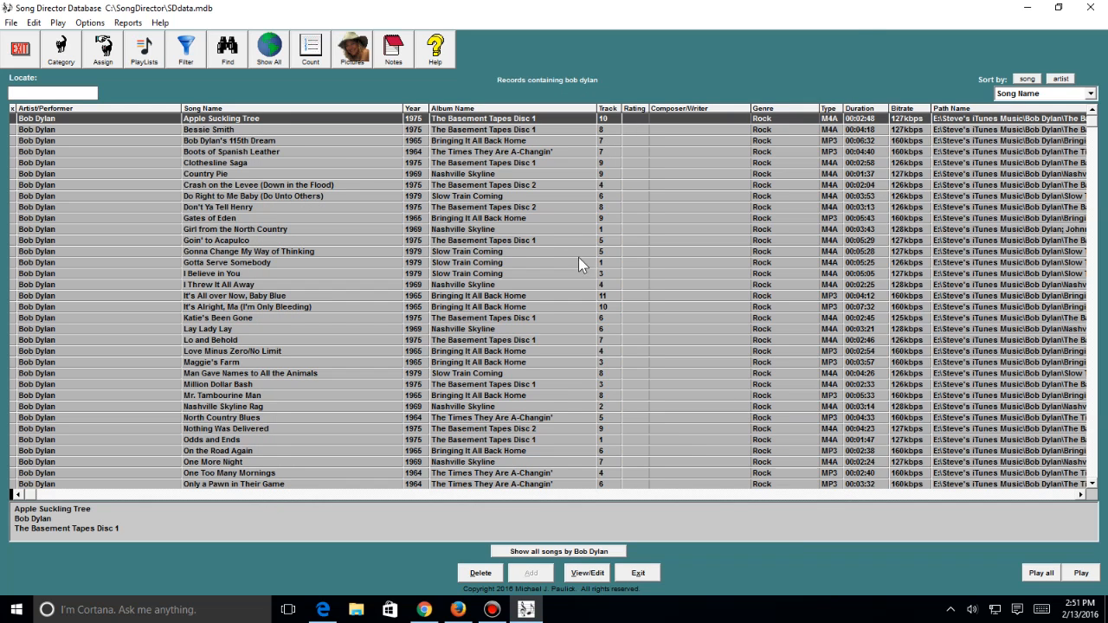
mouse_move(209, 131)
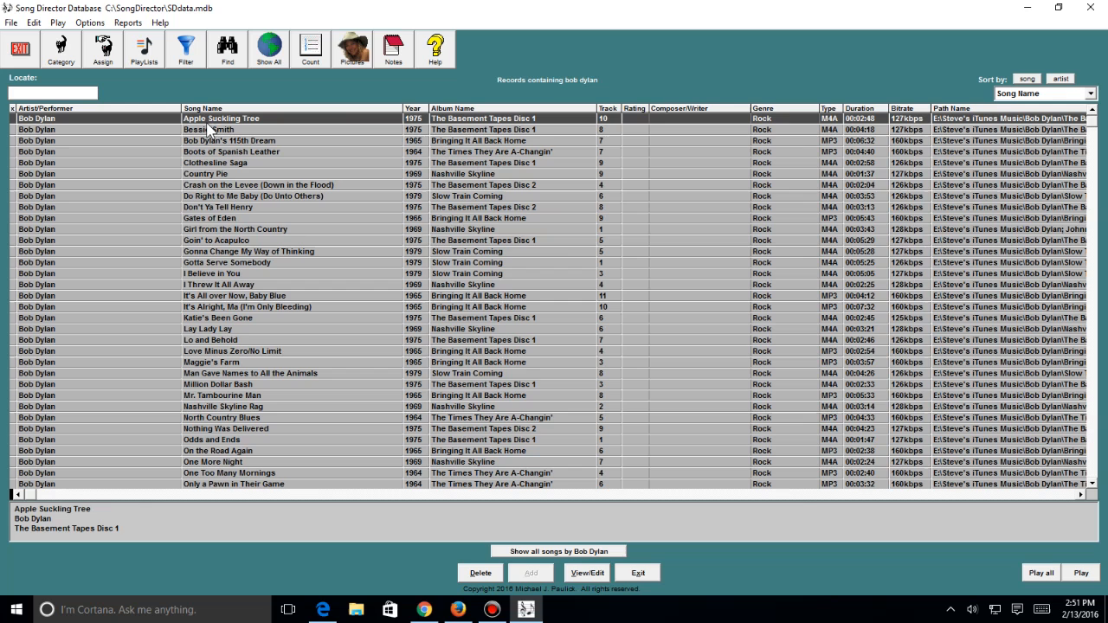
Open the Apple Suckling Tree record, close its Notes window and start editing its file tags
click(586, 572)
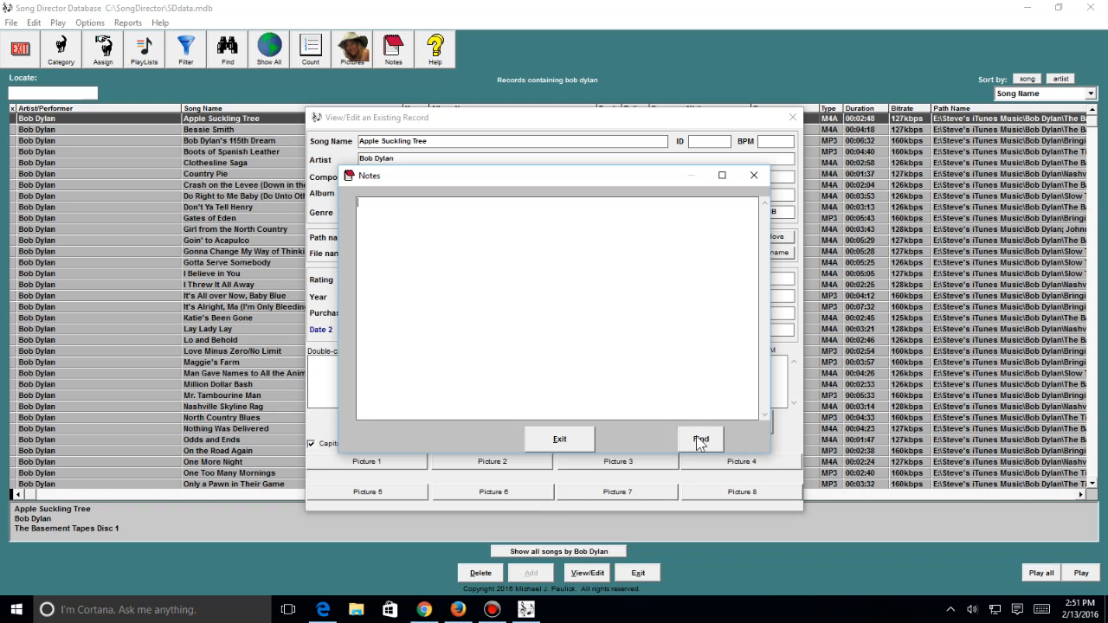
click(560, 439)
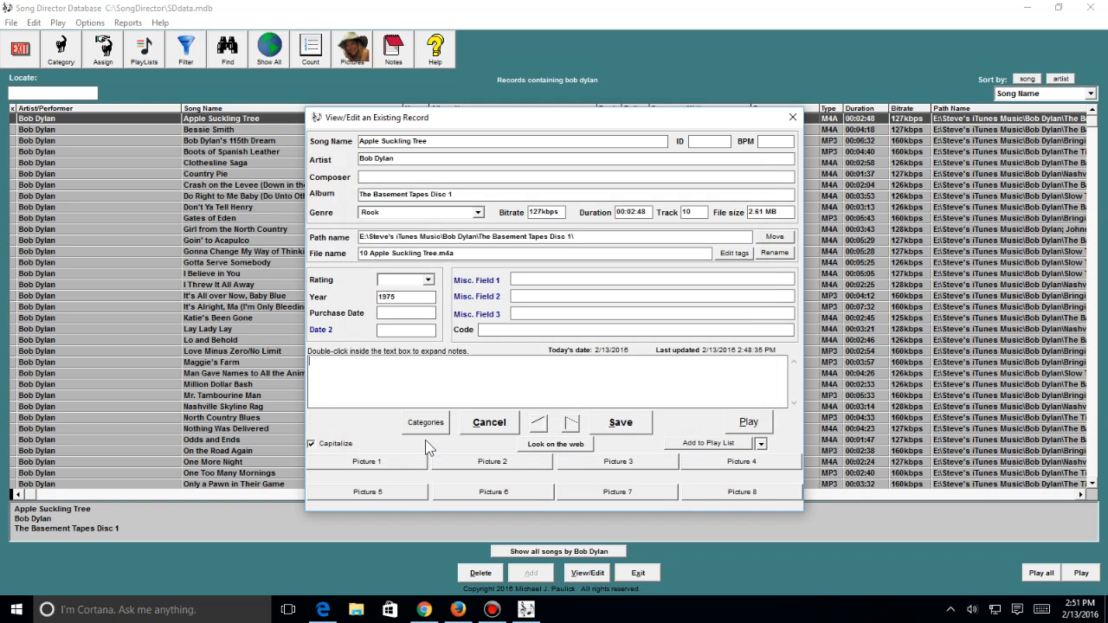
mouse_move(395, 469)
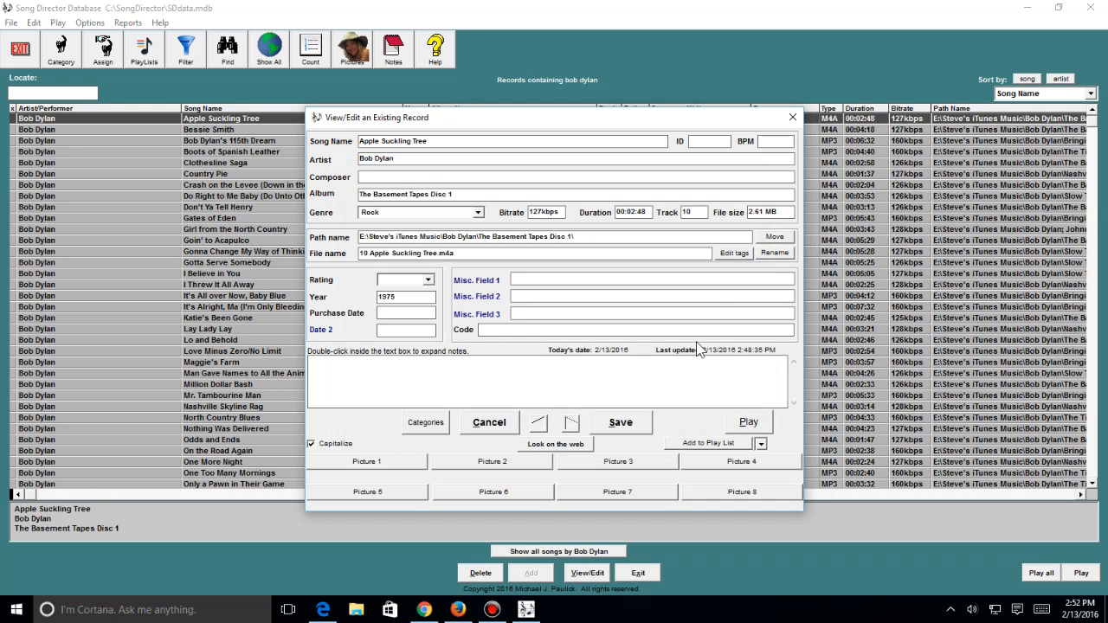
mouse_move(740, 259)
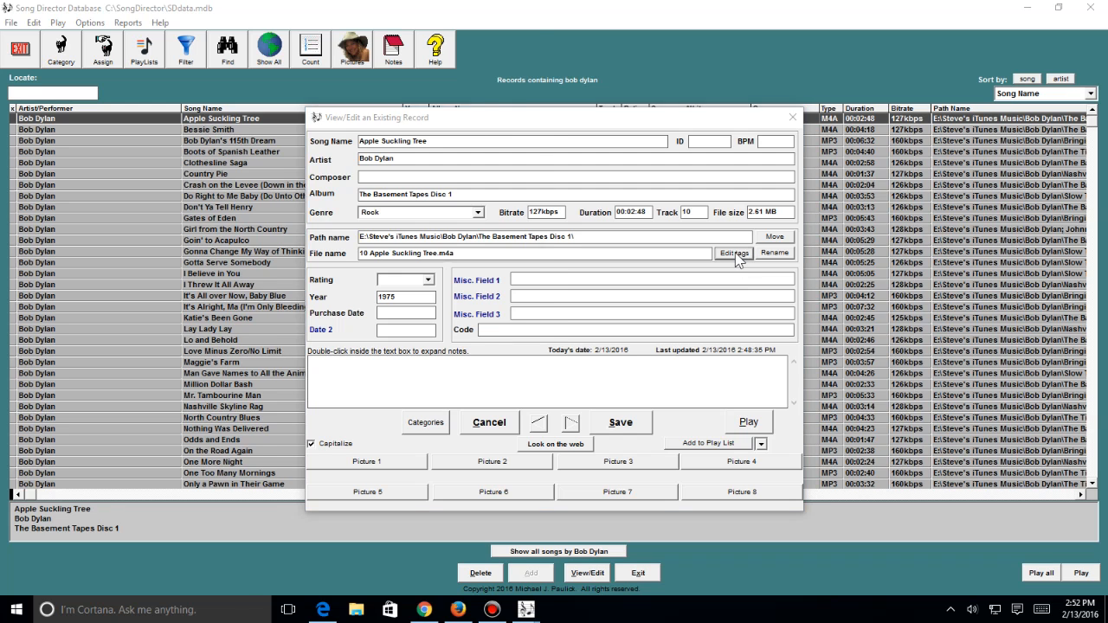
click(734, 253)
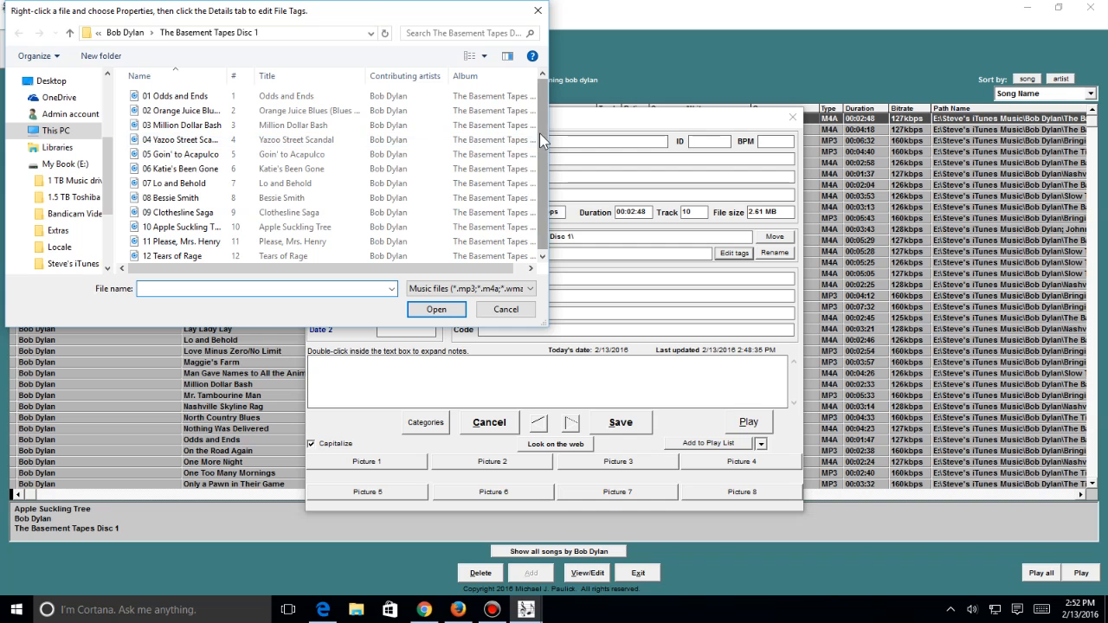
View the Apple Suckling Tree file's Details tab and Name, then cancel the properties and file chooser
click(182, 226)
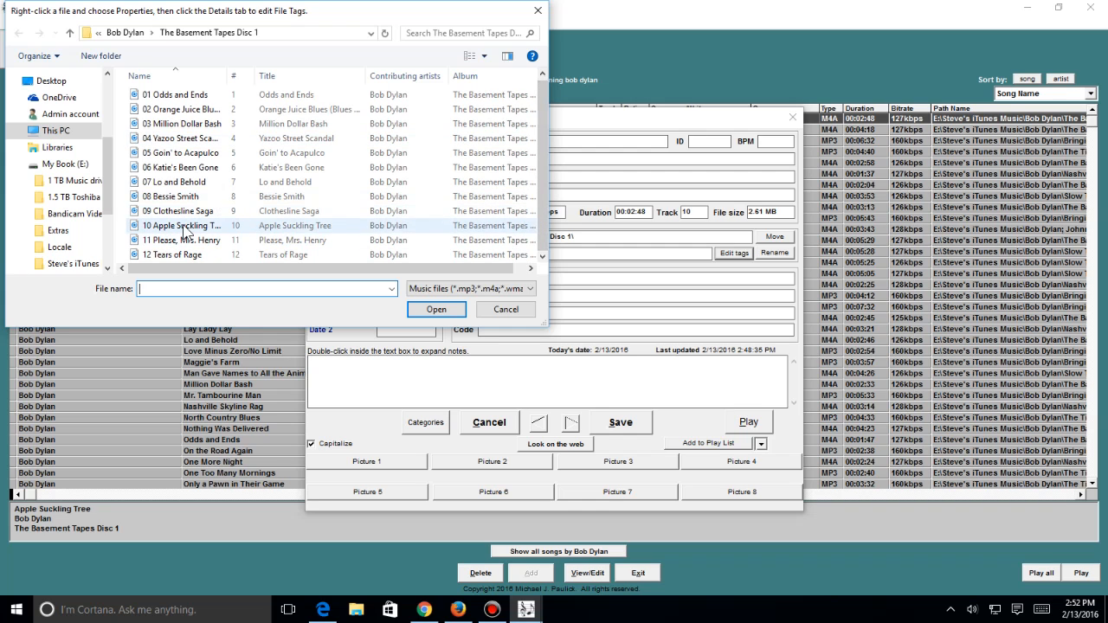
click(179, 225)
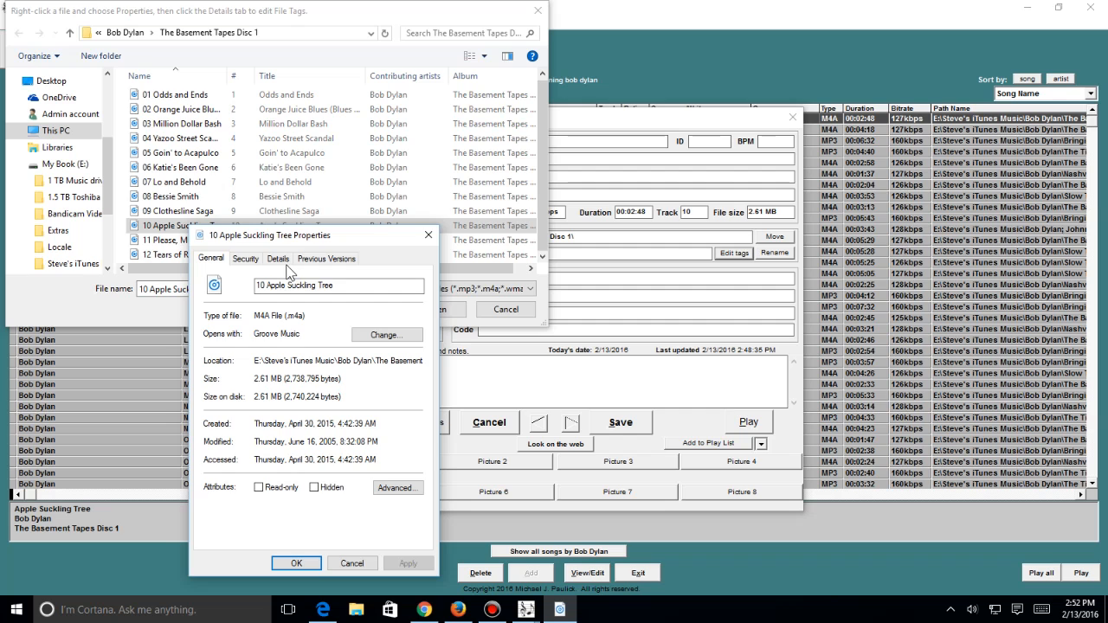
click(278, 257)
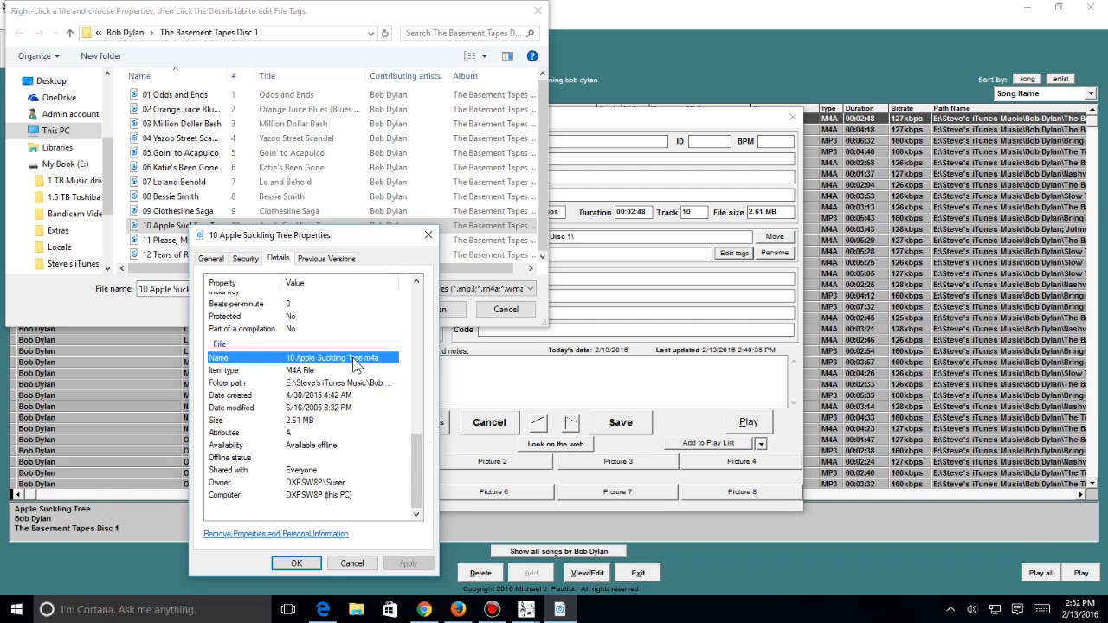
click(243, 383)
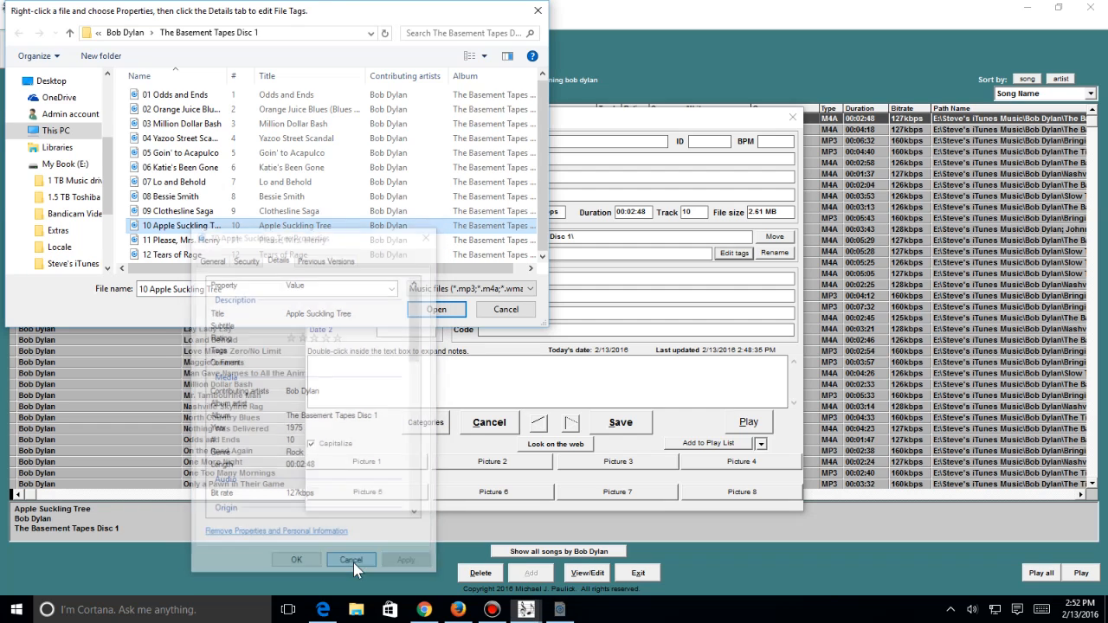
click(351, 560)
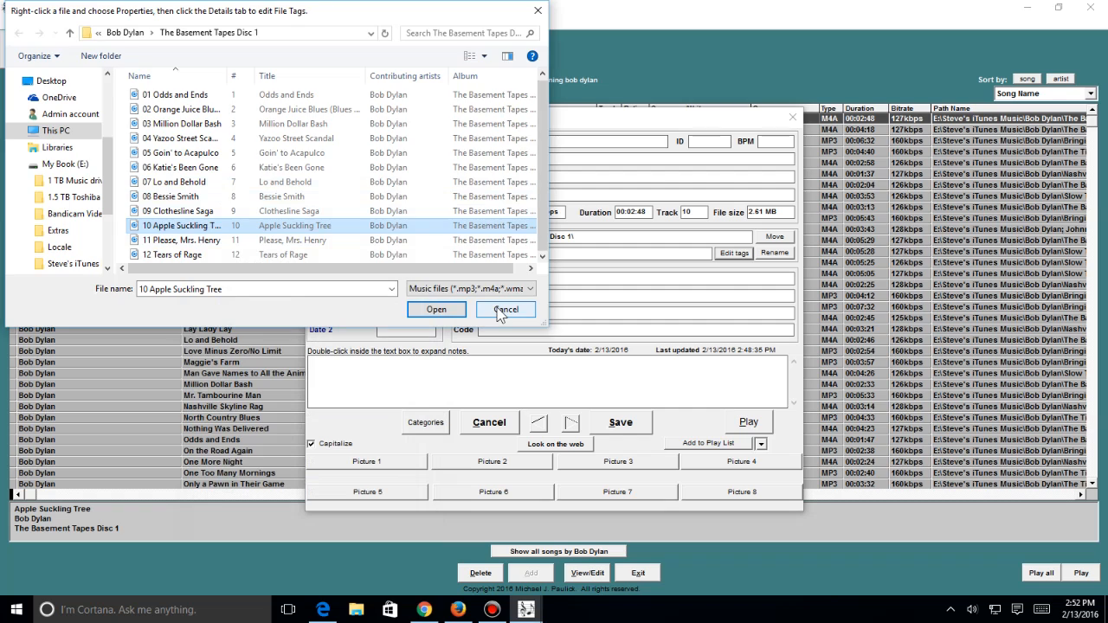
click(506, 309)
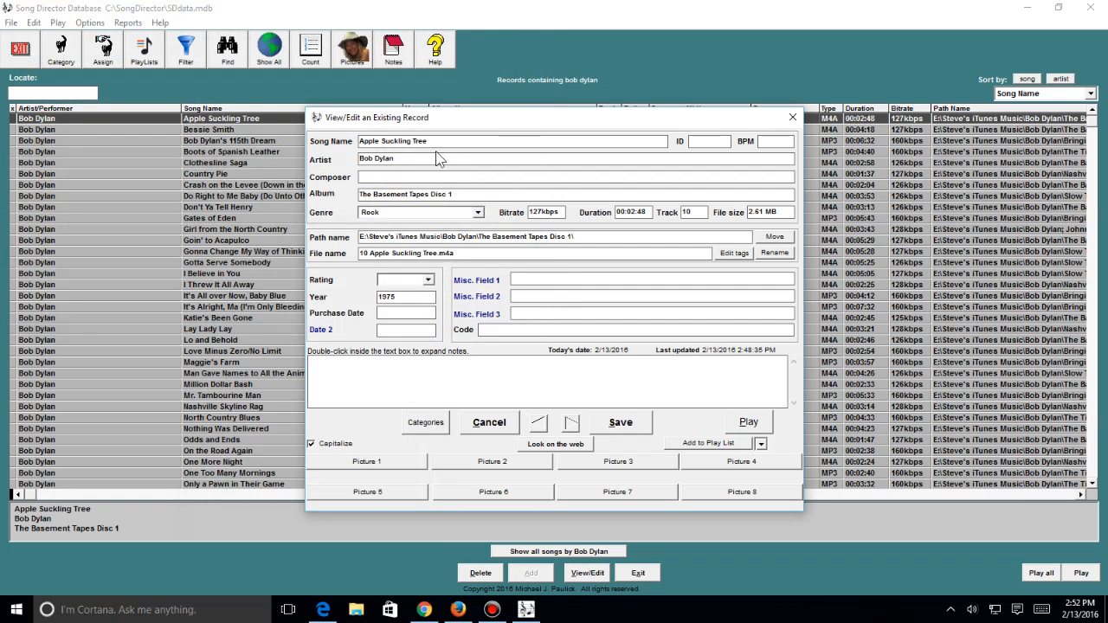
mouse_move(450, 320)
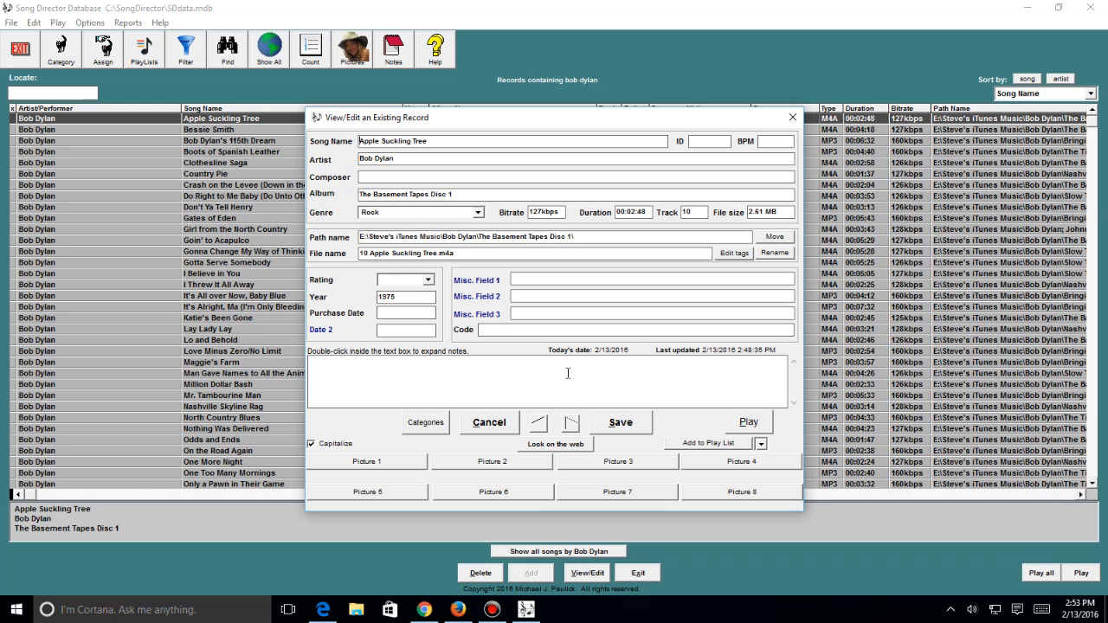
mouse_move(574, 452)
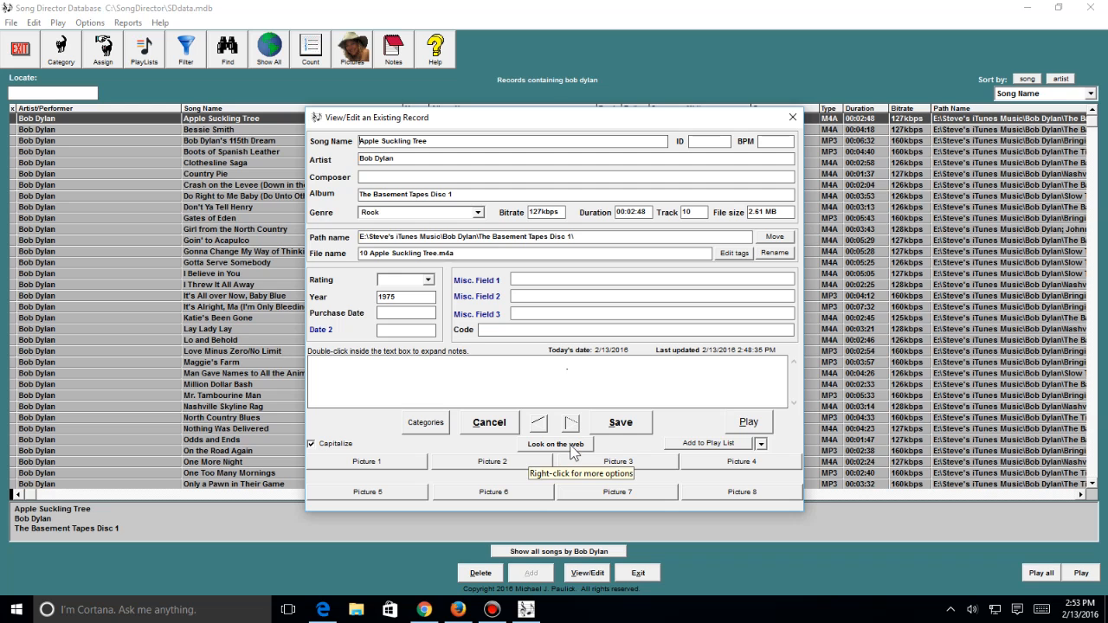
Look up Apple Suckling Tree on the web, then close the record without saving
click(555, 443)
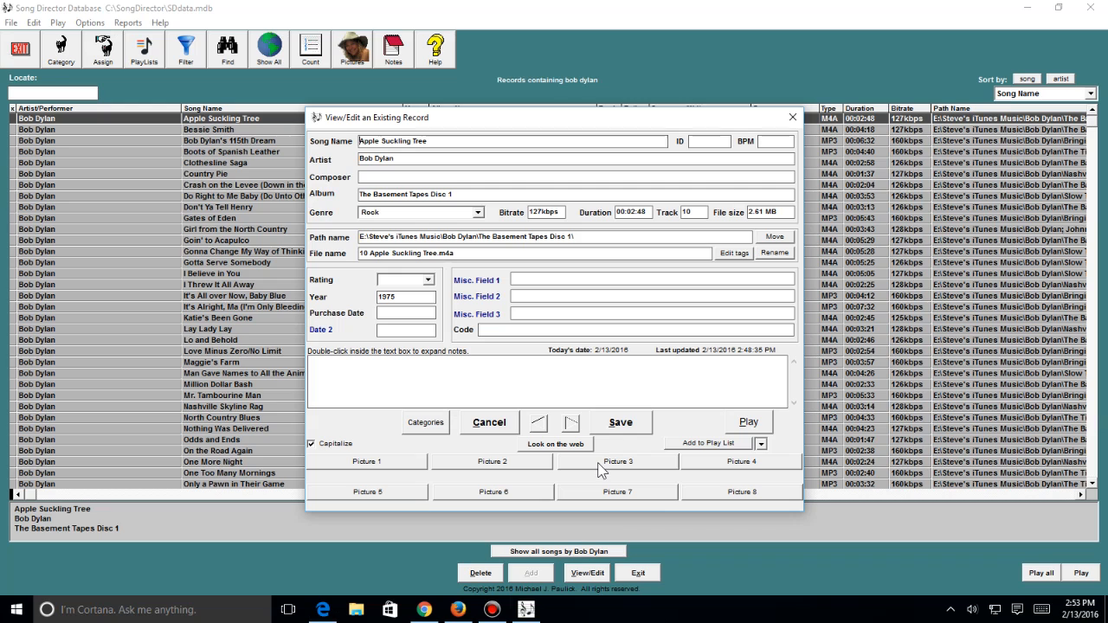
mouse_move(548, 381)
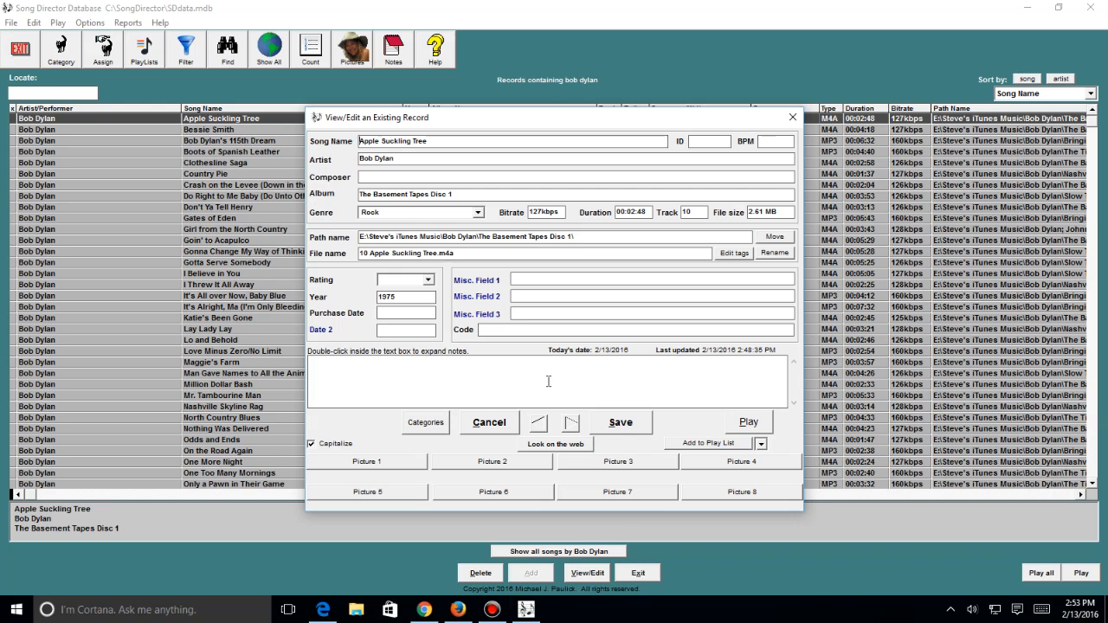
mouse_move(544, 399)
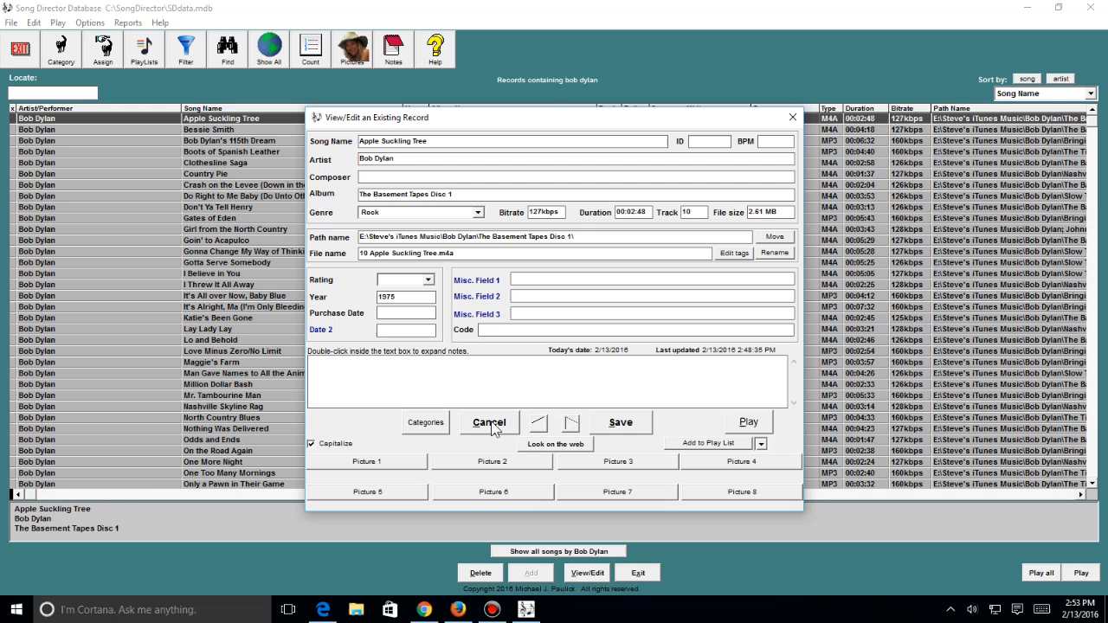
click(489, 422)
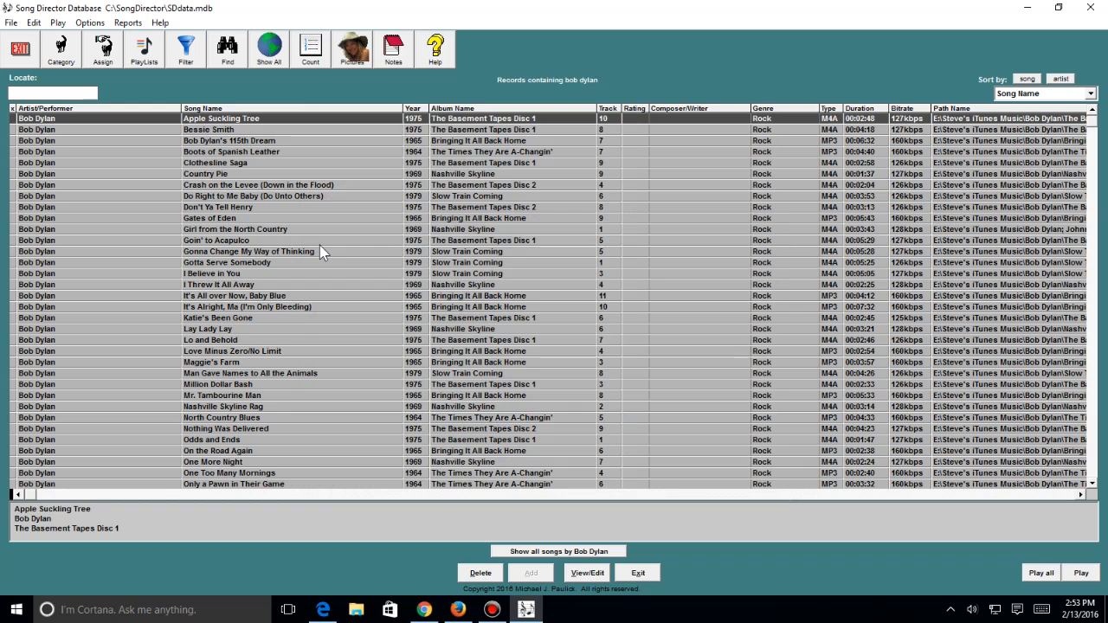
mouse_move(638, 138)
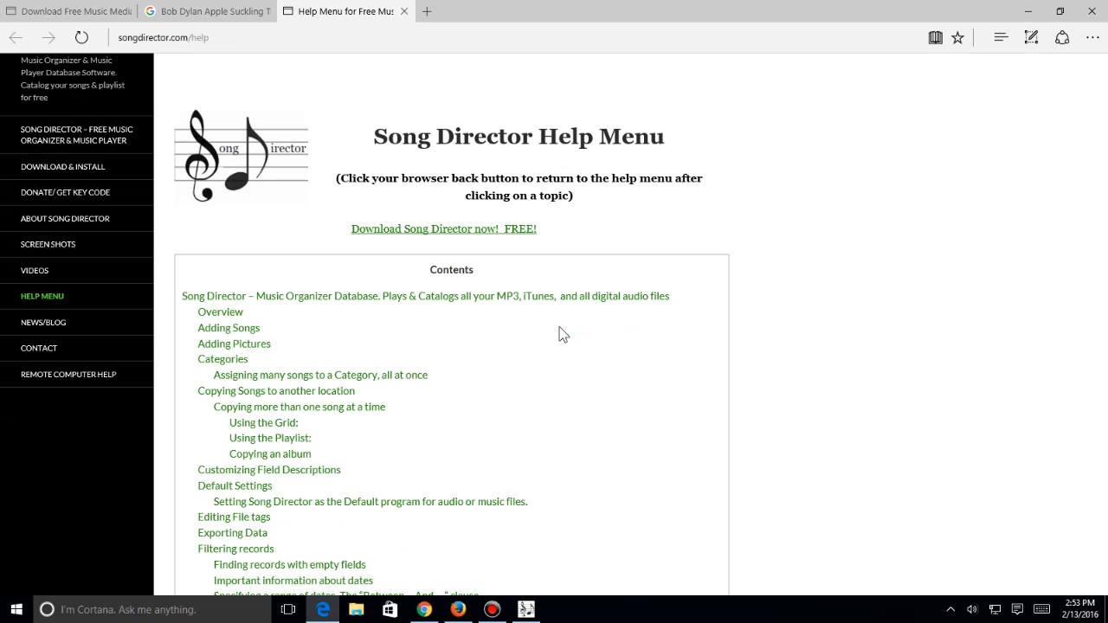
Browse the help topics in Edge, dismiss Category Selection, and start playing Apple Suckling Tree
scroll(down, 3)
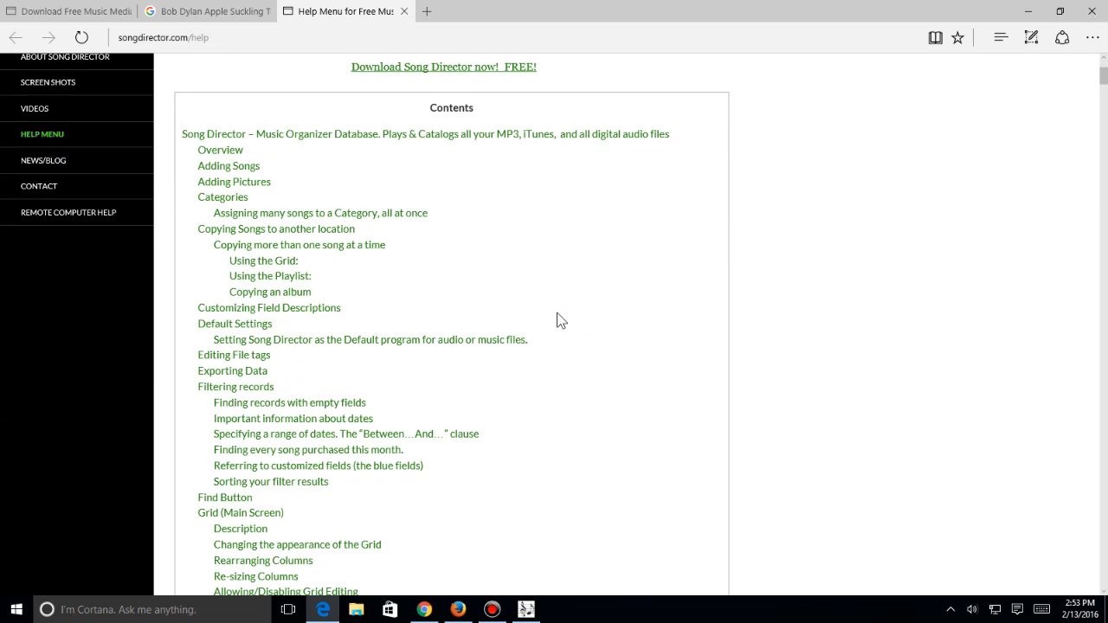
mouse_move(212, 211)
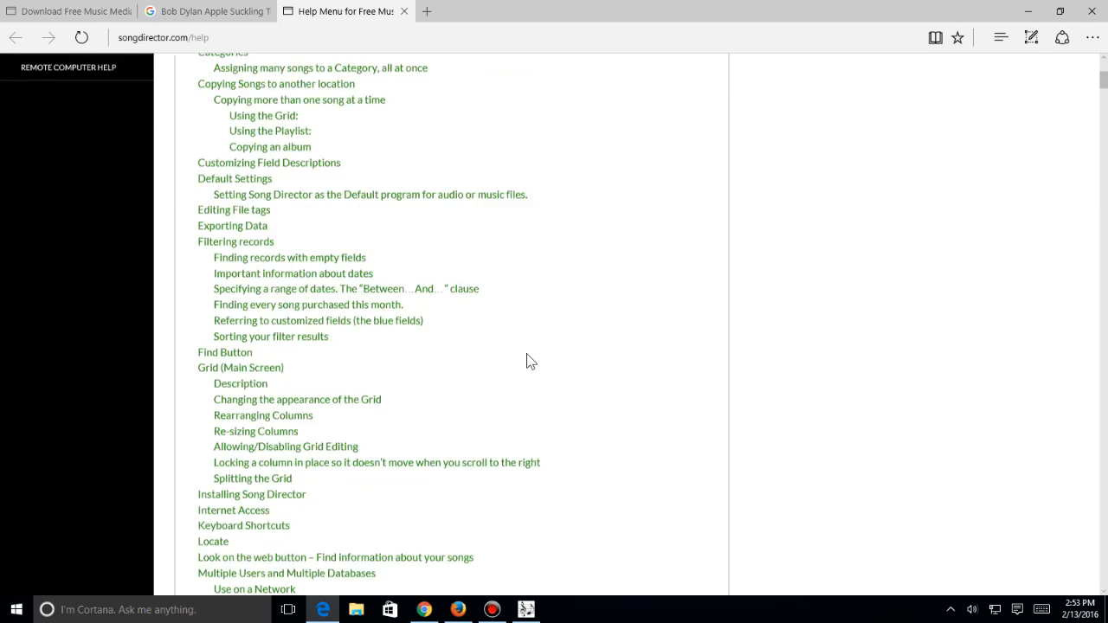
scroll(down, 3)
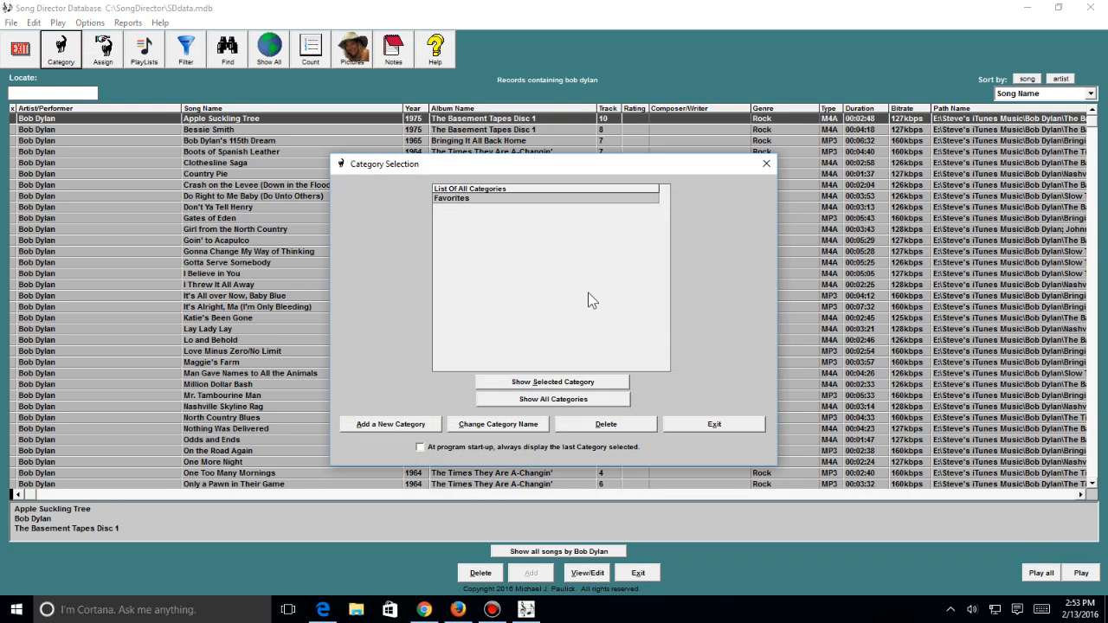
mouse_move(715, 424)
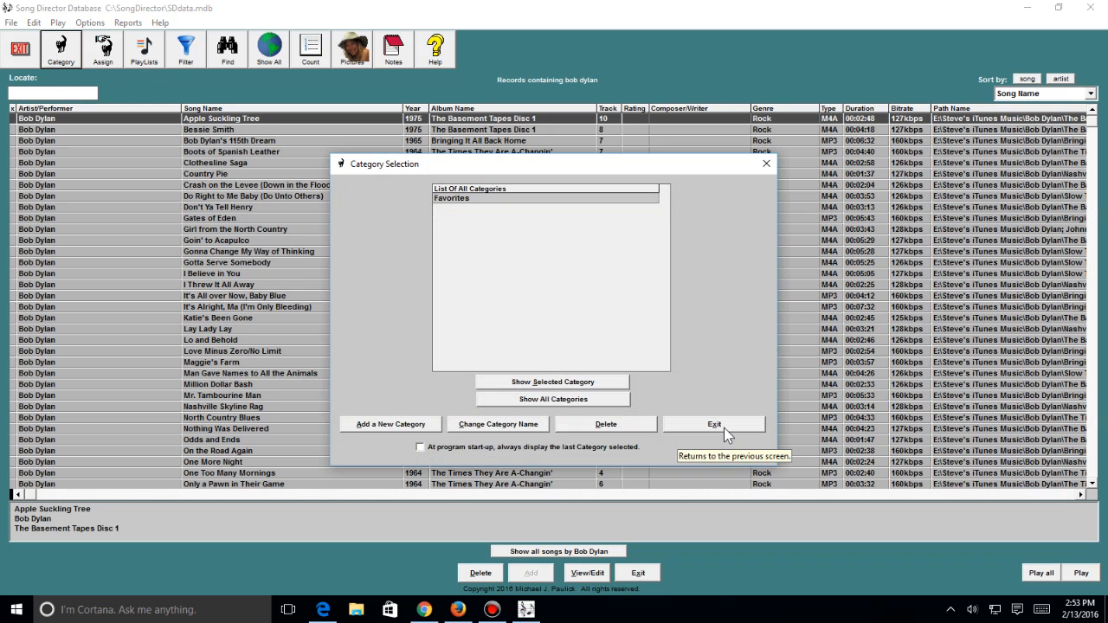
click(714, 424)
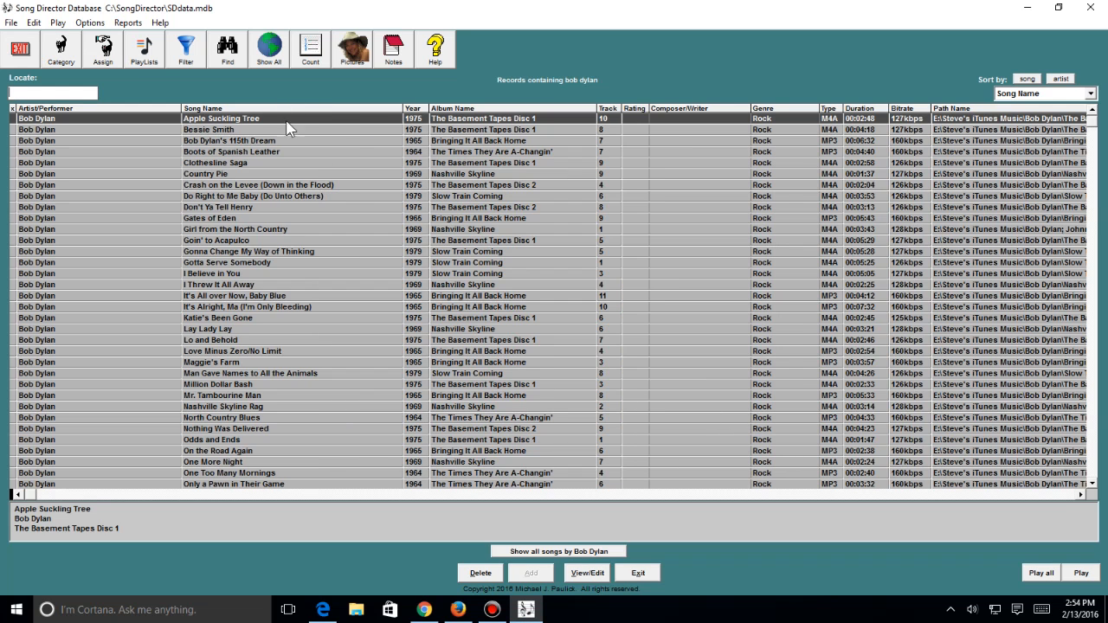
click(1081, 572)
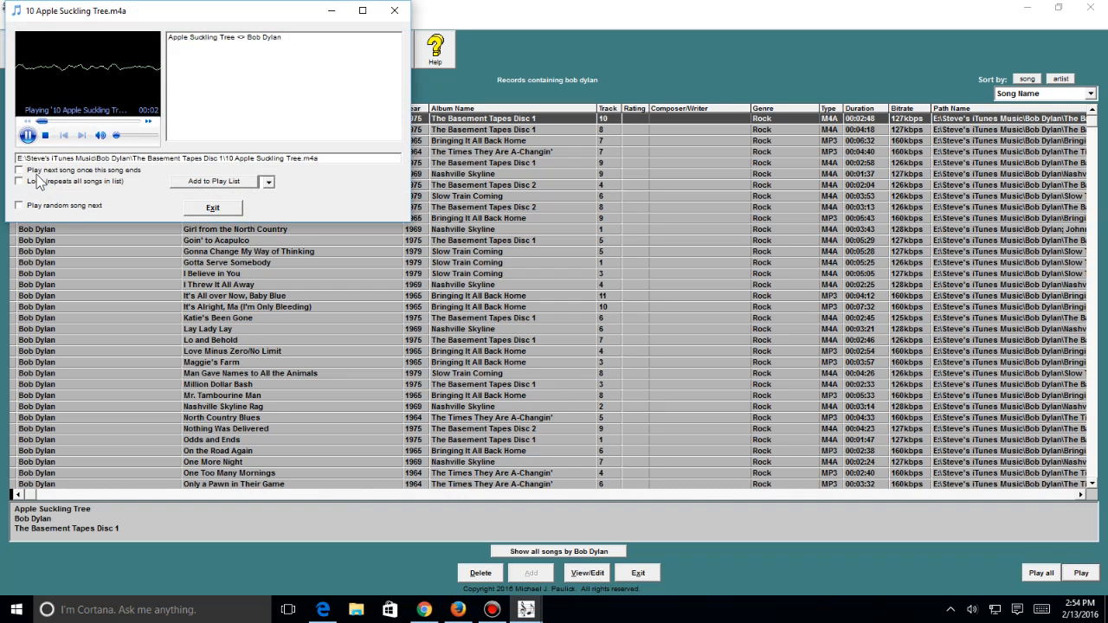
Exit the Apple Suckling Tree player, returning to the Bob Dylan search results
right_click(86, 74)
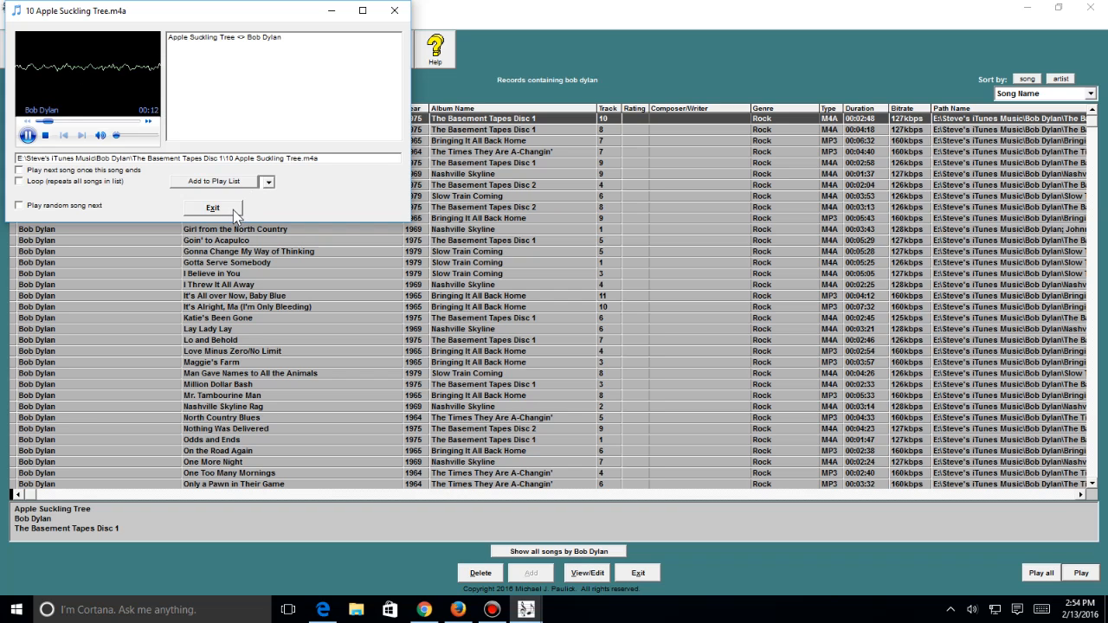
click(213, 208)
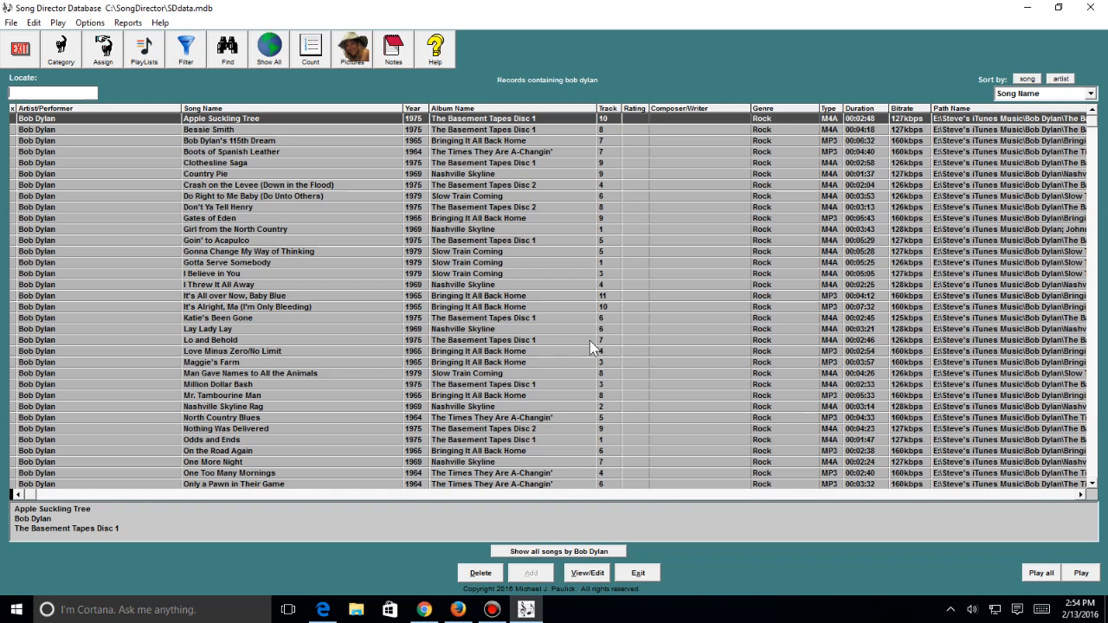
mouse_move(629, 367)
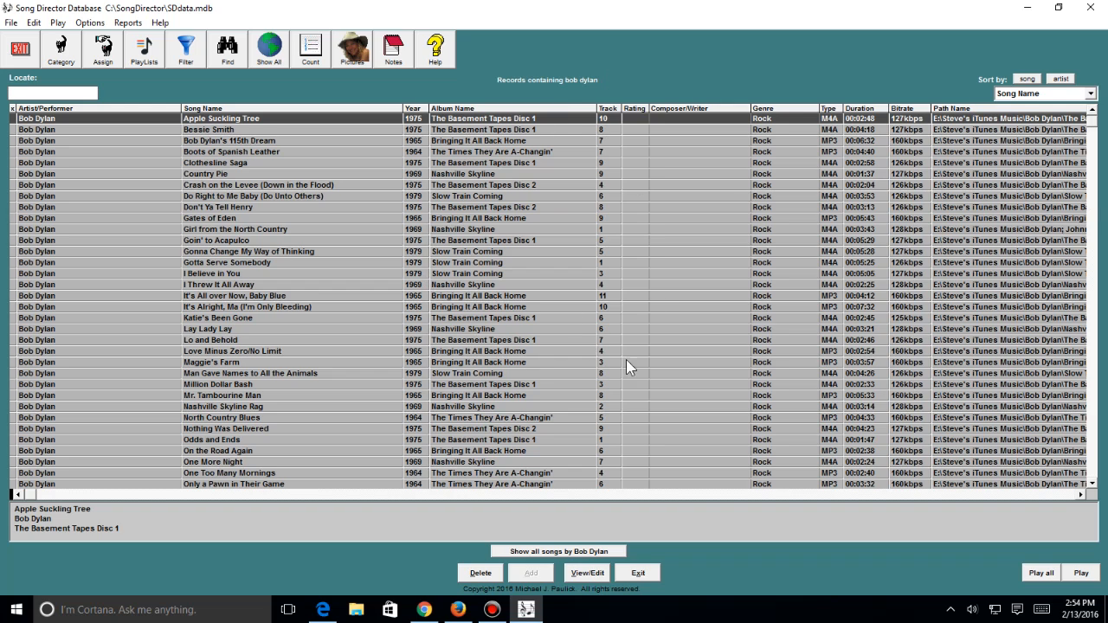
mouse_move(268, 48)
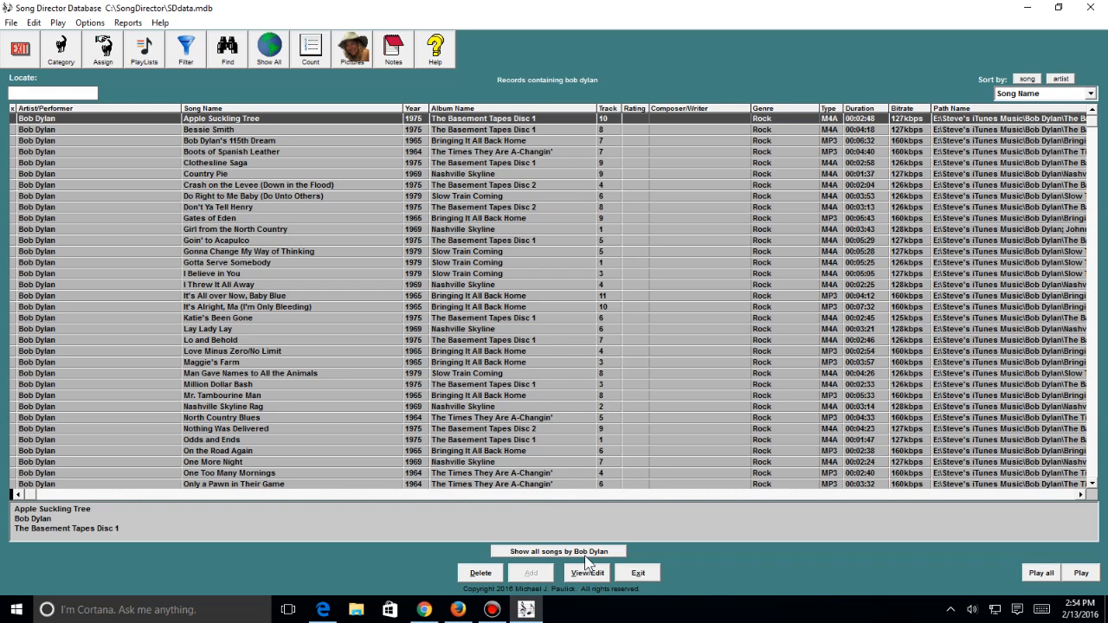
Show All songs so the full library lists again, Black Sabbath tracks at the top
click(268, 49)
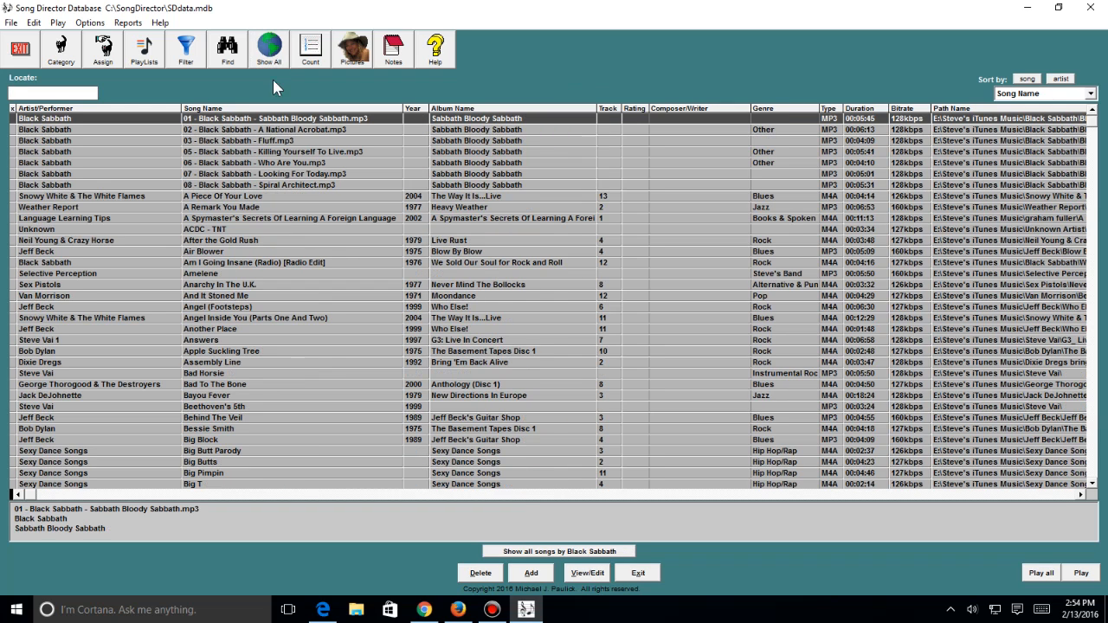
scroll(down, 3)
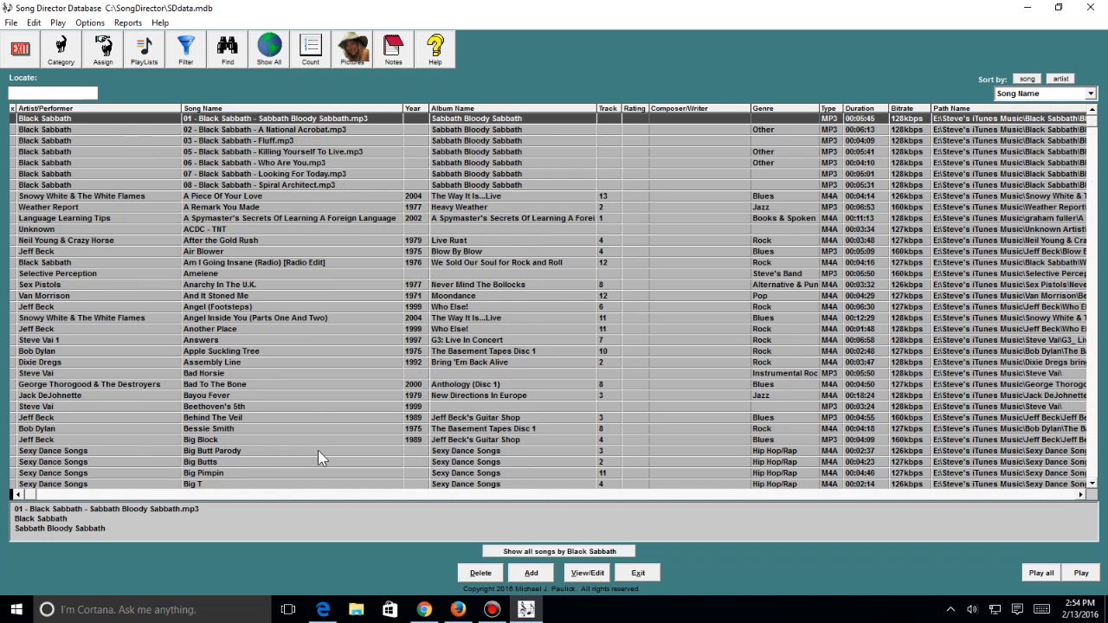
mouse_move(437, 286)
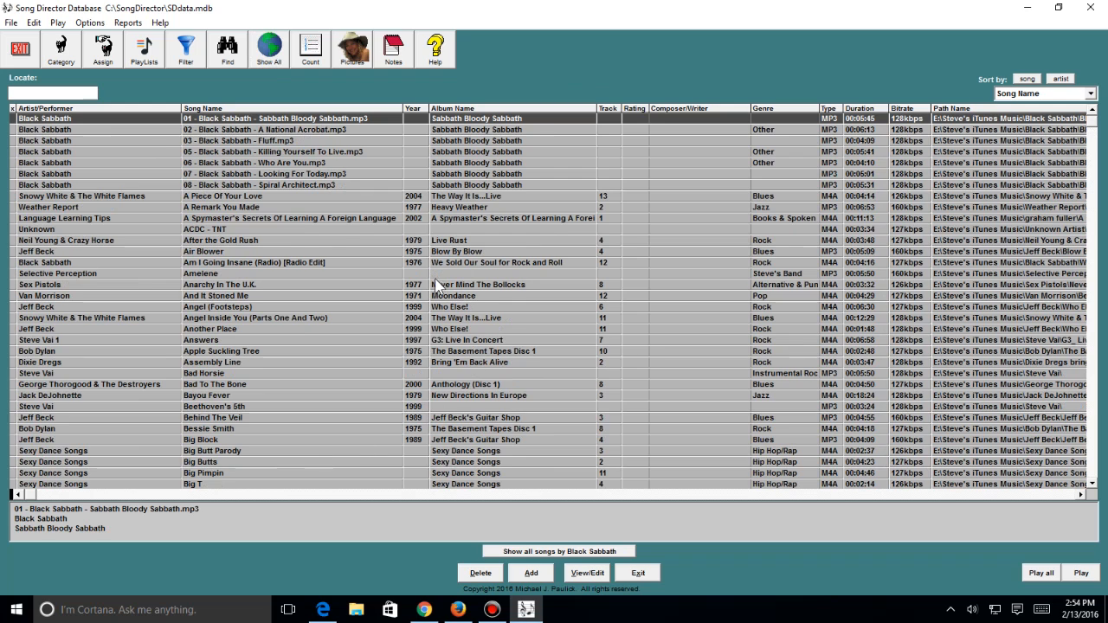
mouse_move(658, 448)
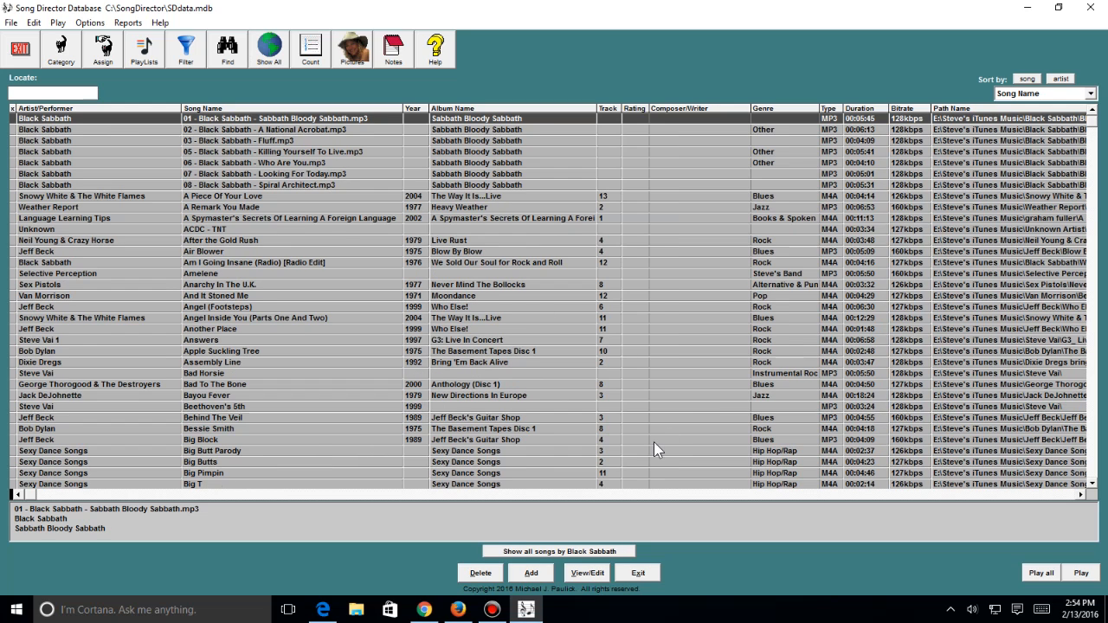